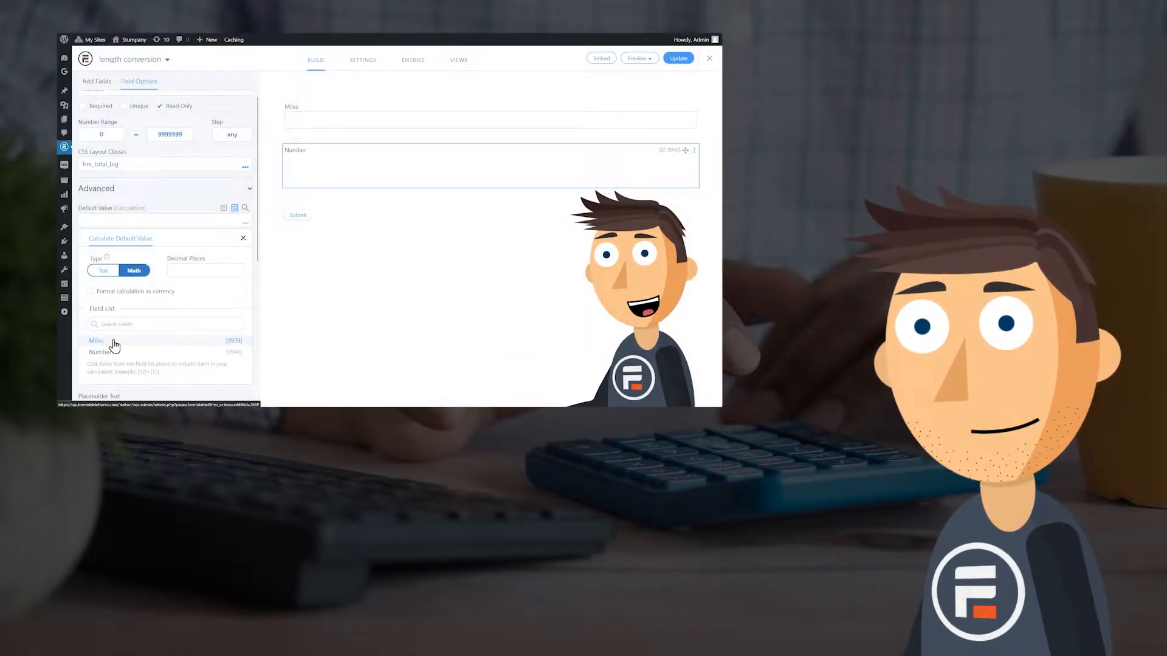
# Leave the length conversion builder and open Formidable > Forms to see all six forms
pyautogui.click(95, 341)
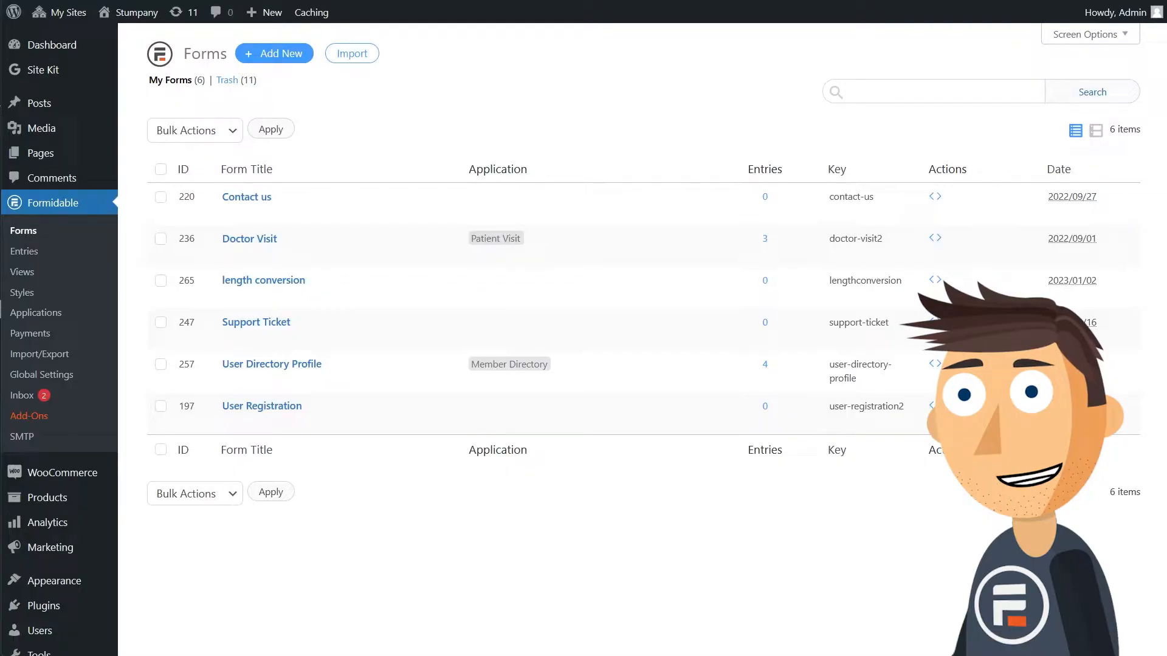
# Start a form from the Length Conversion Calculator template, naming it 'Temperature Conversion'
pyautogui.click(274, 53)
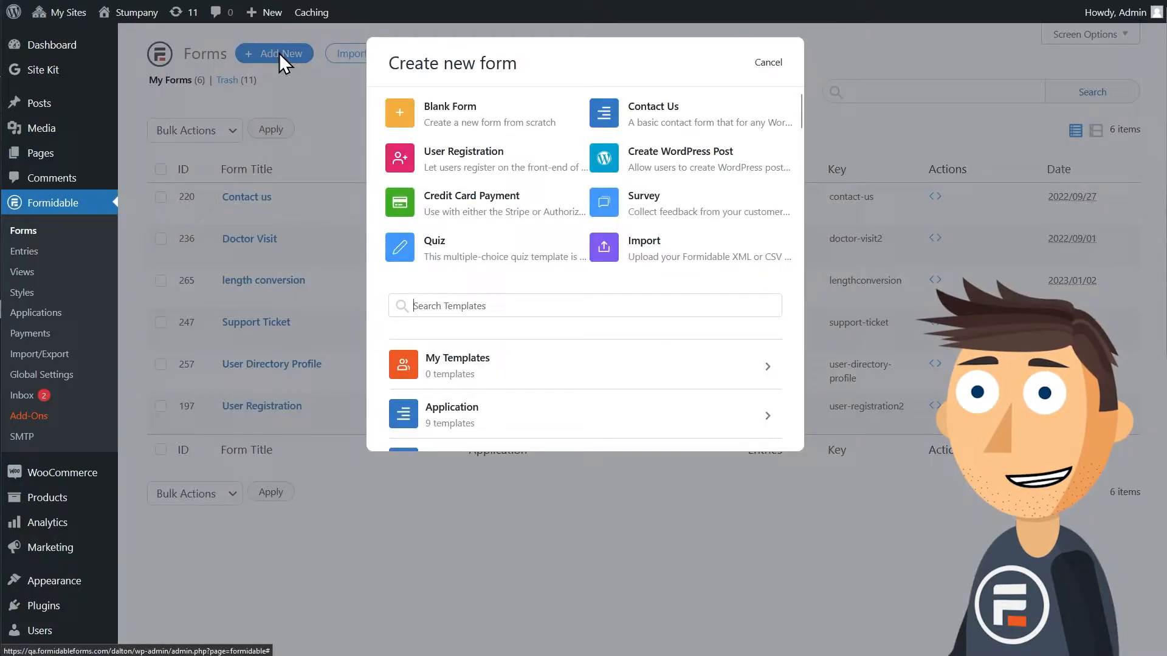
pyautogui.moveTo(484, 331)
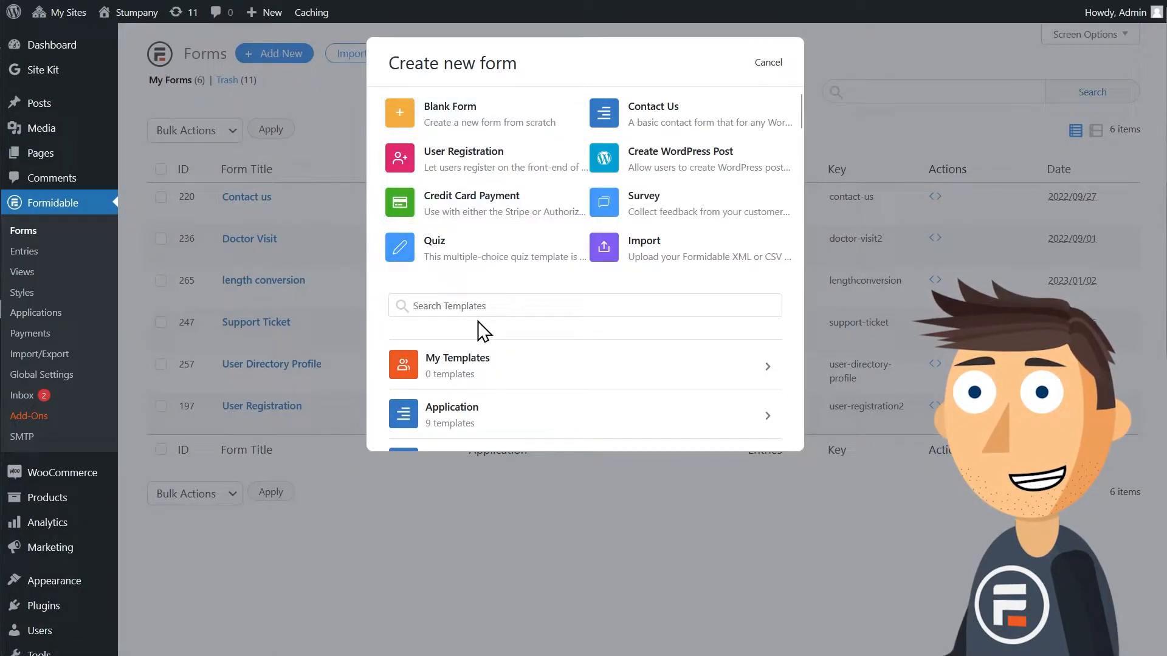
pyautogui.write('len')
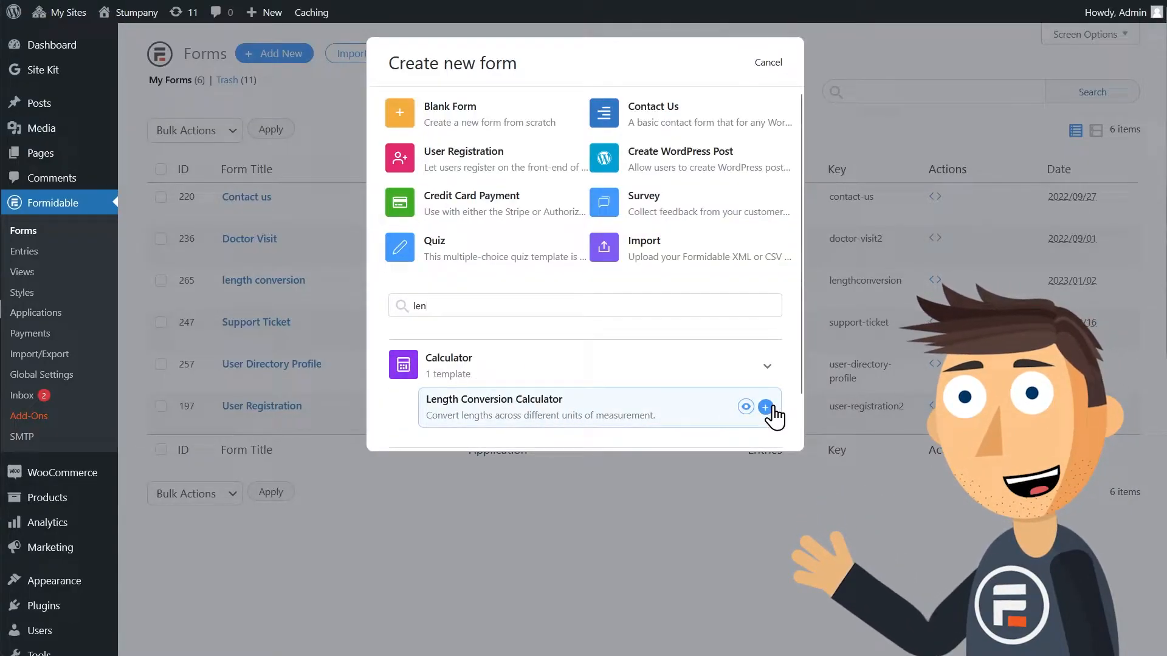
pyautogui.click(765, 407)
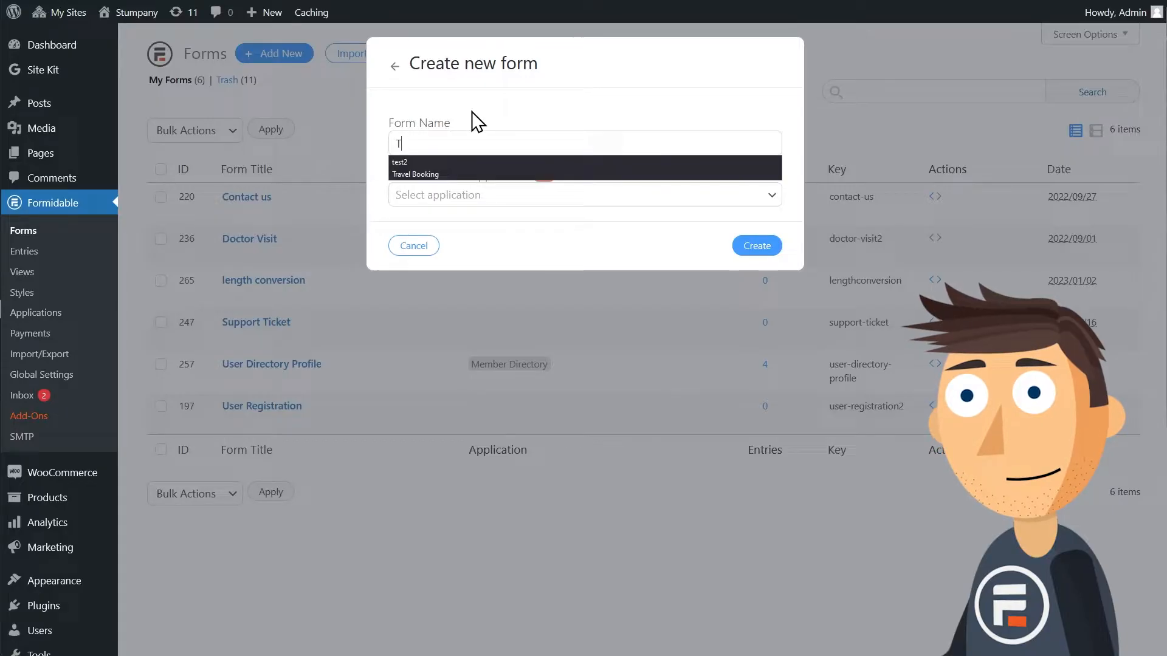
pyautogui.write('Temperature Conversion')
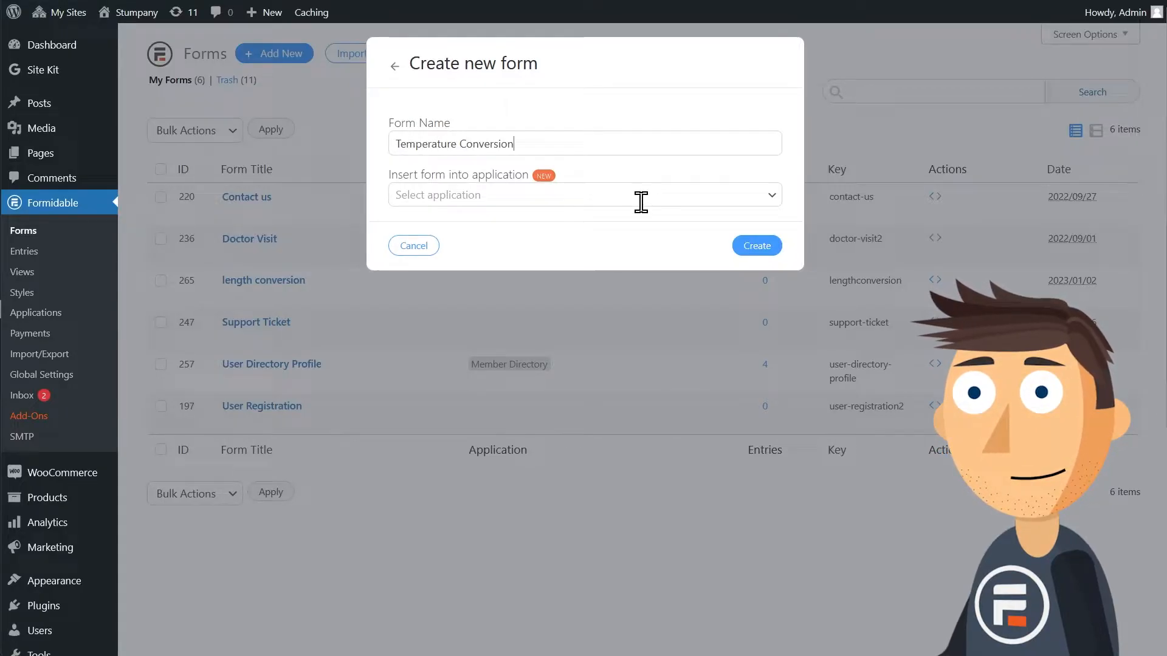
# Create the Temperature Conversion form, review its template fields, and show the Preview options
pyautogui.click(755, 246)
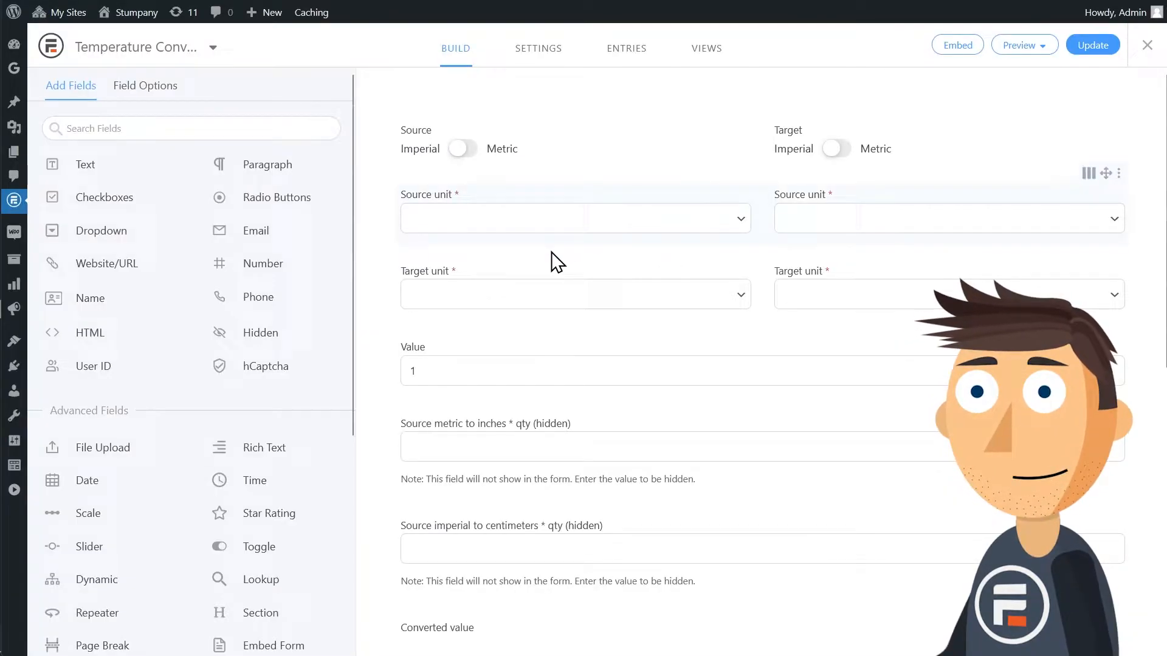
pyautogui.scroll(-3)
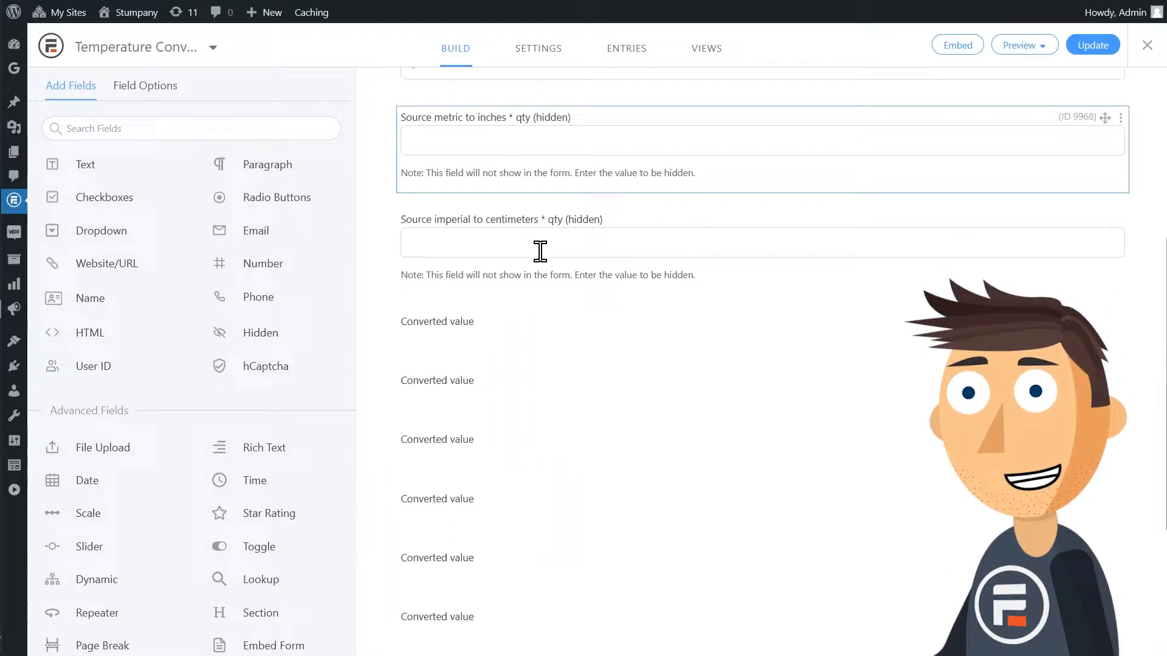
pyautogui.scroll(3)
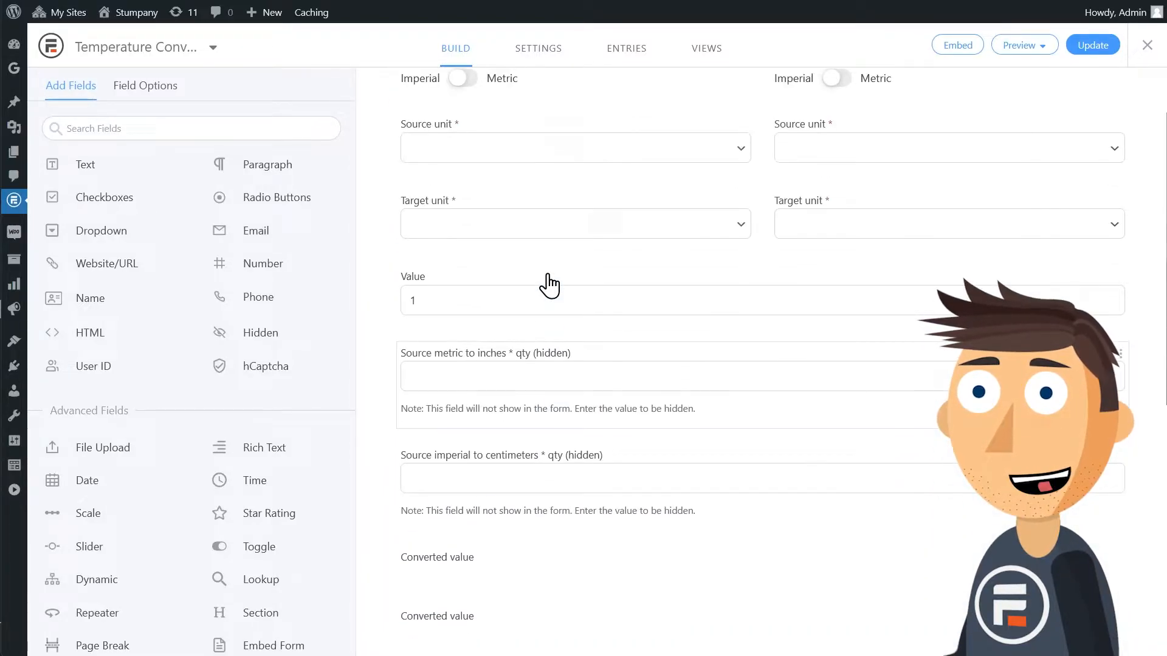
pyautogui.click(1023, 45)
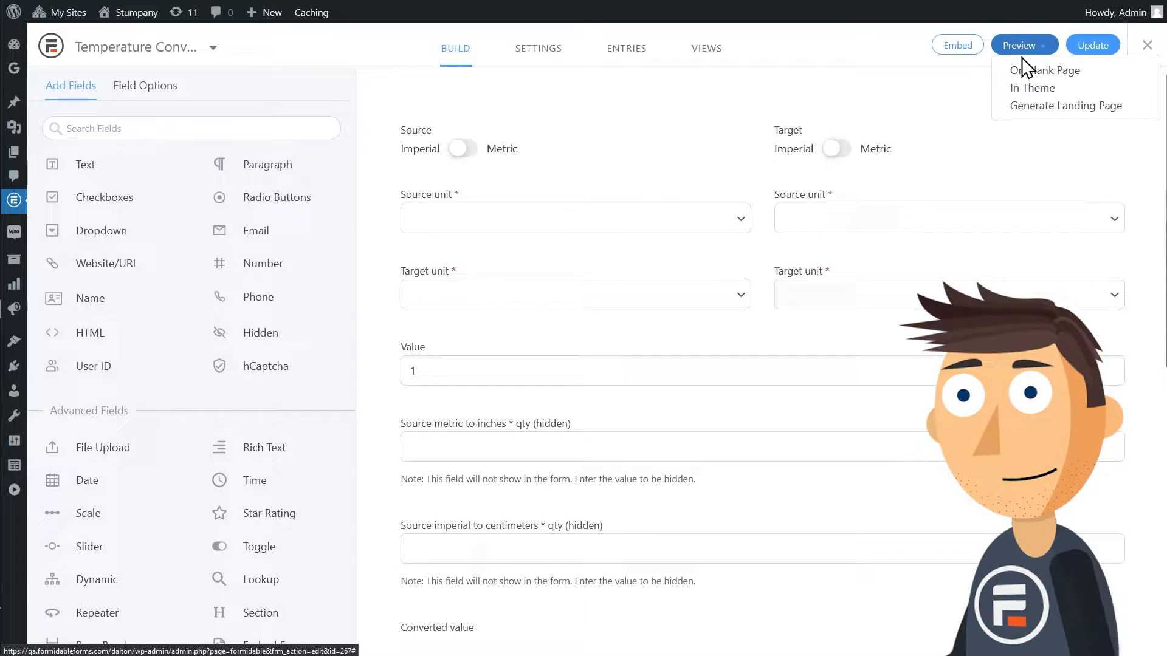
pyautogui.click(1049, 70)
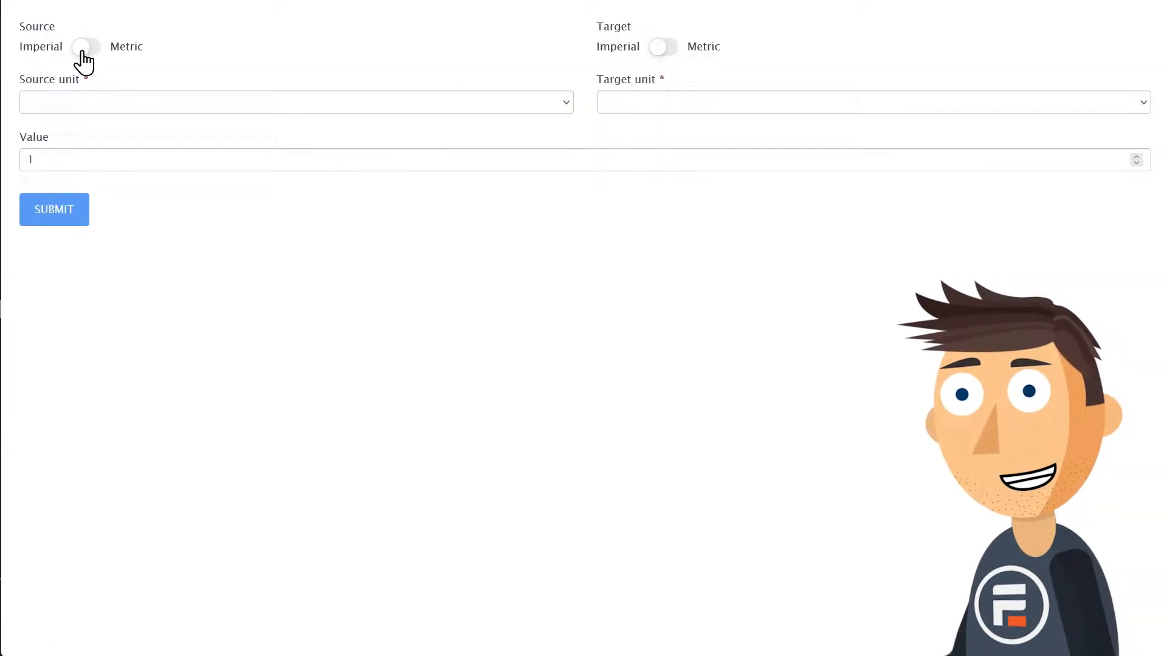
pyautogui.click(85, 46)
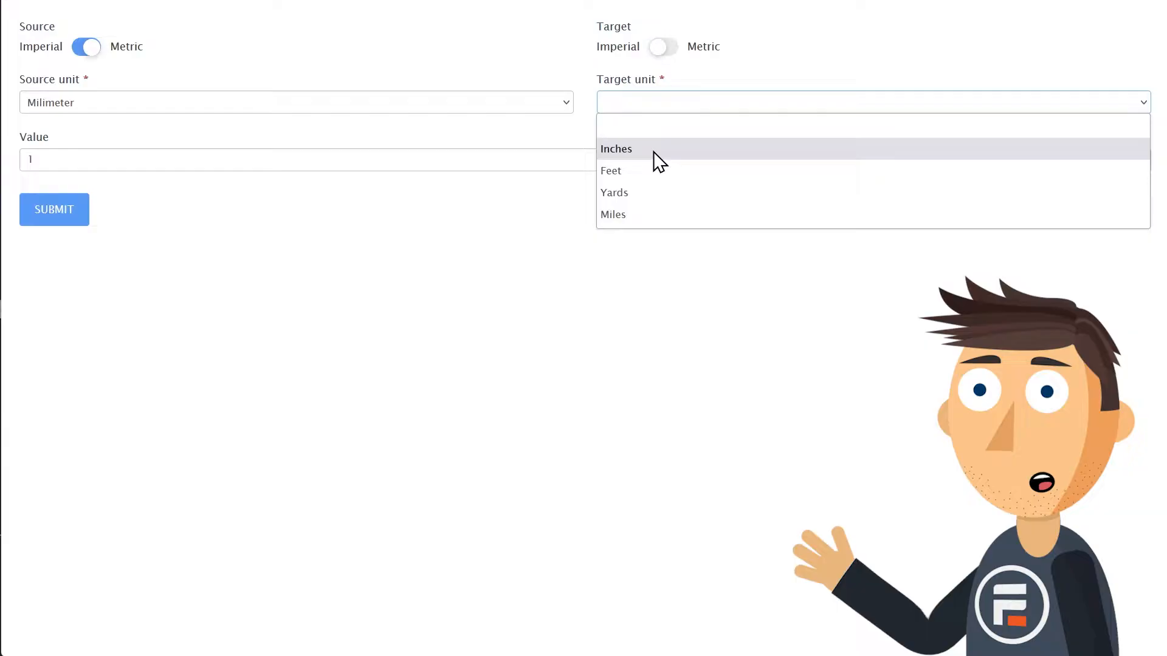
pyautogui.click(616, 148)
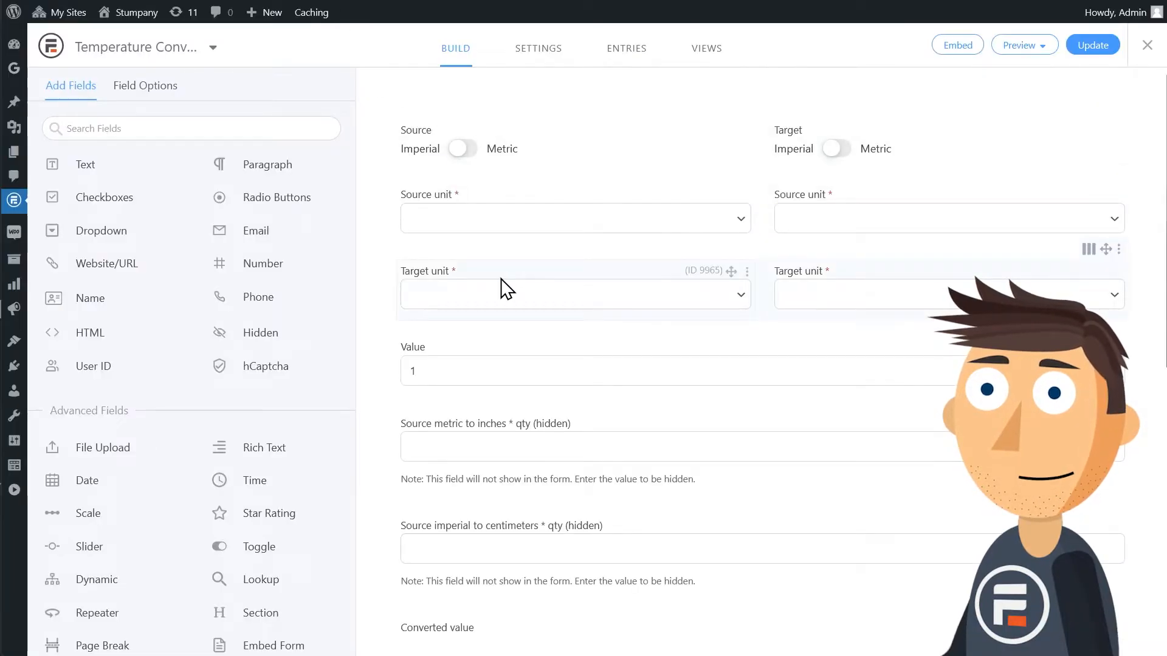
pyautogui.moveTo(490, 240)
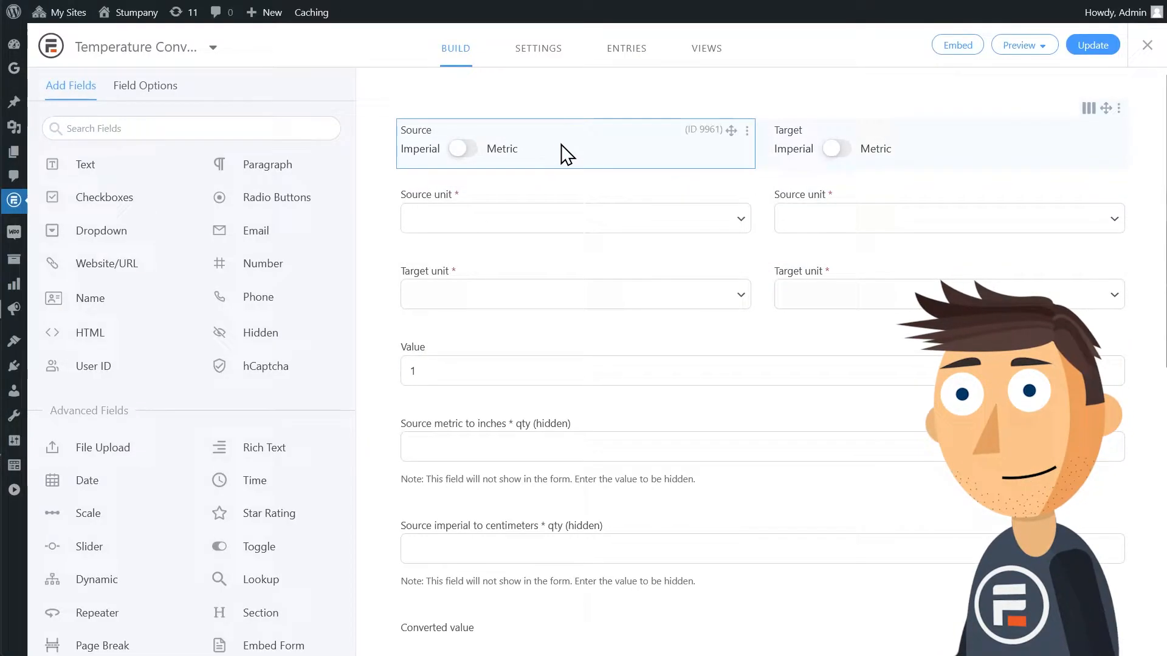
pyautogui.click(573, 218)
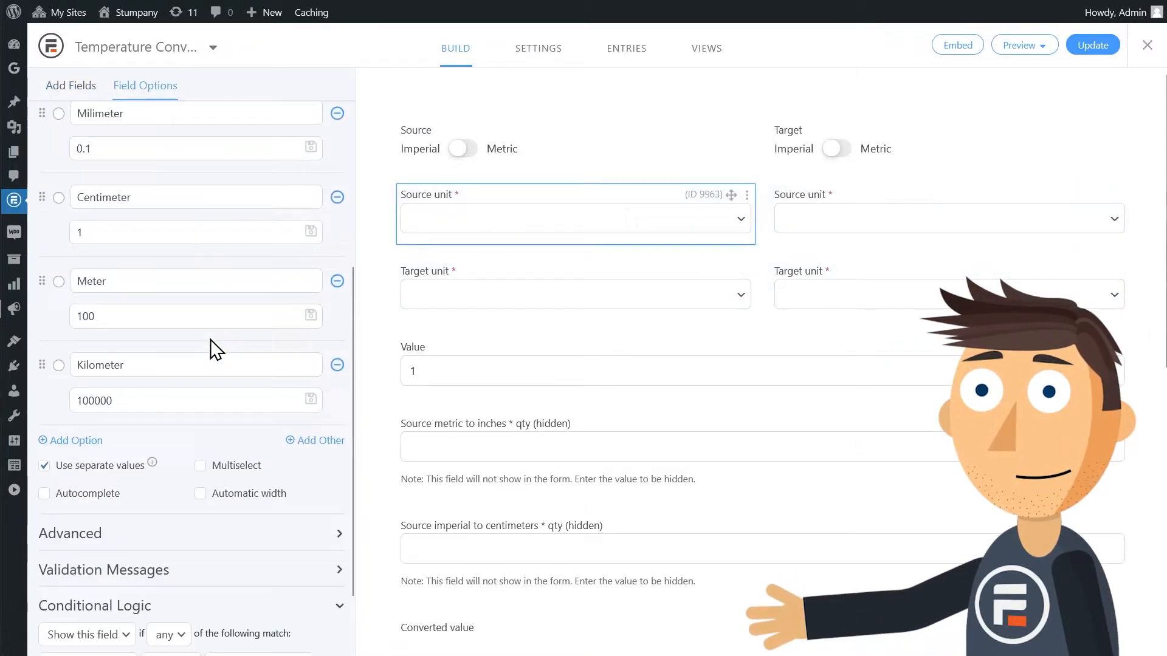
pyautogui.scroll(-3)
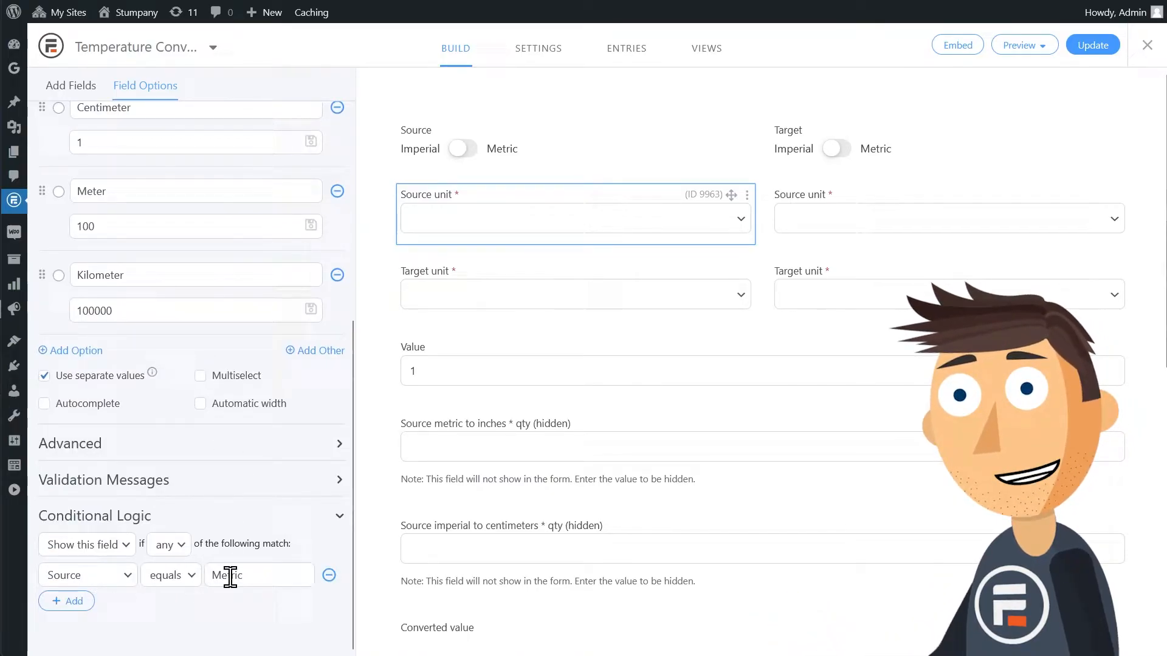
pyautogui.moveTo(530, 425)
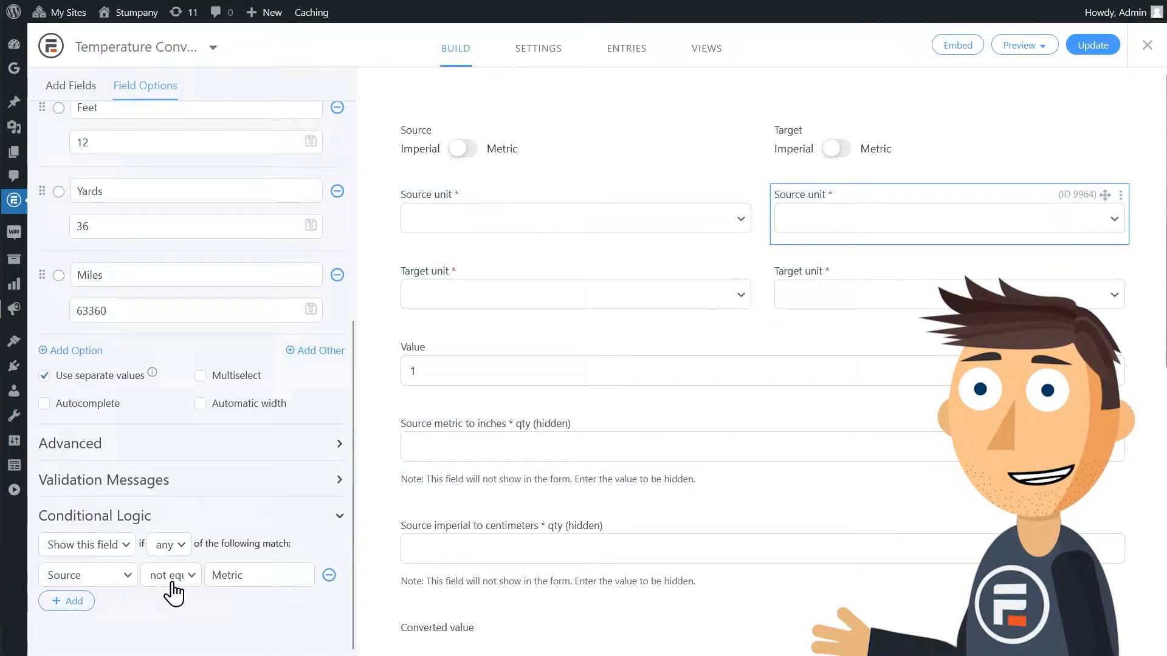
pyautogui.moveTo(606, 342)
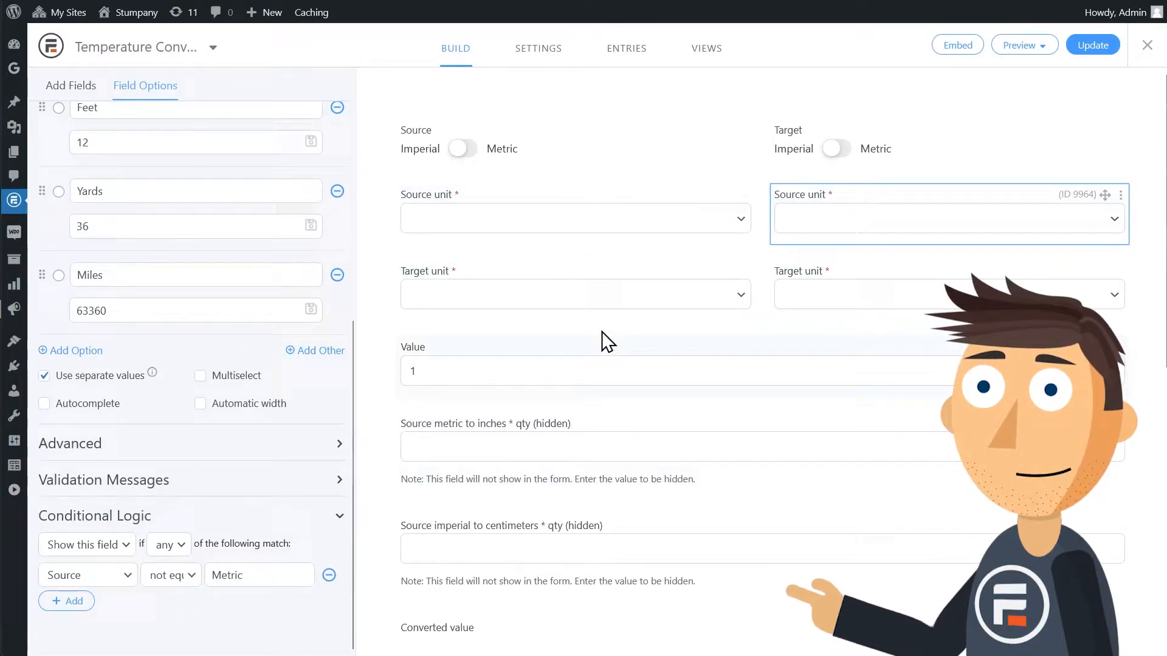
pyautogui.moveTo(528, 342)
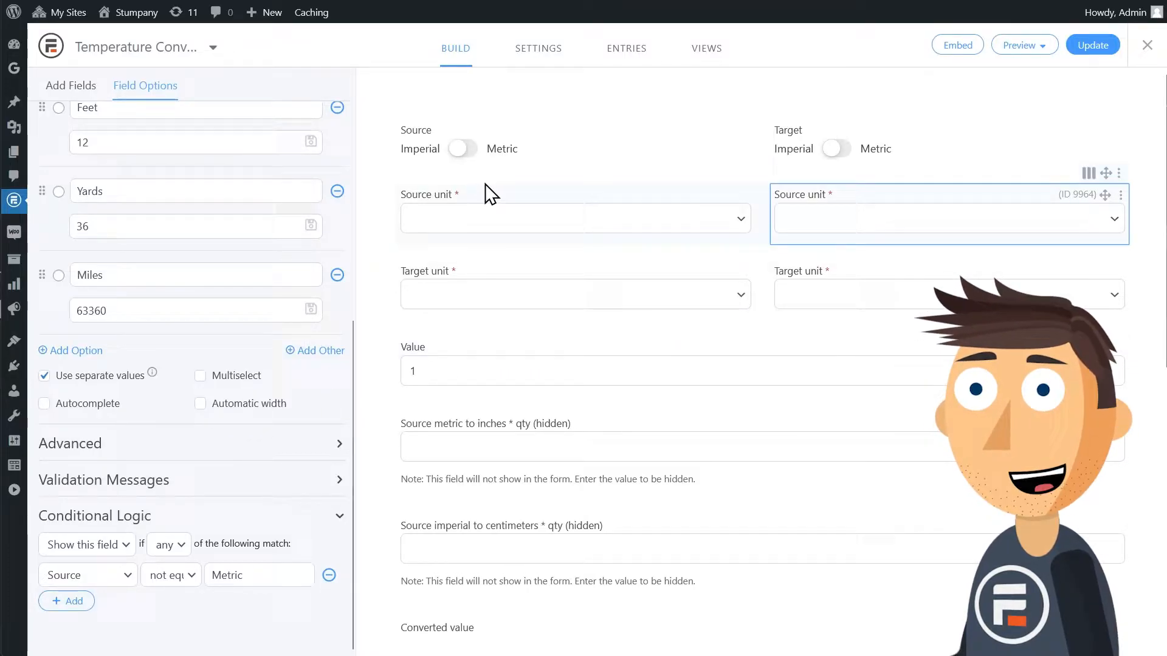
pyautogui.click(575, 214)
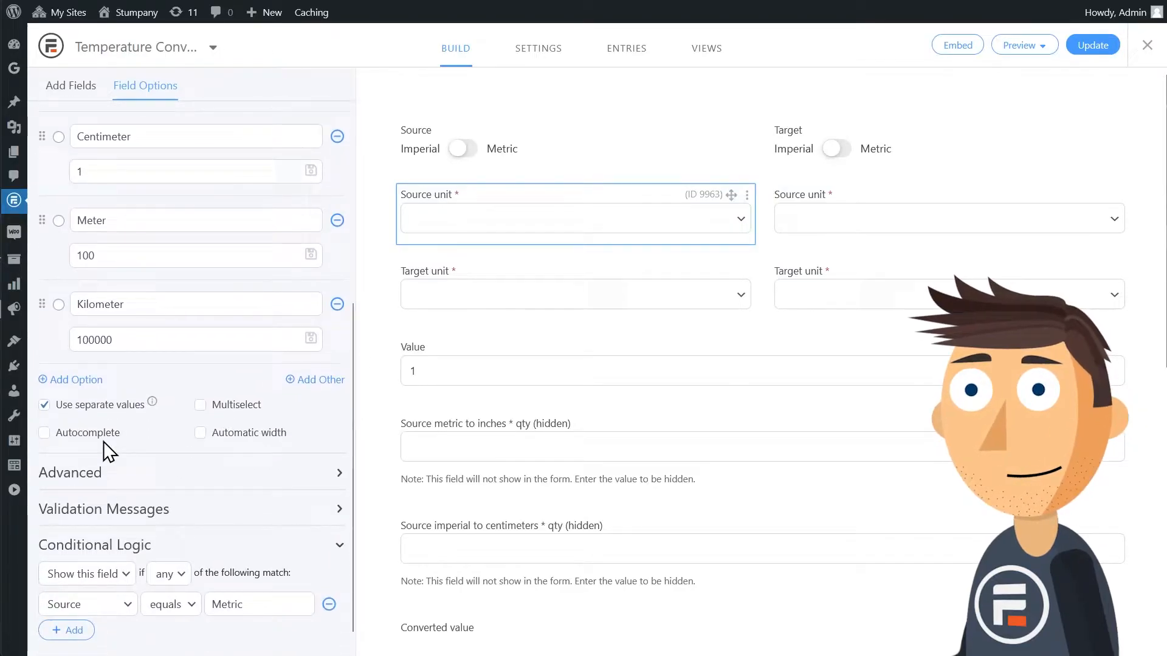
pyautogui.moveTo(98, 416)
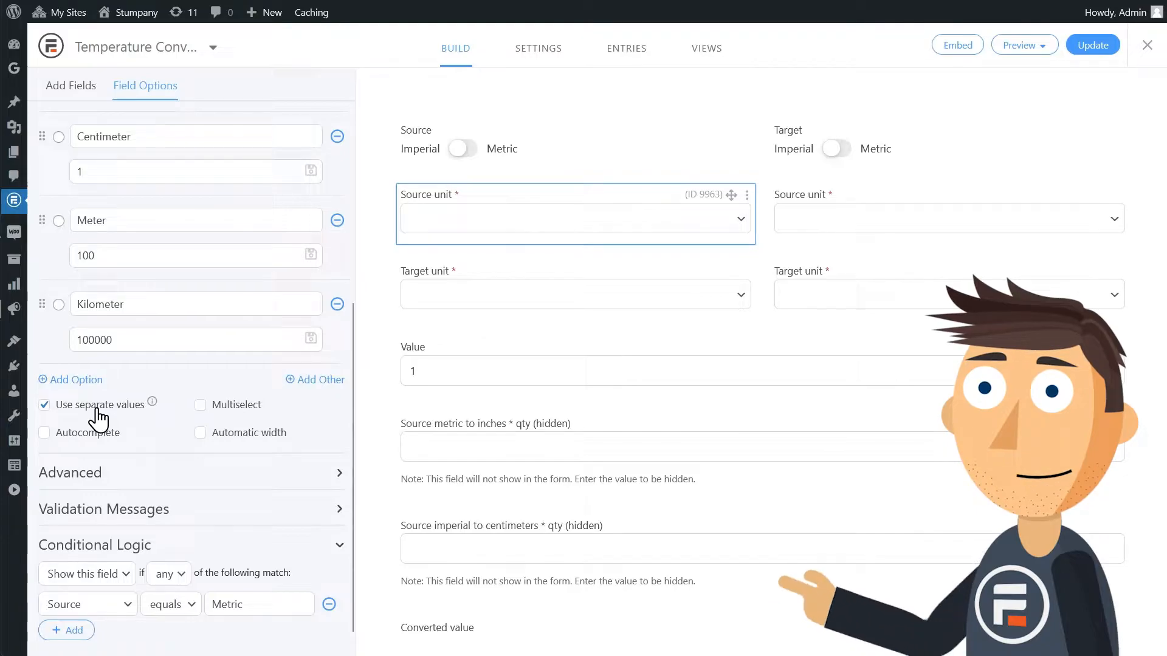
pyautogui.moveTo(142, 405)
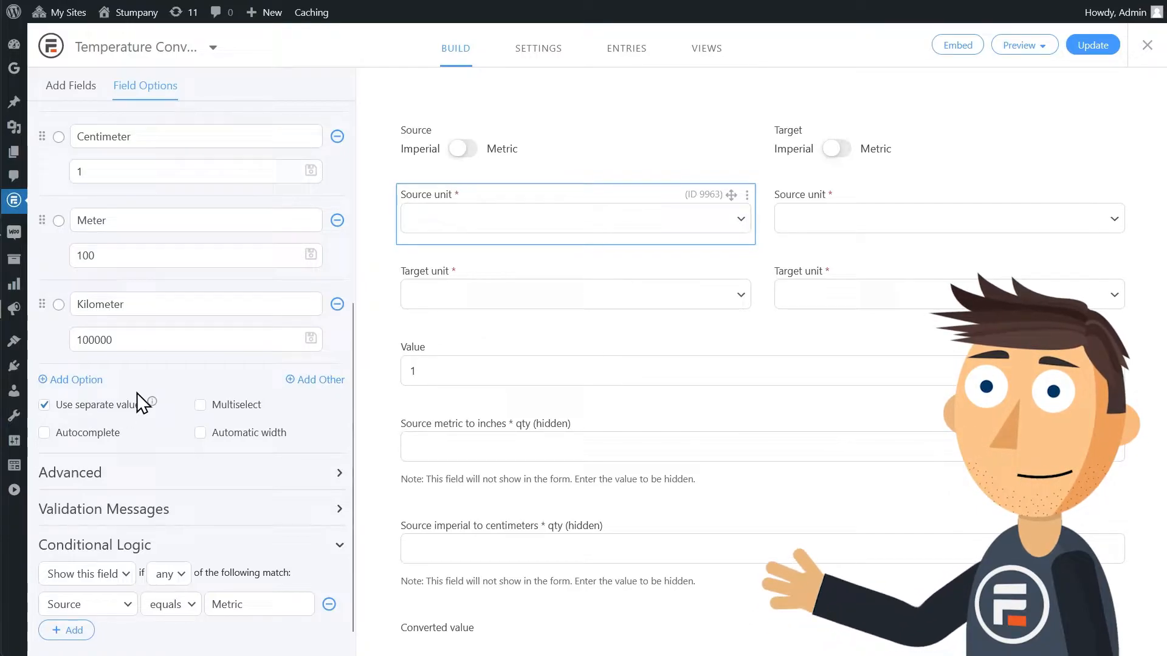
pyautogui.scroll(3)
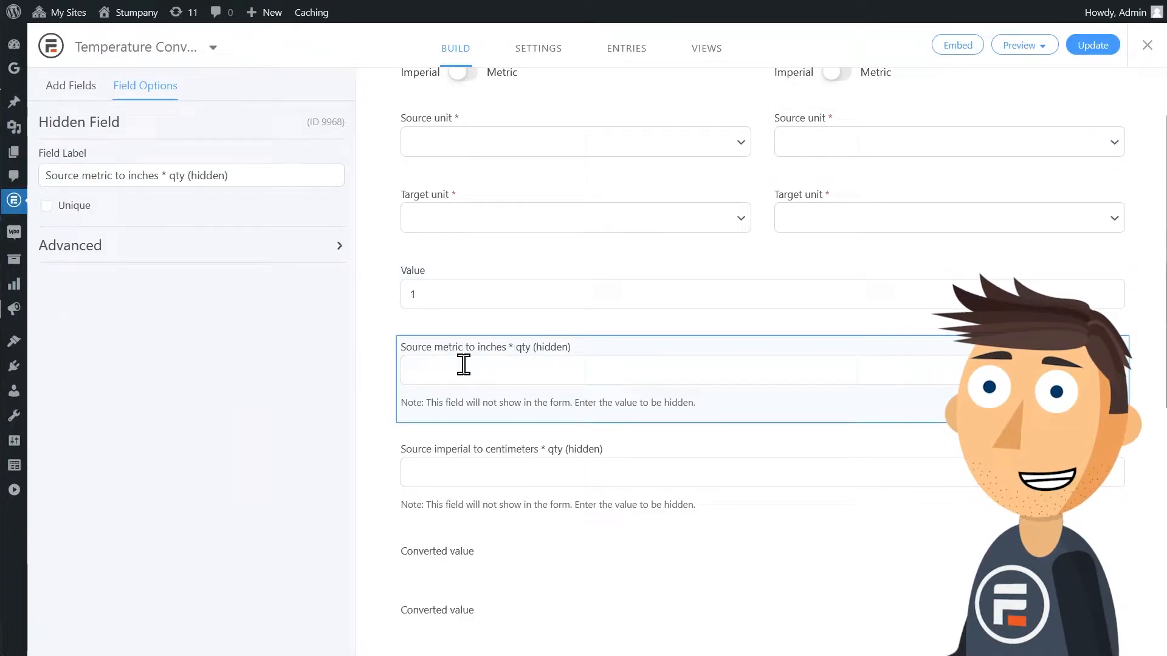
# Select the hidden 'Source metric to inches * qty' field to view its calculation
pyautogui.click(500, 449)
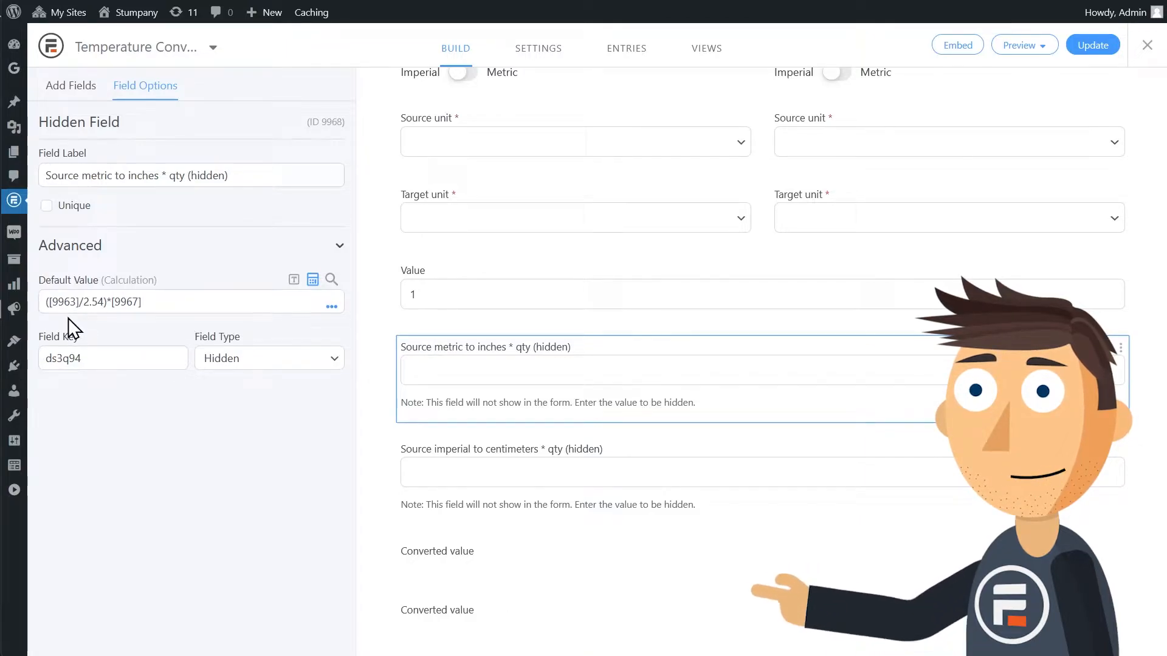
pyautogui.moveTo(288, 329)
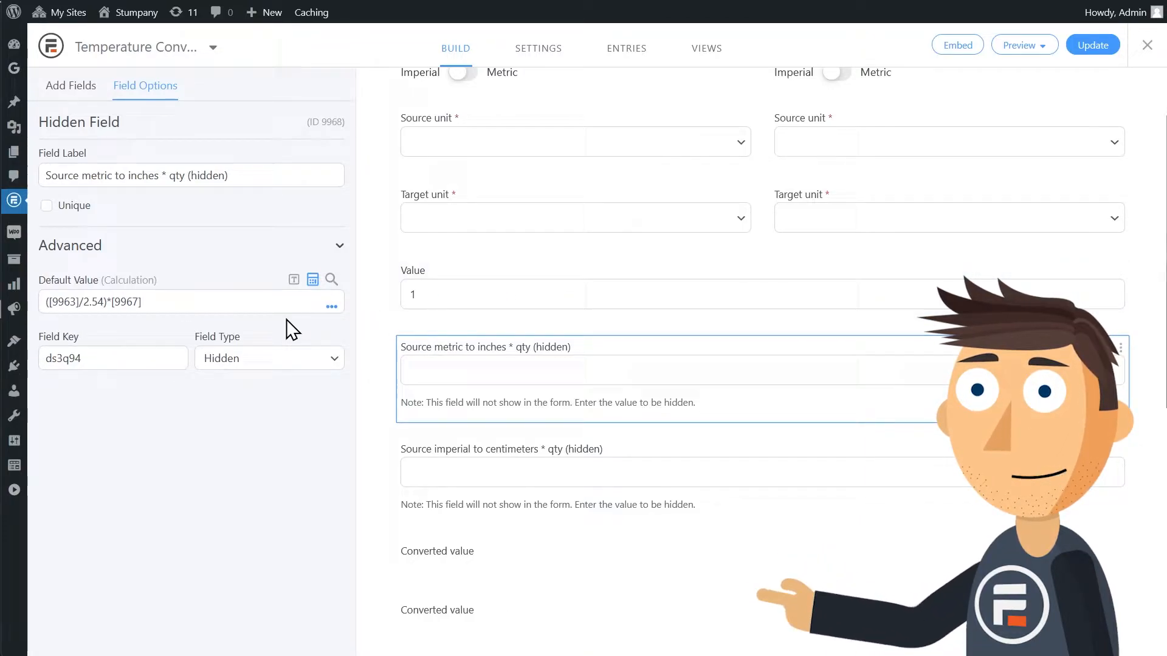
pyautogui.moveTo(495, 140)
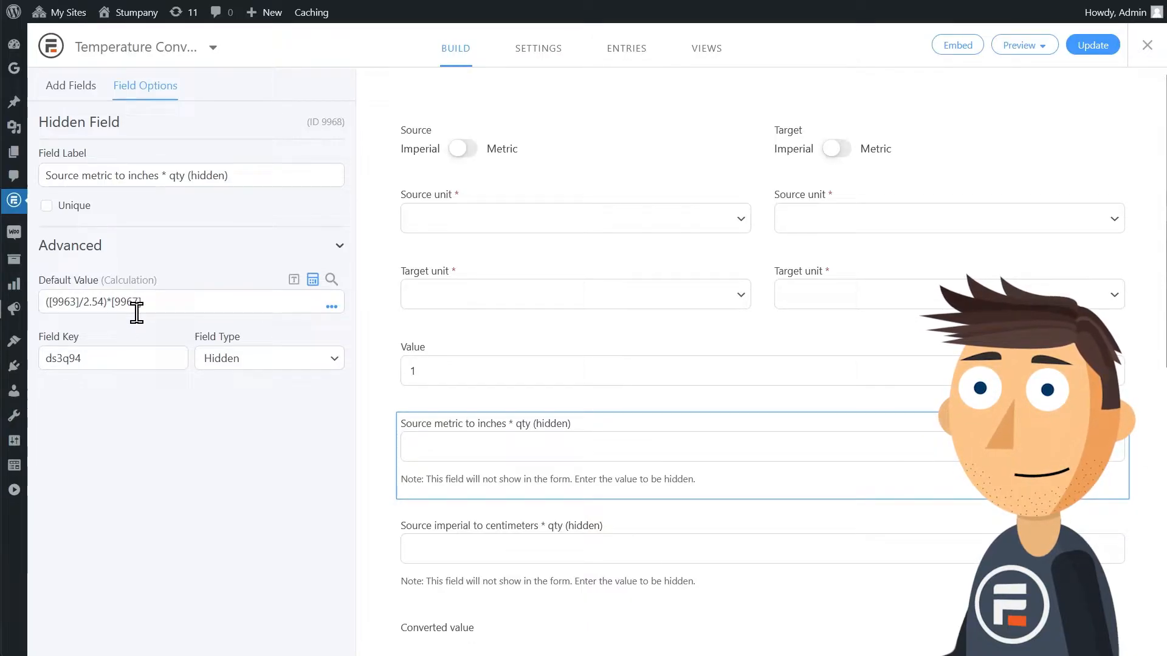
pyautogui.scroll(-3)
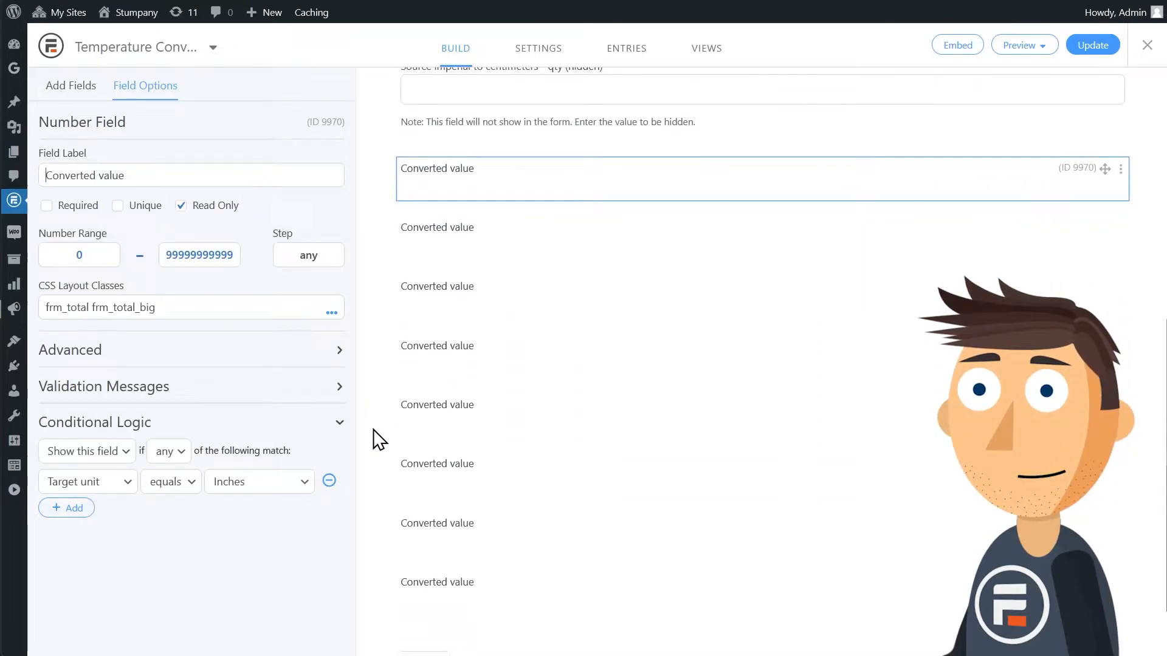
pyautogui.moveTo(381, 380)
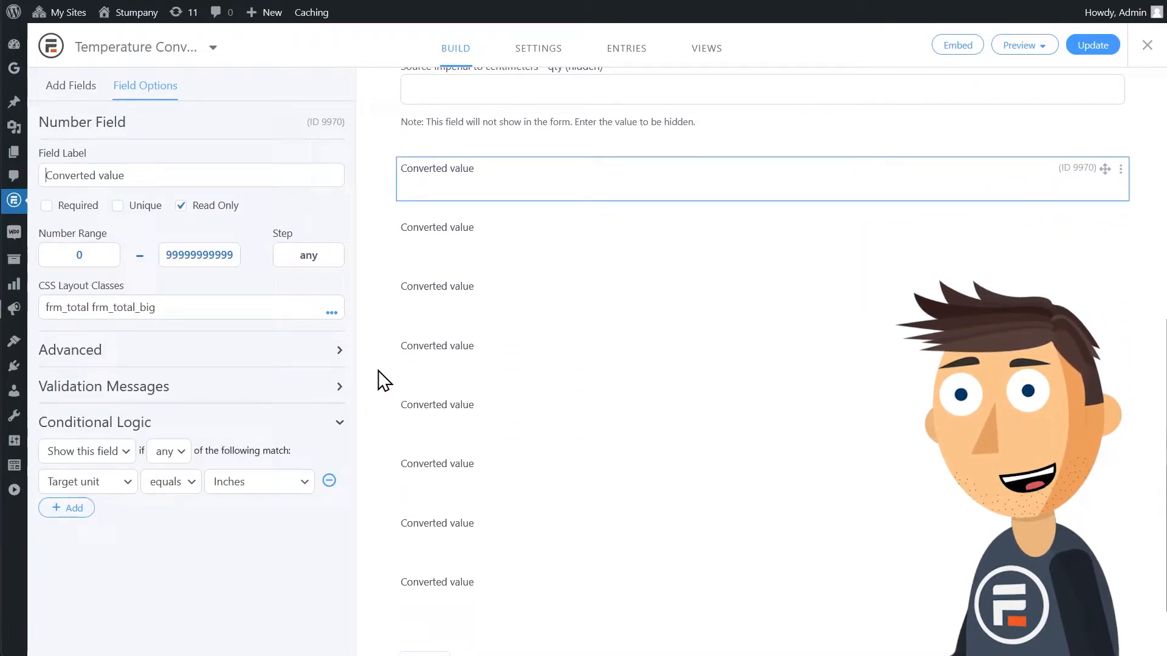
pyautogui.moveTo(331, 313)
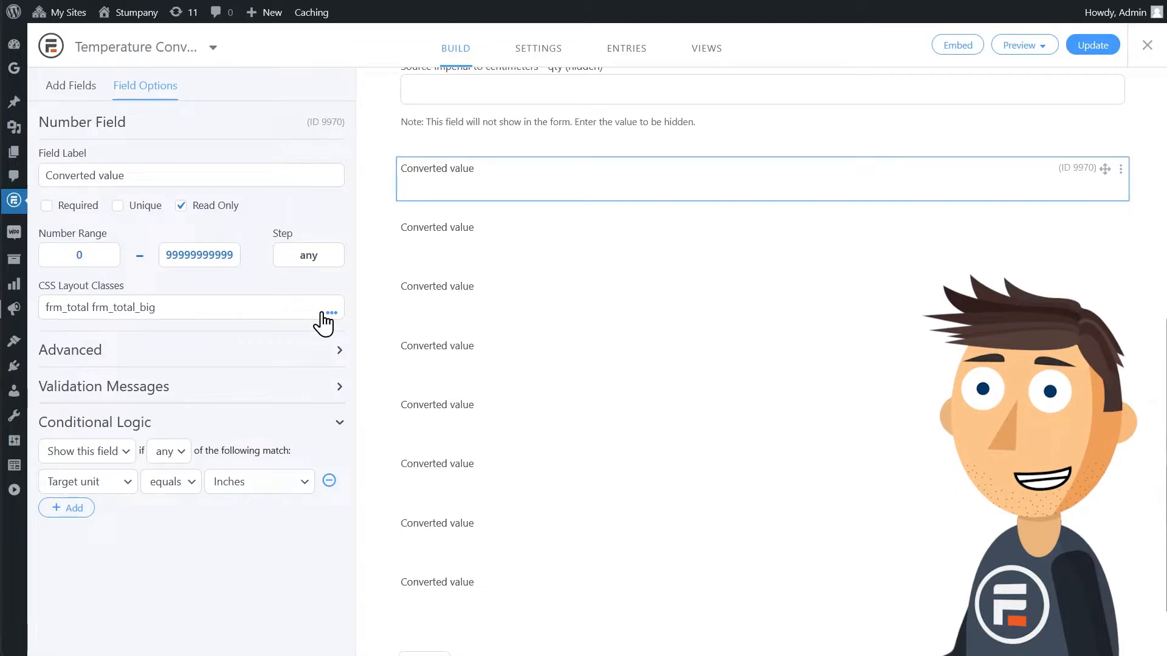
pyautogui.click(331, 312)
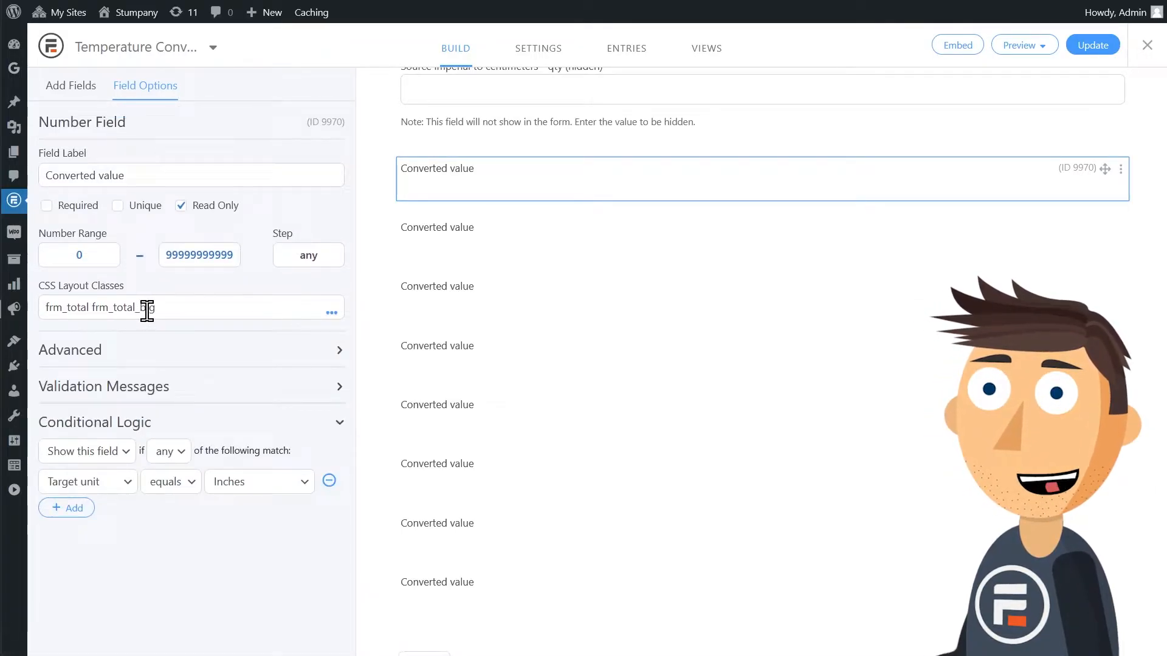
pyautogui.write('big')
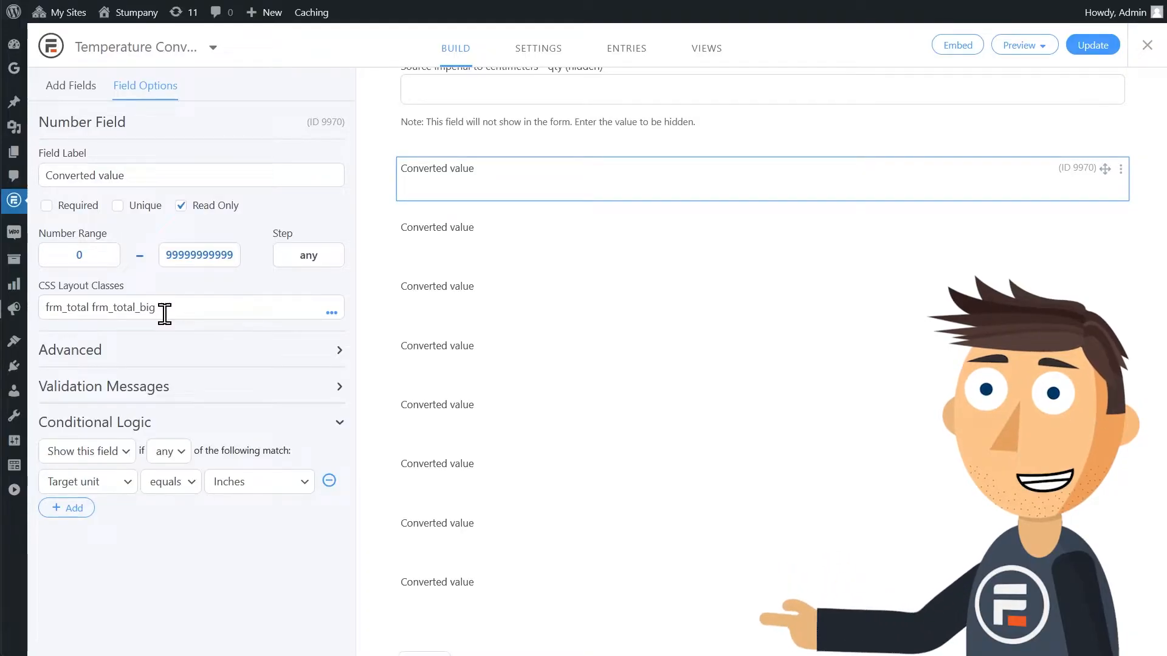
pyautogui.moveTo(218, 501)
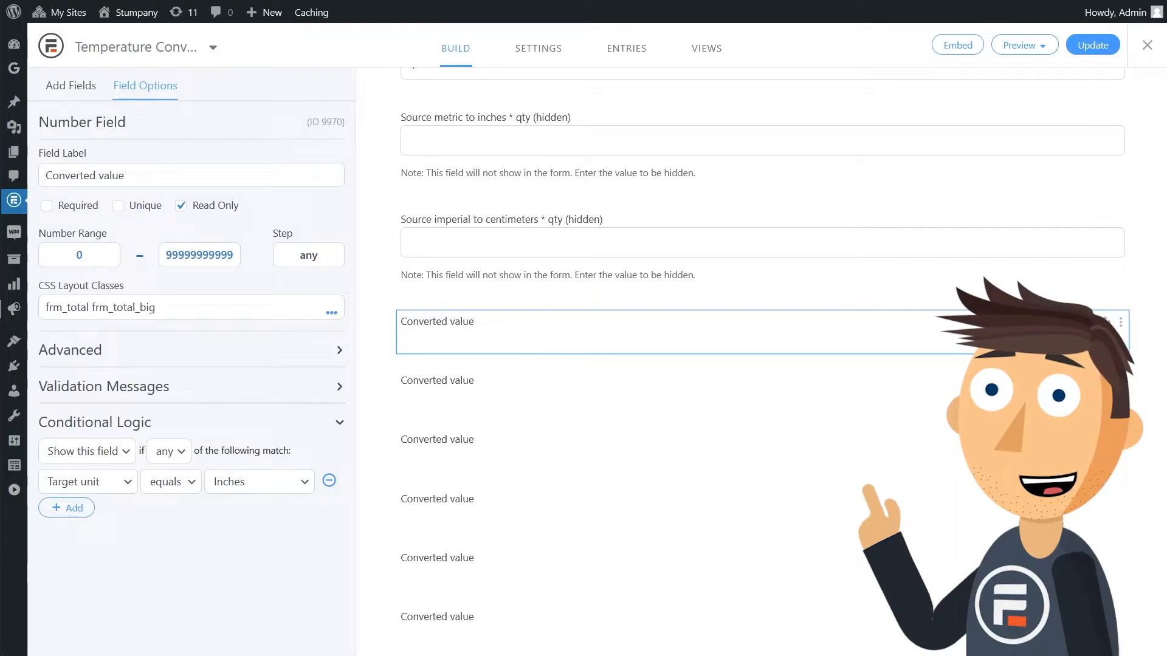
pyautogui.scroll(3)
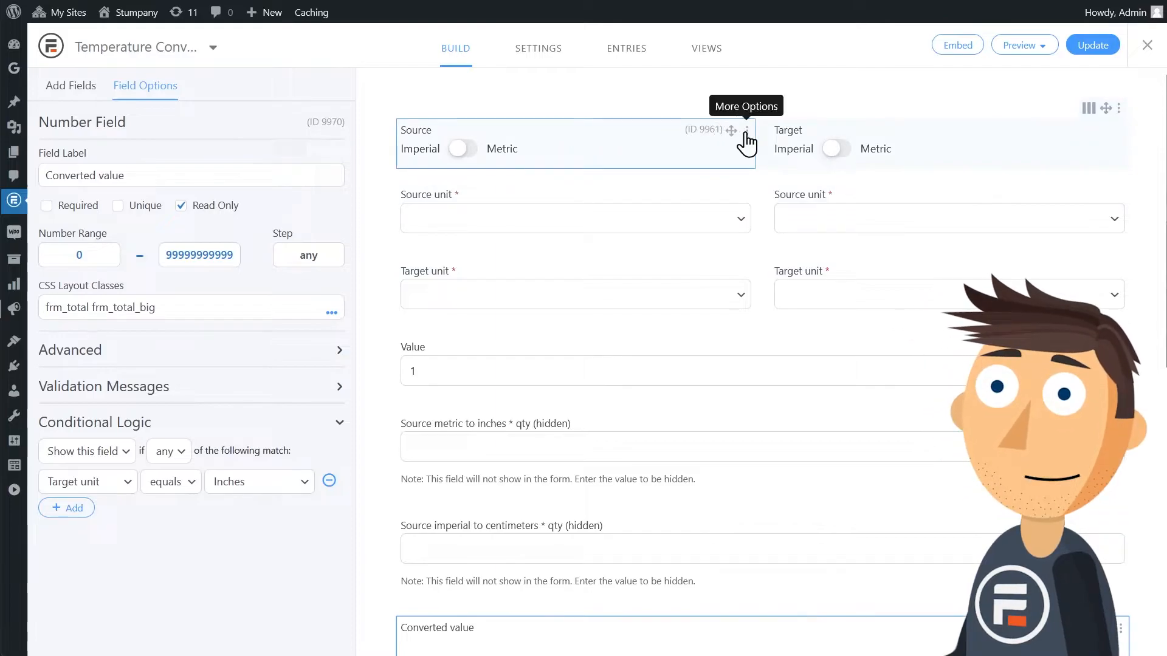
# Delete the Source and Target toggles plus the duplicate Source and Target unit dropdowns
pyautogui.click(779, 149)
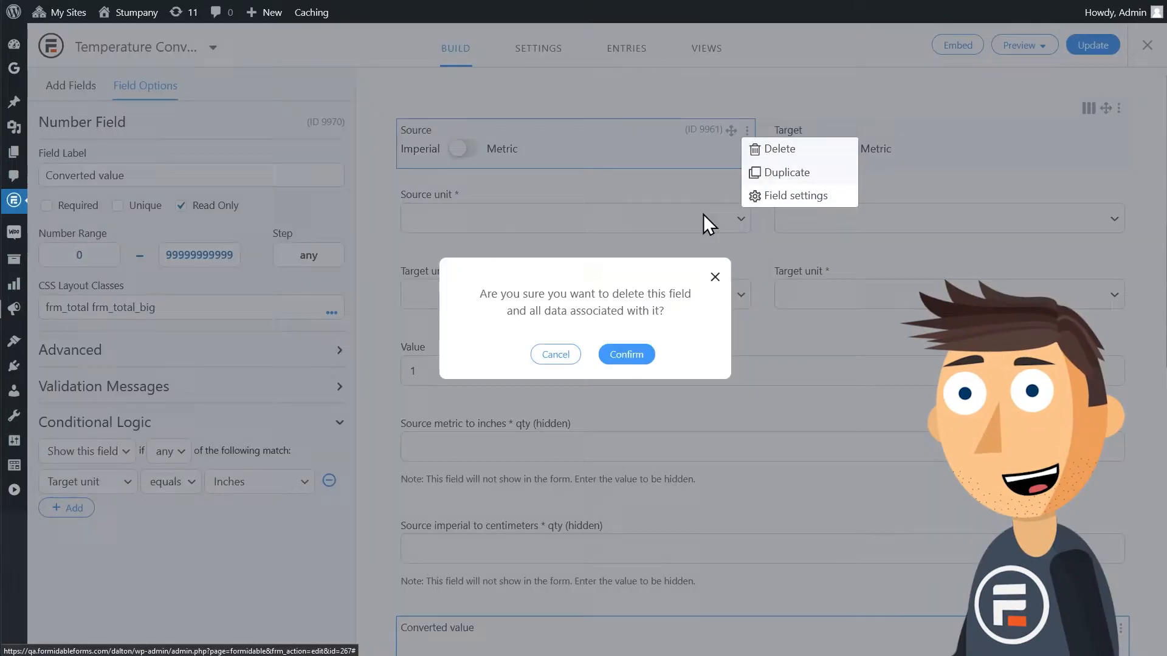
pyautogui.click(626, 354)
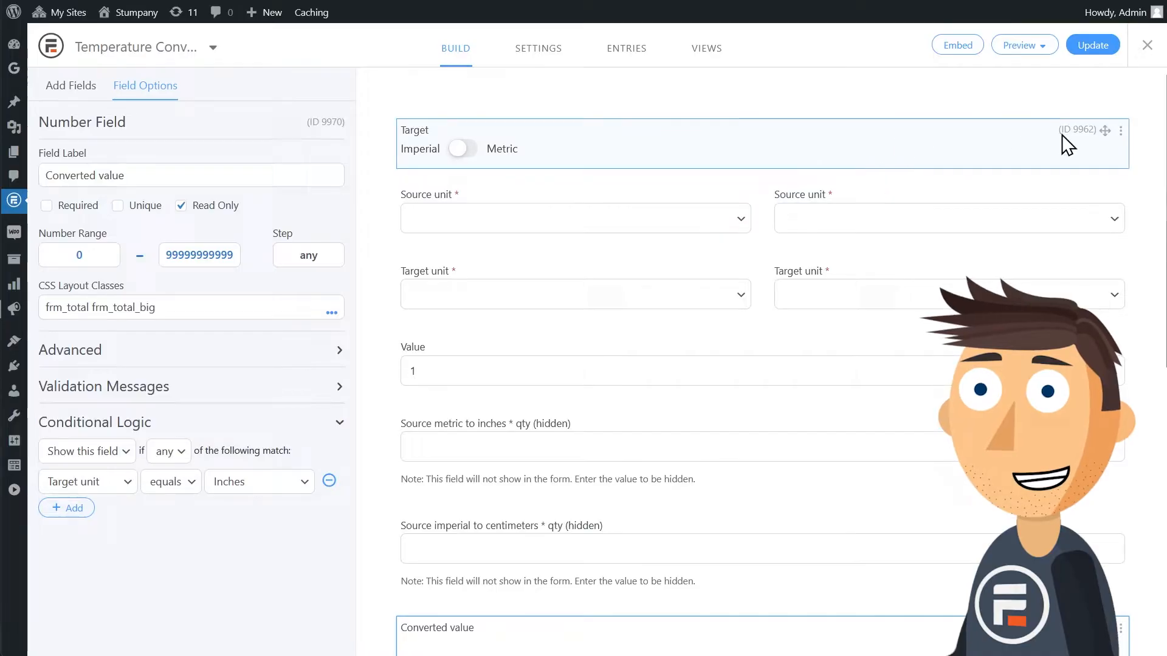
pyautogui.click(1086, 148)
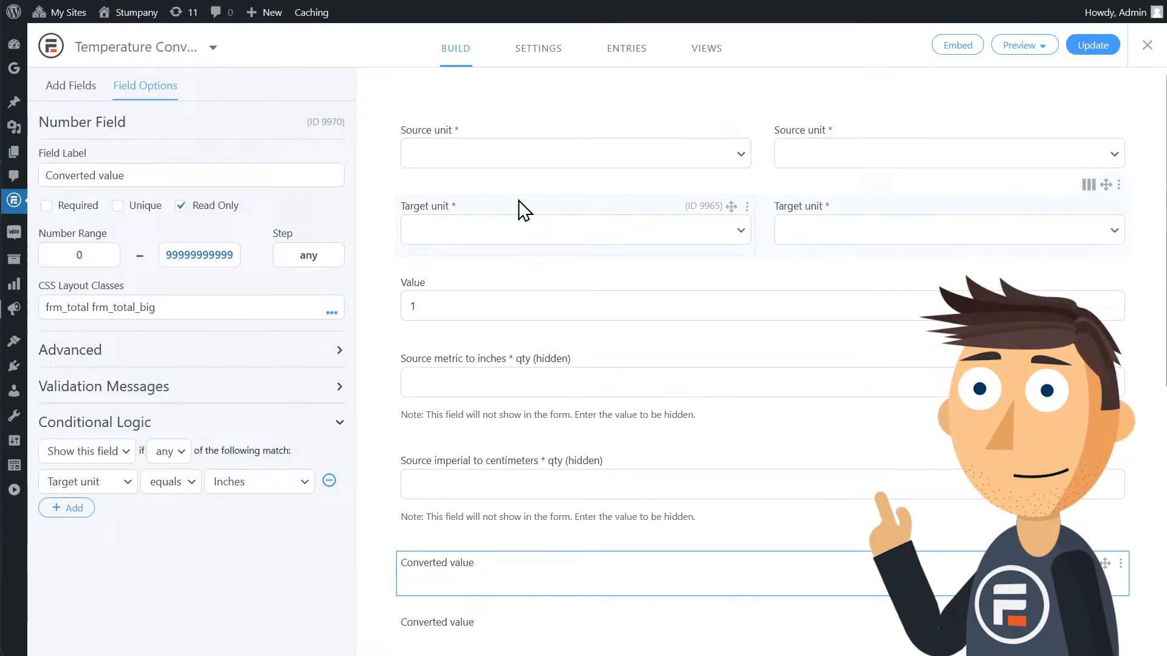
pyautogui.moveTo(1123, 143)
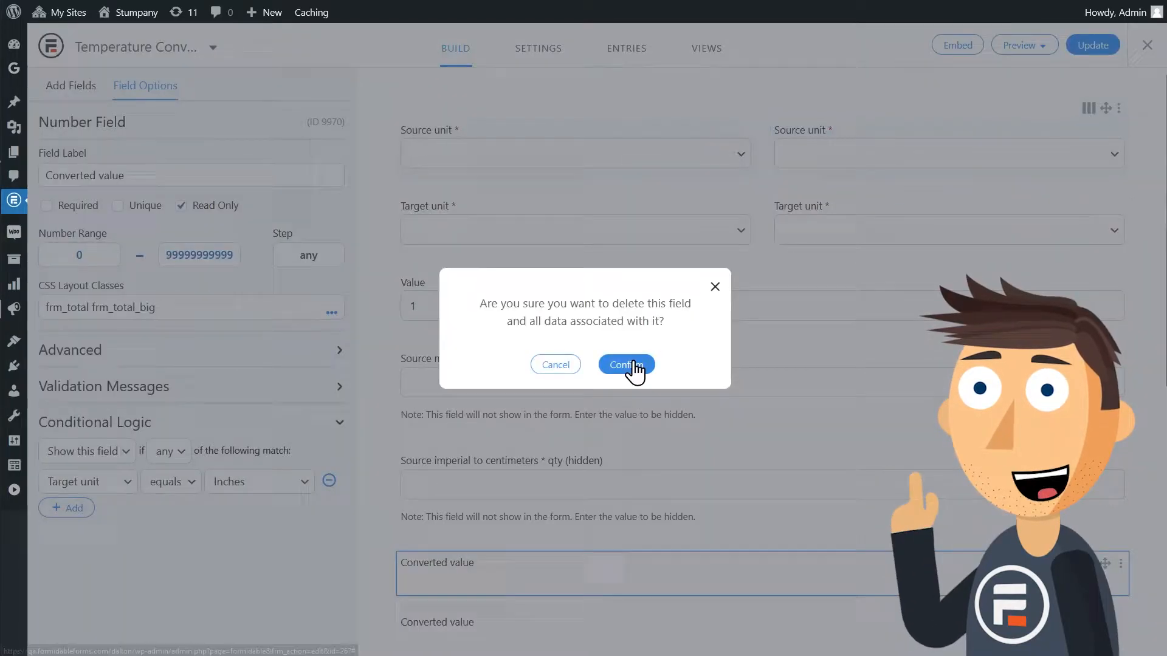
pyautogui.click(625, 364)
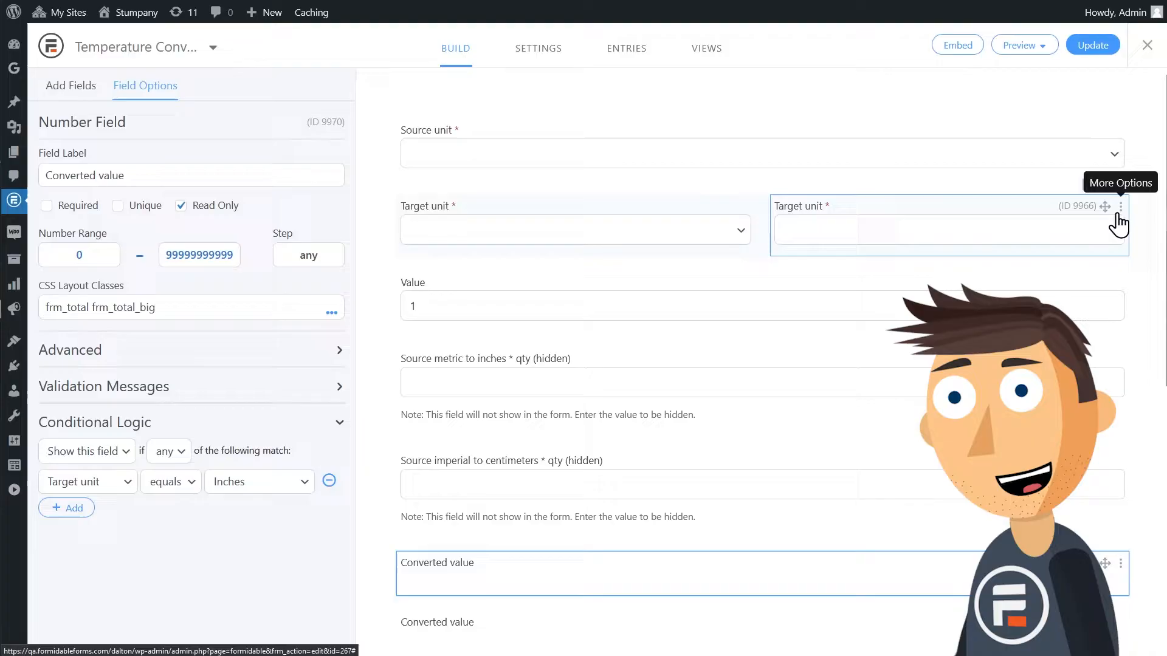
pyautogui.click(1120, 206)
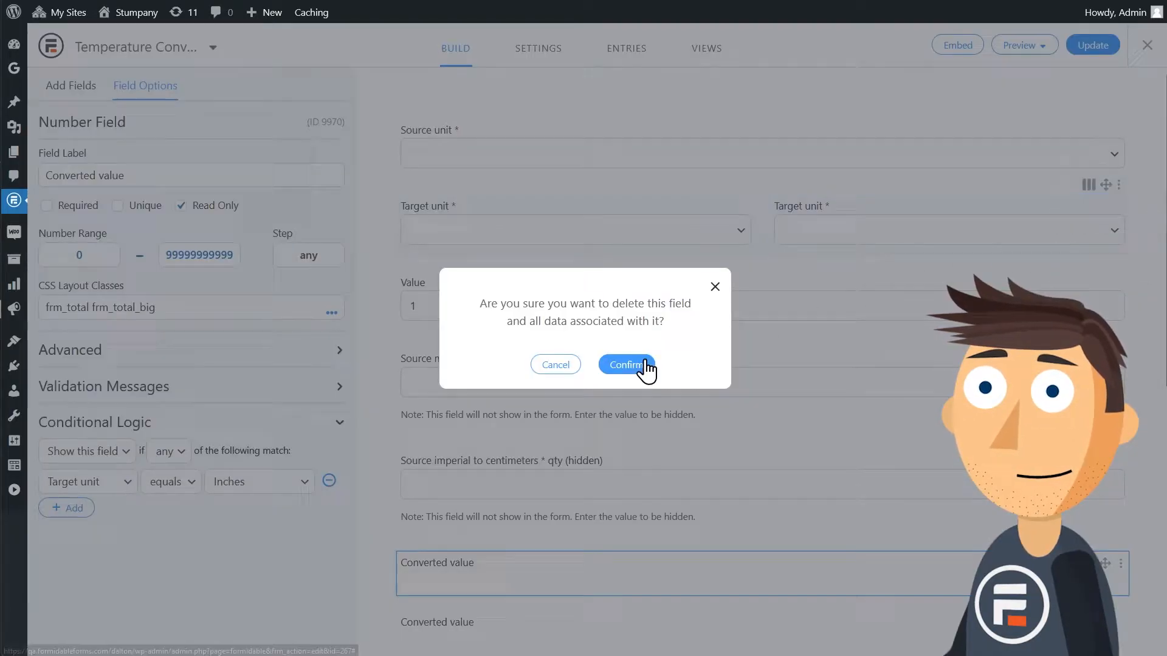
pyautogui.click(626, 364)
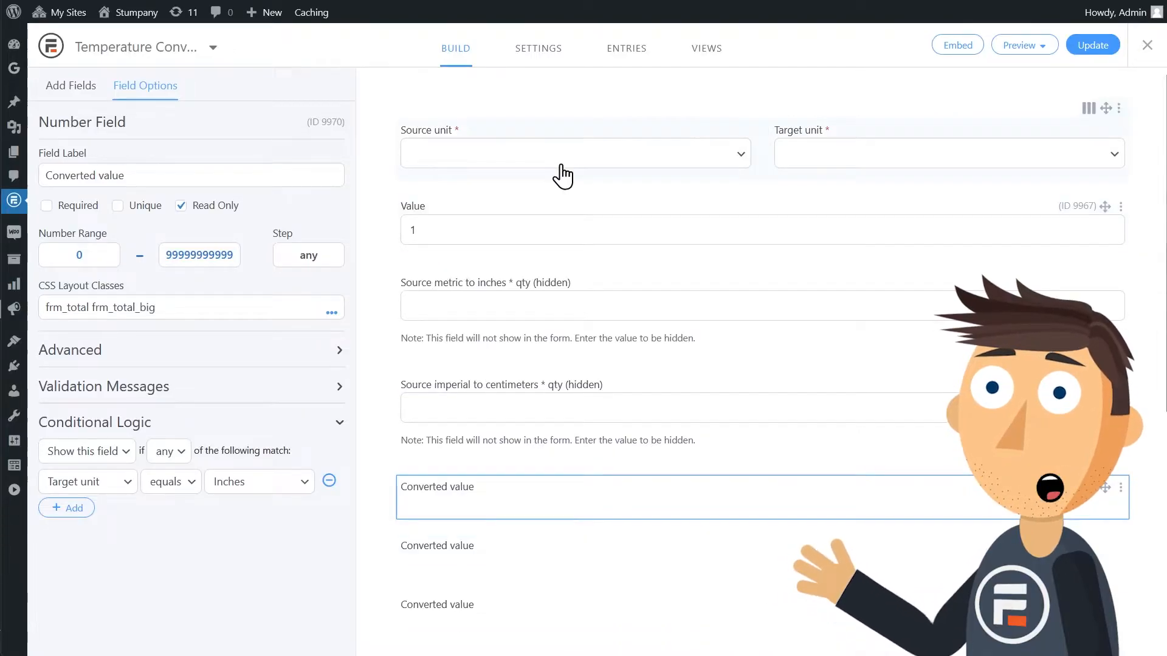
pyautogui.click(574, 153)
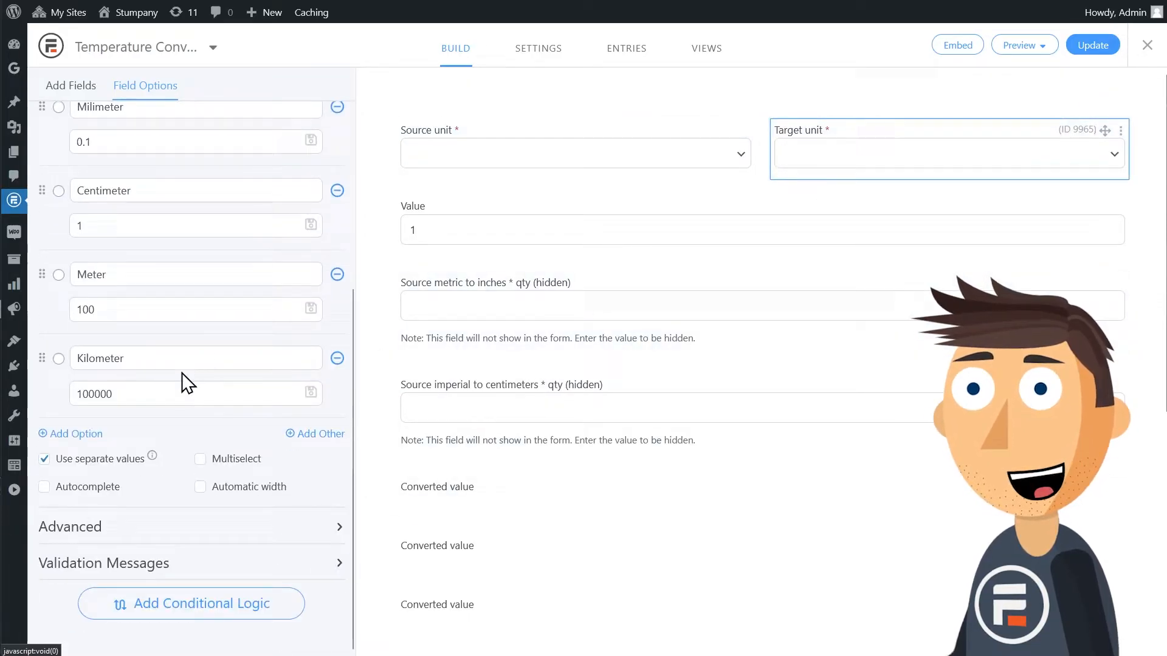
# Change both unit dropdowns' options to Kelvin, Celsius and Fahrenheit, removing Kilometer
pyautogui.click(573, 149)
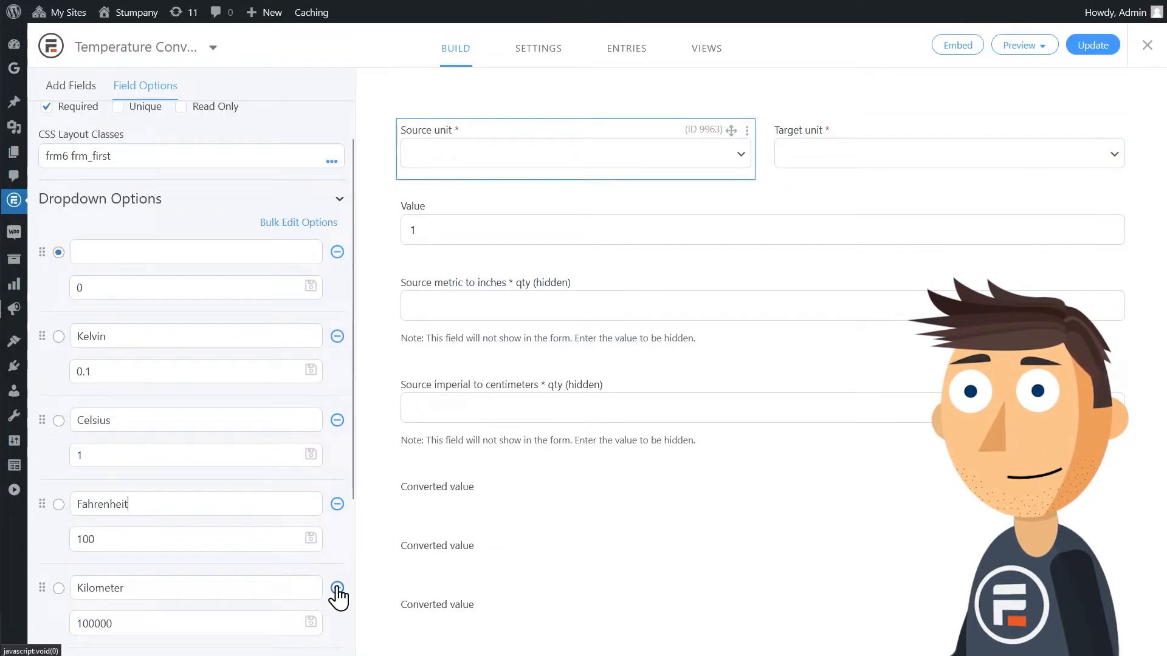
pyautogui.click(335, 587)
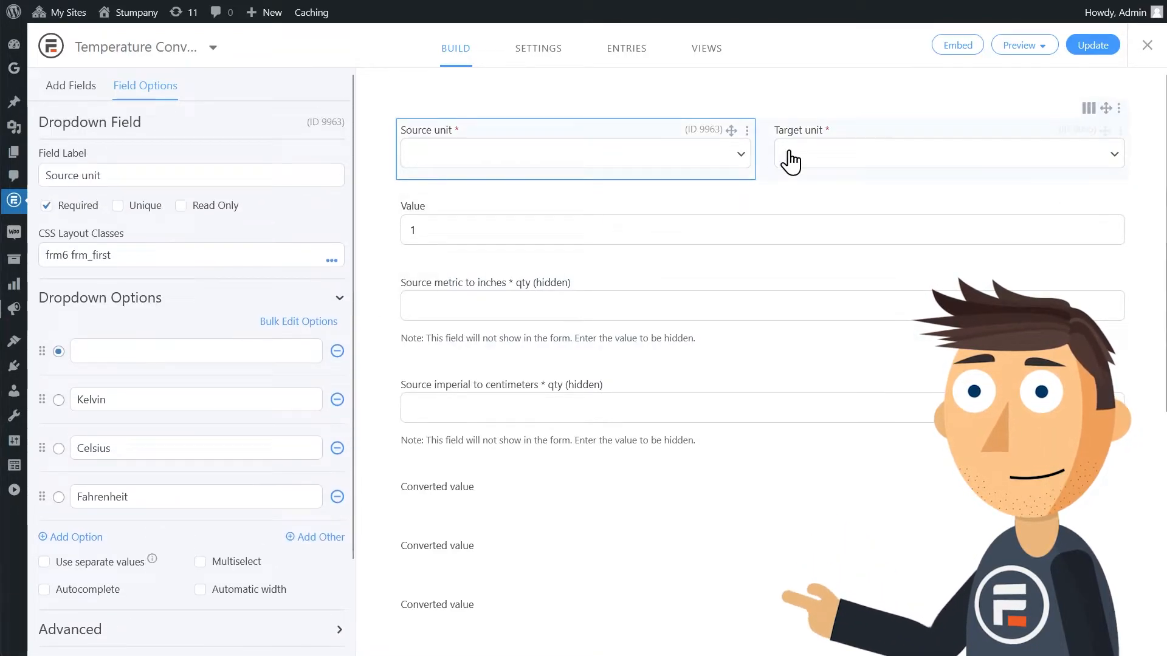
pyautogui.click(948, 154)
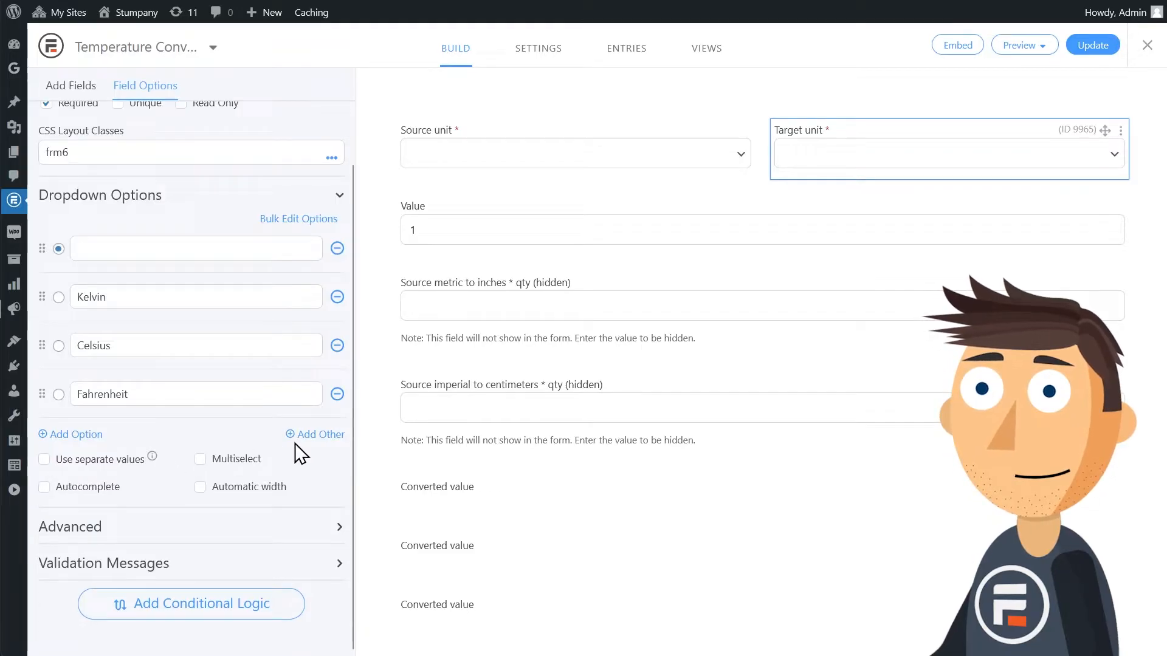
pyautogui.click(574, 149)
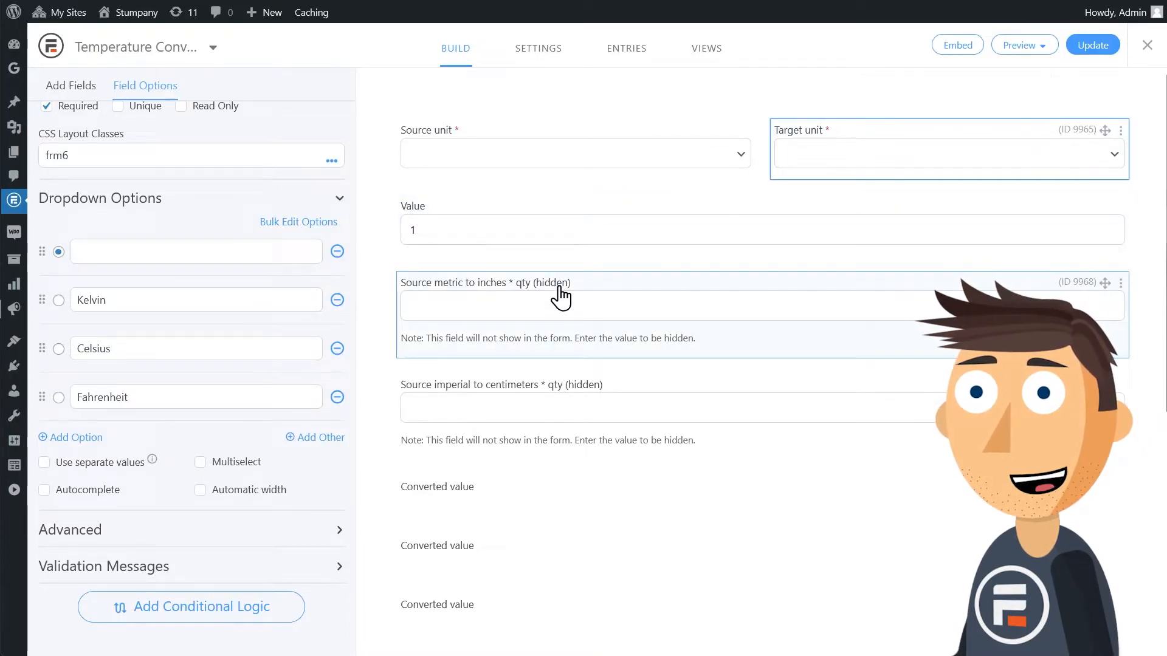
# Relabel the hidden fields 'K to F (hidden)', 'C to F (hidden)' and 'F to C (hidden)'
pyautogui.click(561, 305)
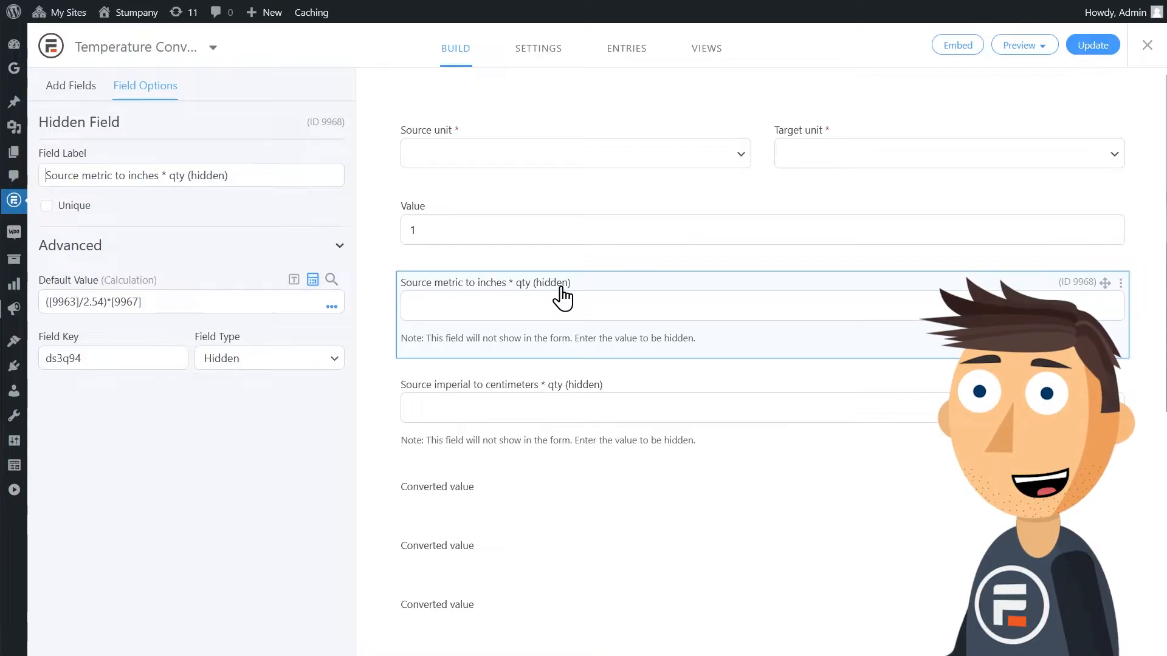
pyautogui.click(71, 85)
pyautogui.write('K')
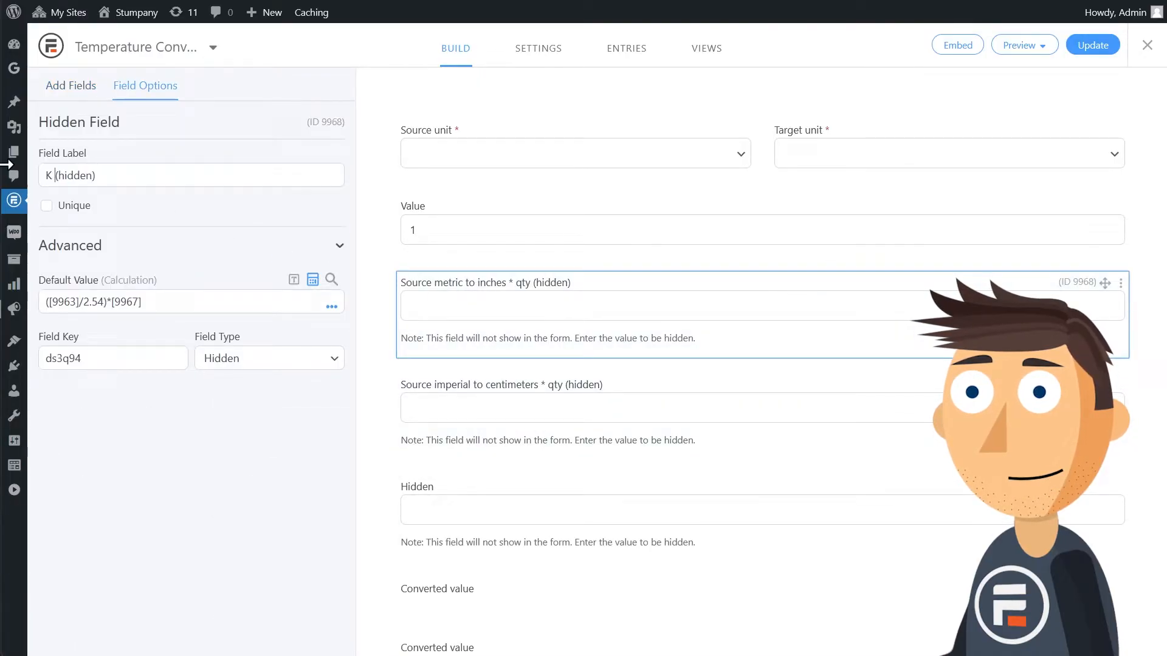
pyautogui.write('to F')
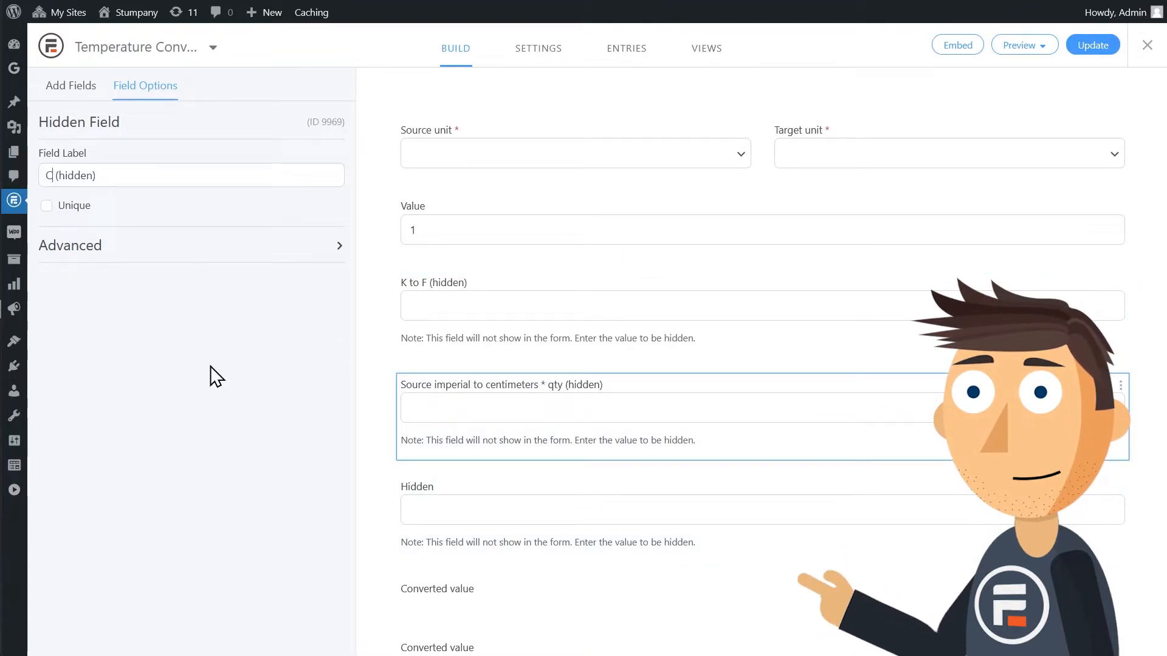
pyautogui.write('to F')
pyautogui.write('F to C')
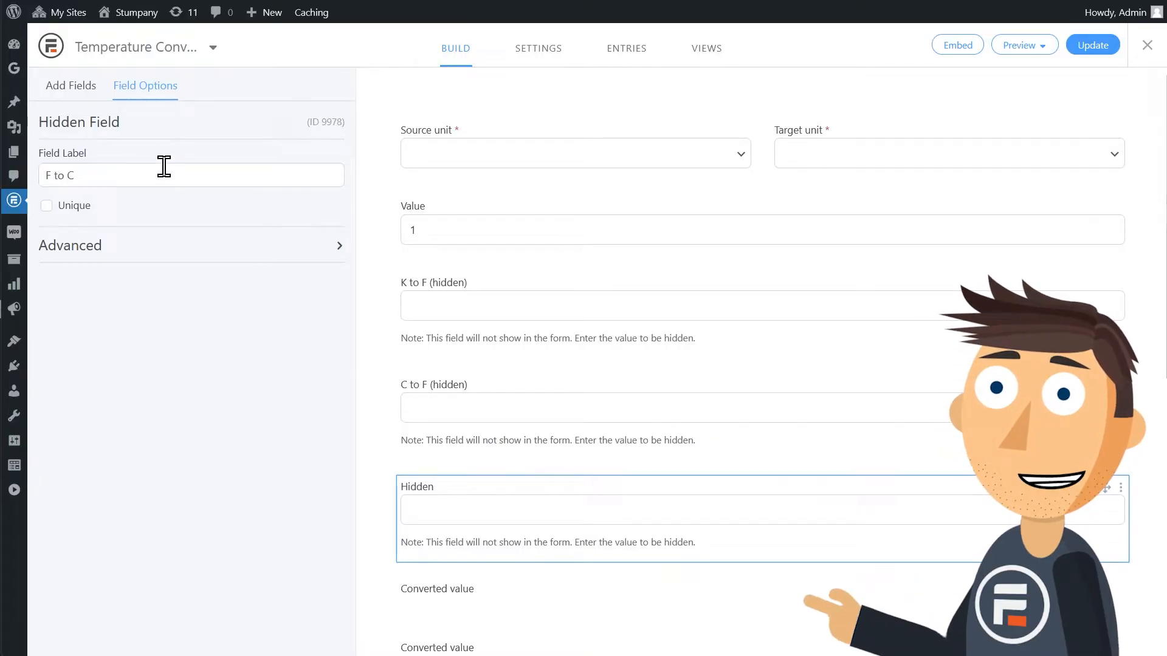
pyautogui.write('(hidden)')
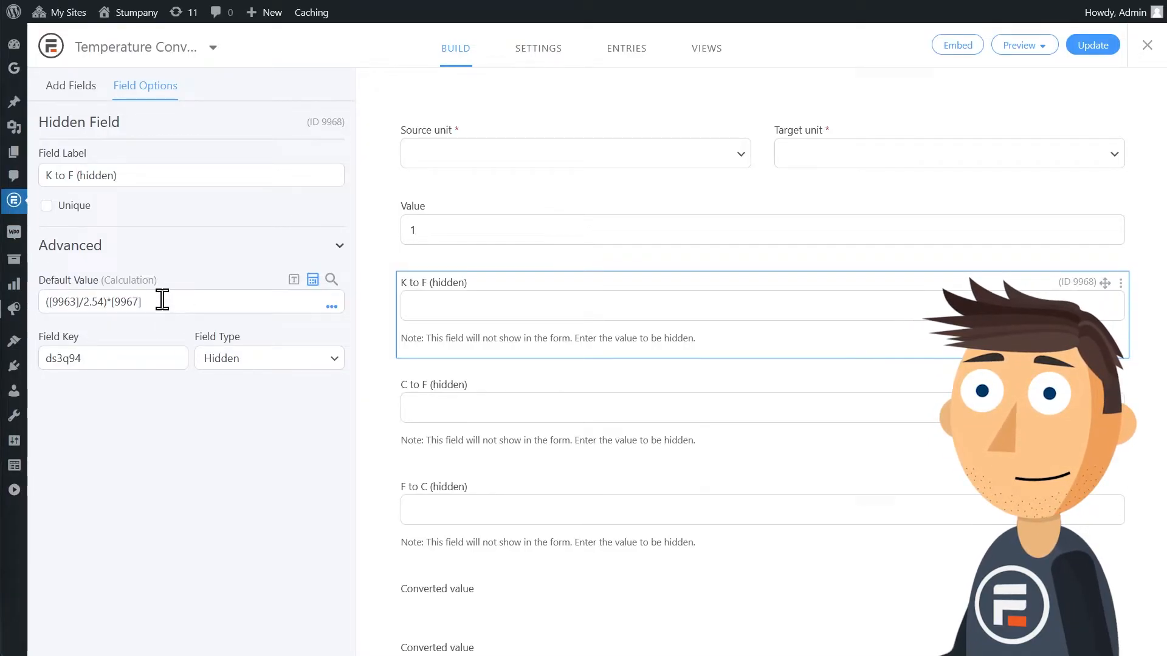
# Enter the K to F formula (x - 273.15) * 9/5 + 32, inserting the Value field
pyautogui.write('(x - 273.15) * 9/5 + 32')
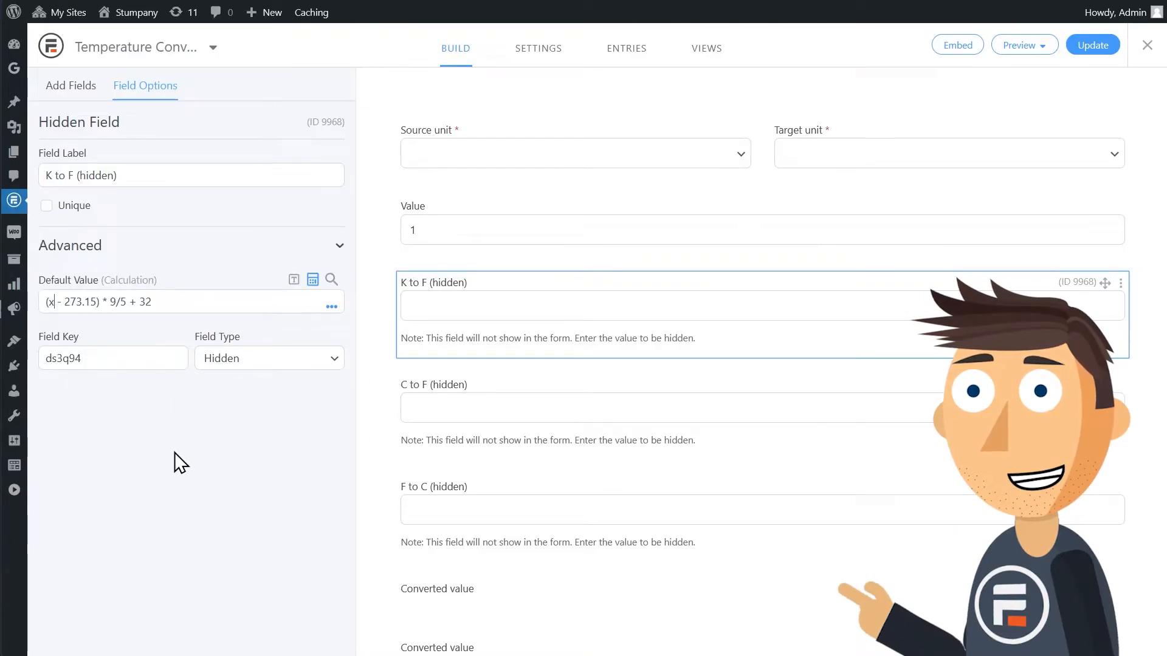
pyautogui.click(331, 305)
pyautogui.write('[9967]')
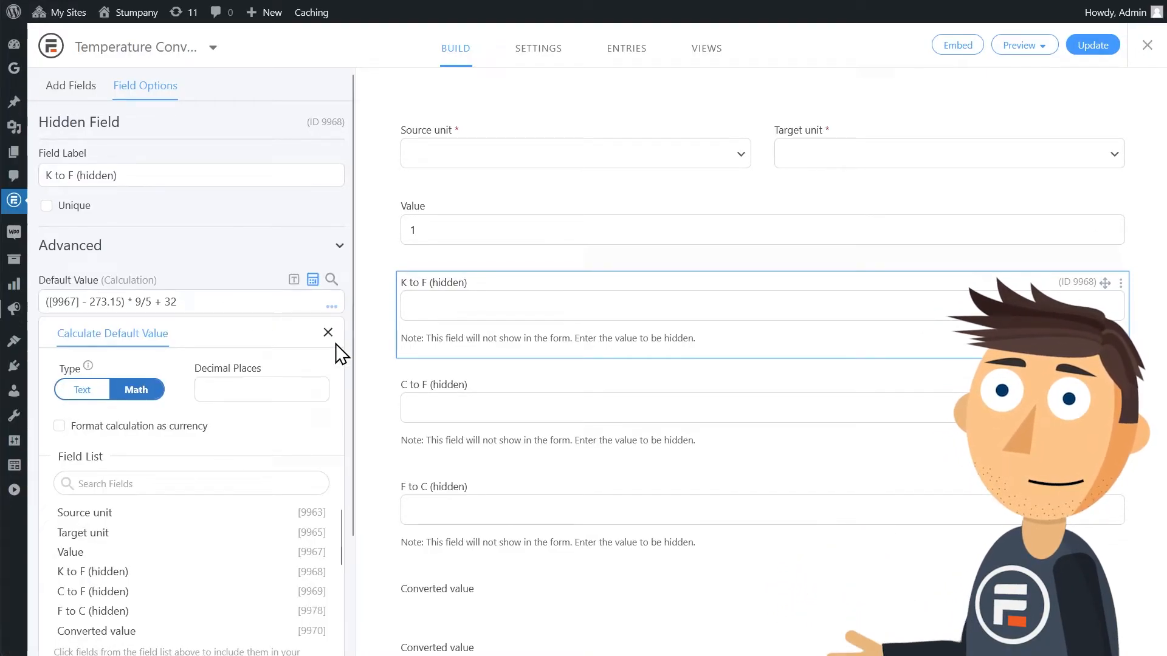
pyautogui.click(327, 333)
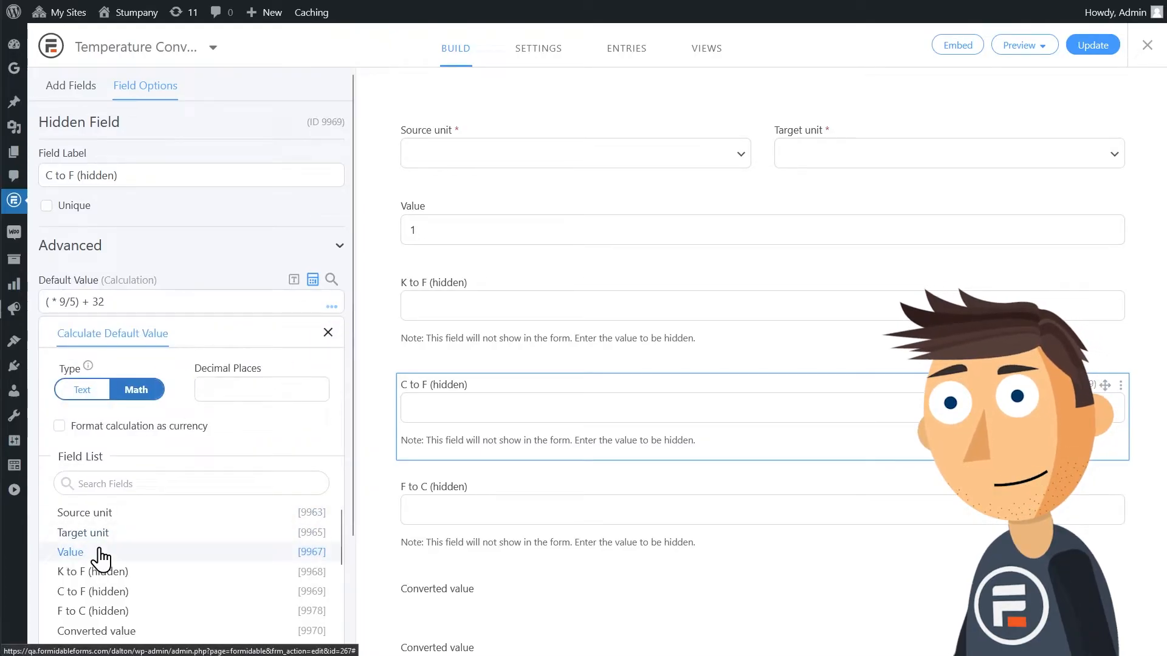
pyautogui.click(70, 552)
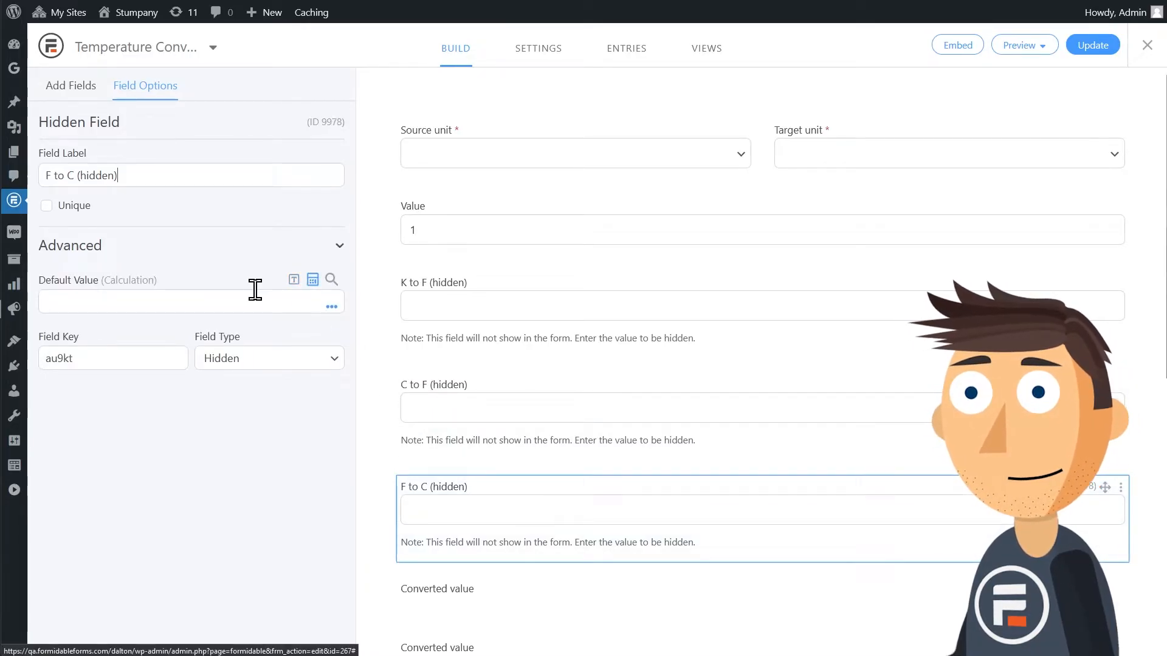
# Give the F to C field the formula (x - 32) * 5/9 with Value replacing x
pyautogui.write('(x - 32) * 5/9')
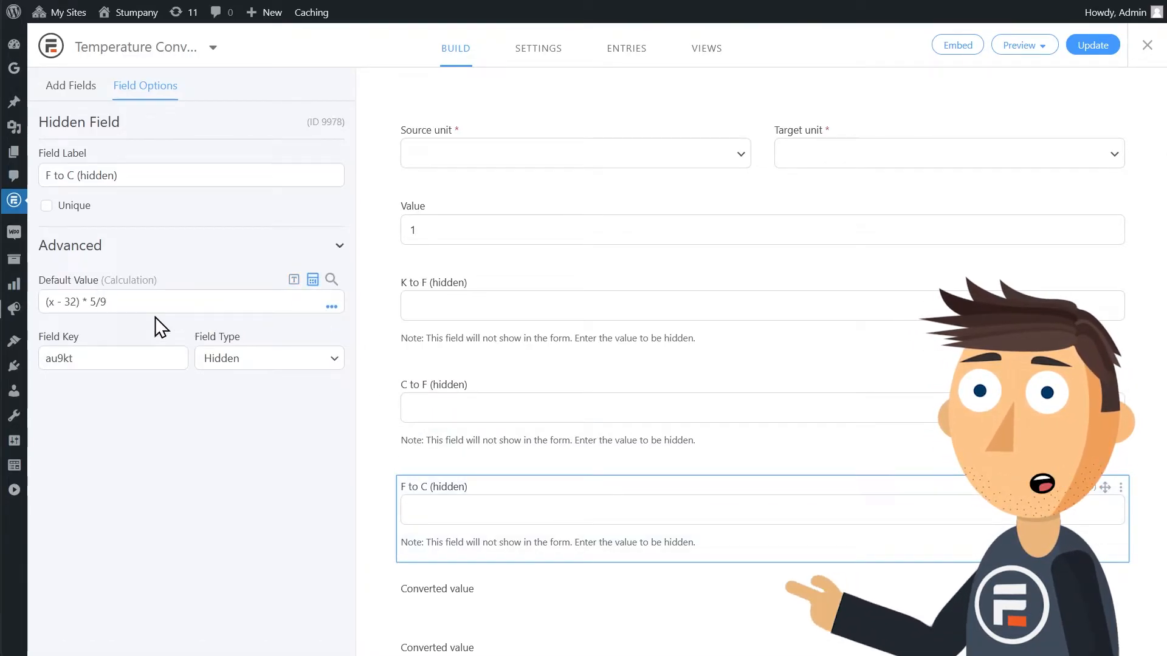
pyautogui.click(330, 305)
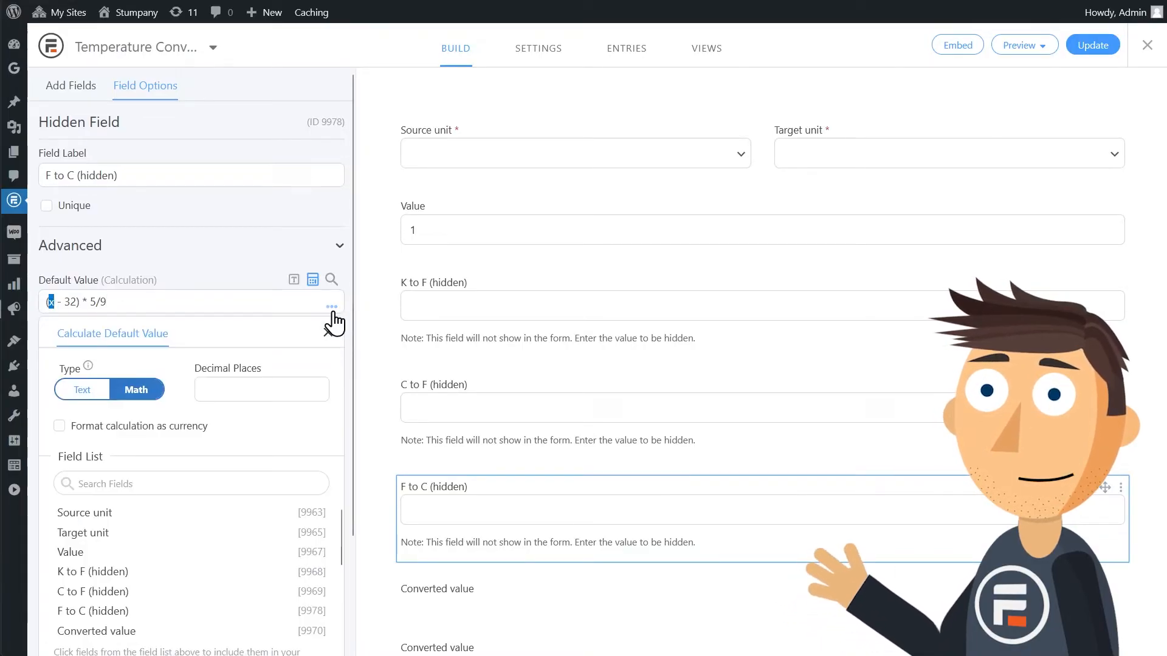
pyautogui.click(70, 551)
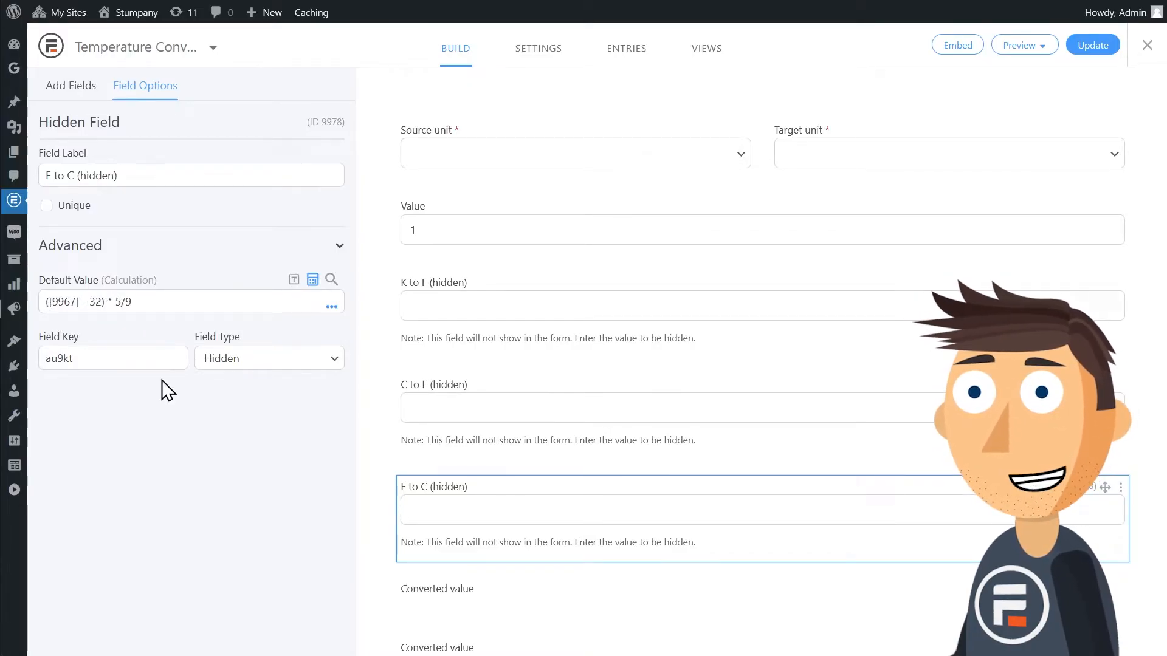
pyautogui.moveTo(247, 452)
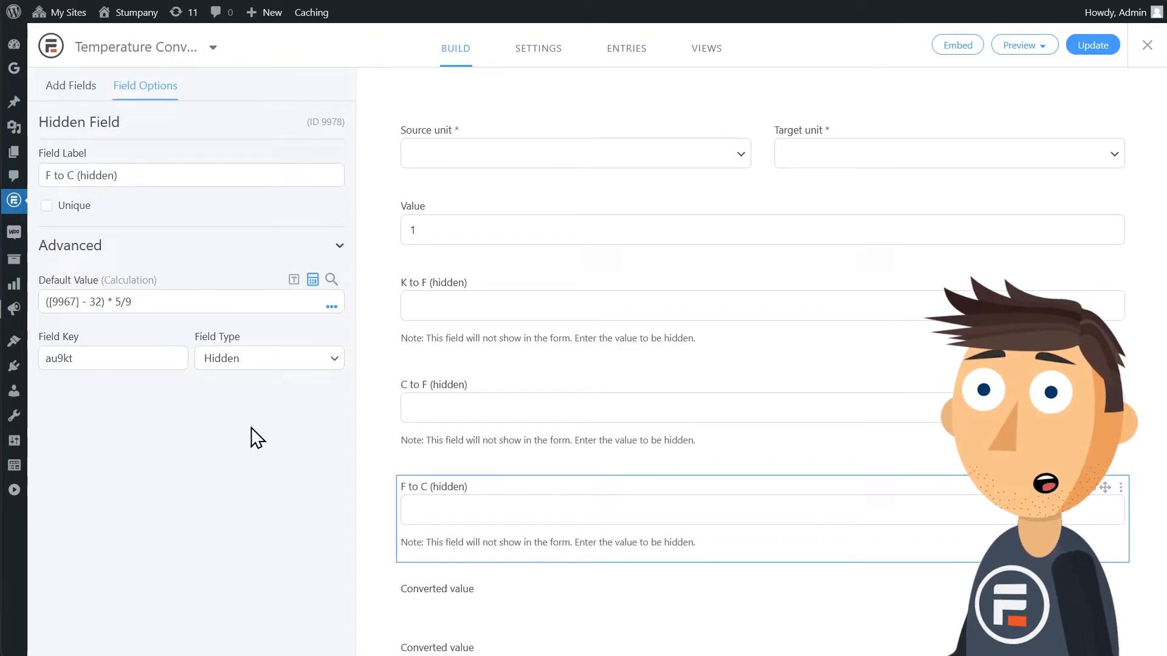
pyautogui.scroll(-3)
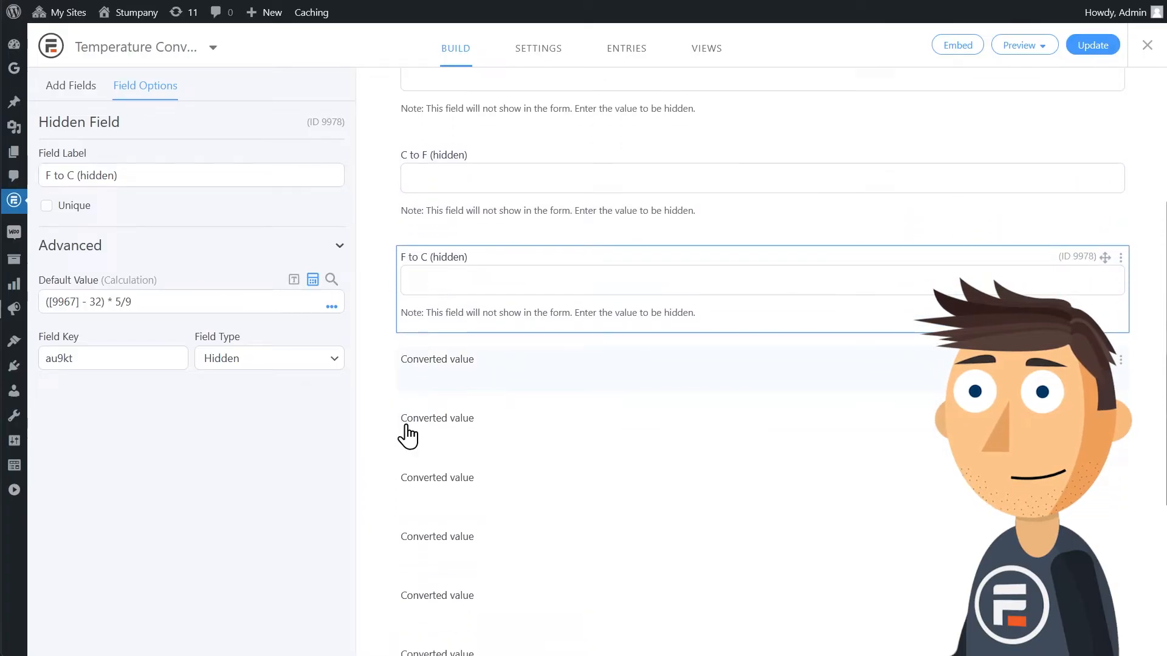
pyautogui.click(437, 359)
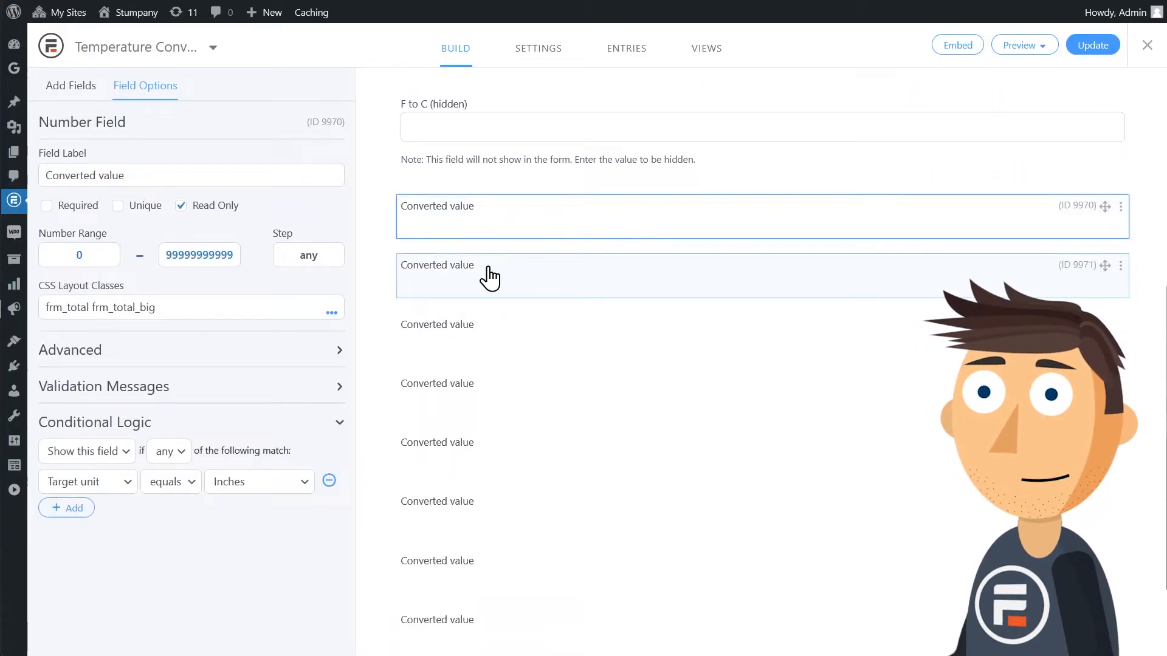
pyautogui.scroll(-3)
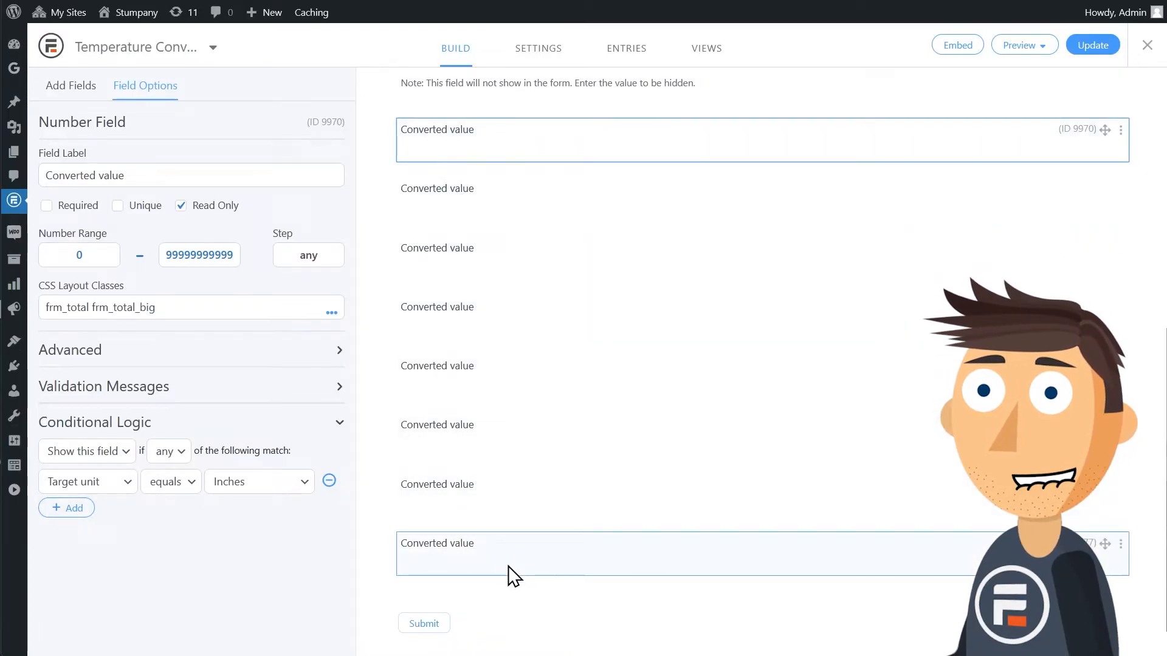
pyautogui.moveTo(1119, 543)
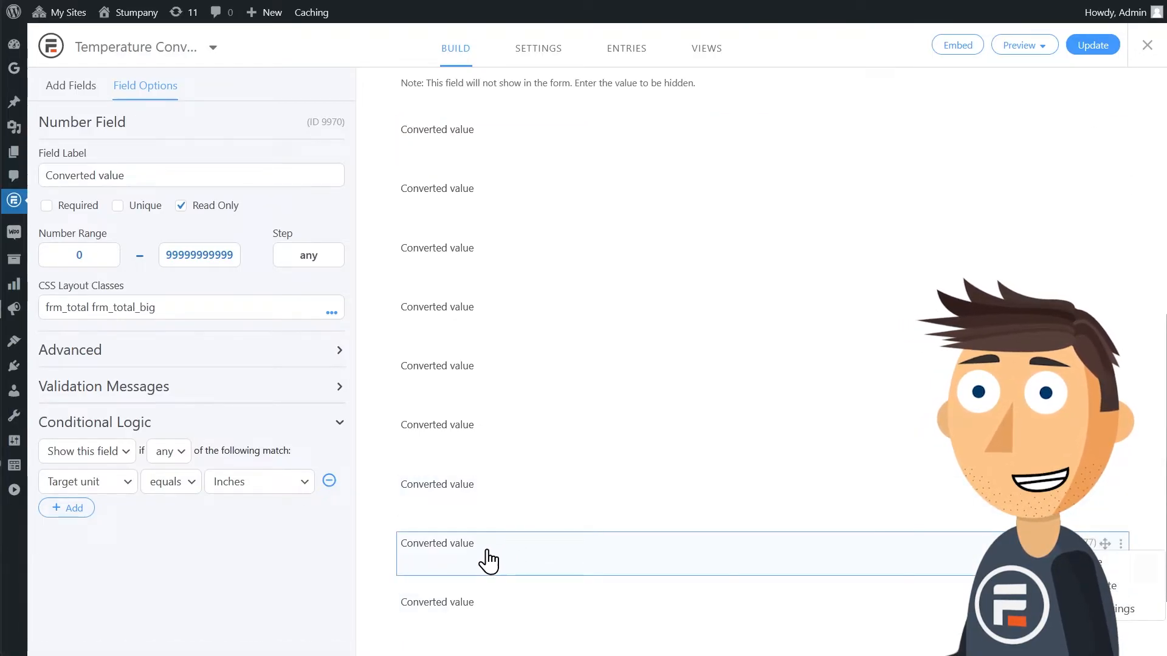
pyautogui.moveTo(461, 584)
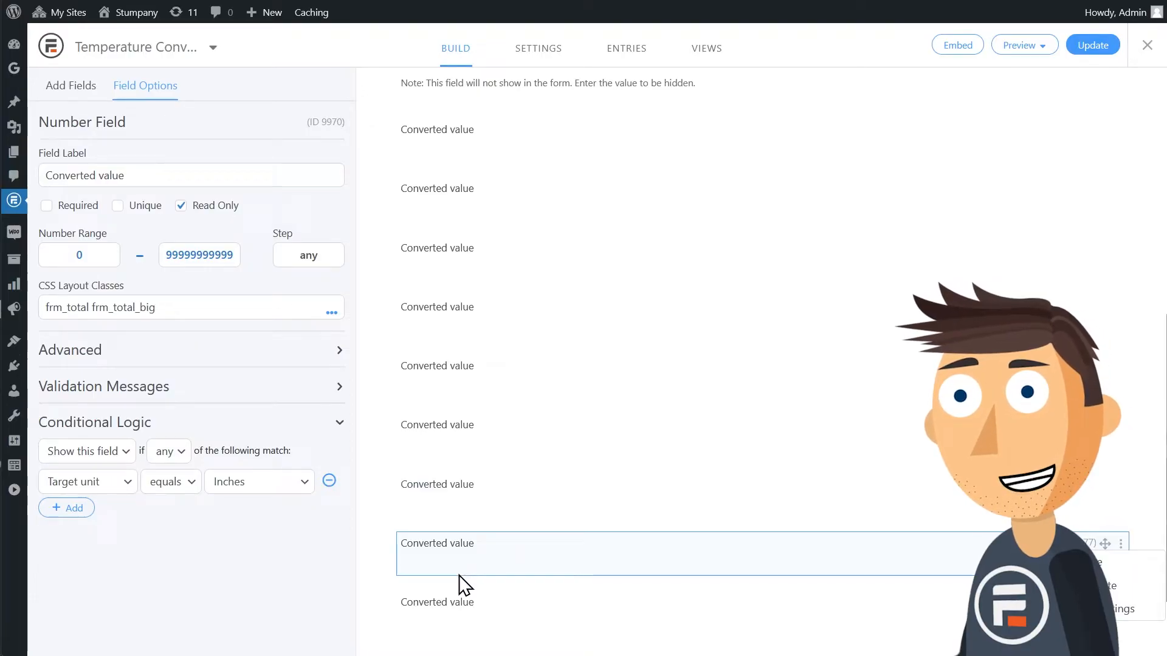
pyautogui.scroll(3)
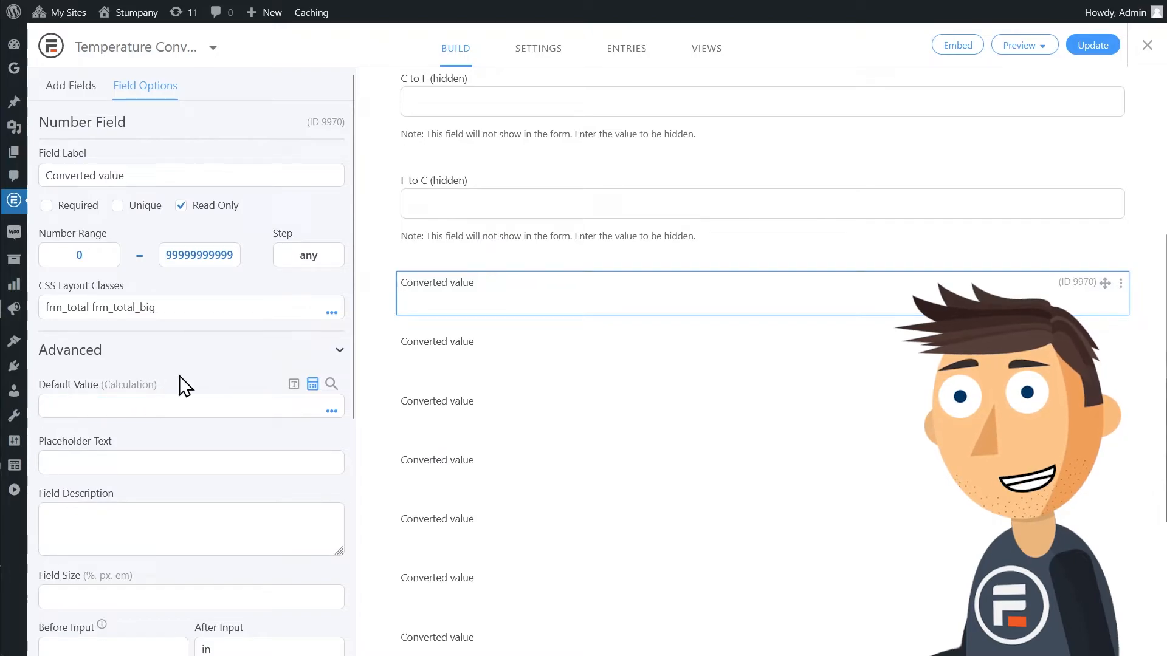
pyautogui.scroll(-3)
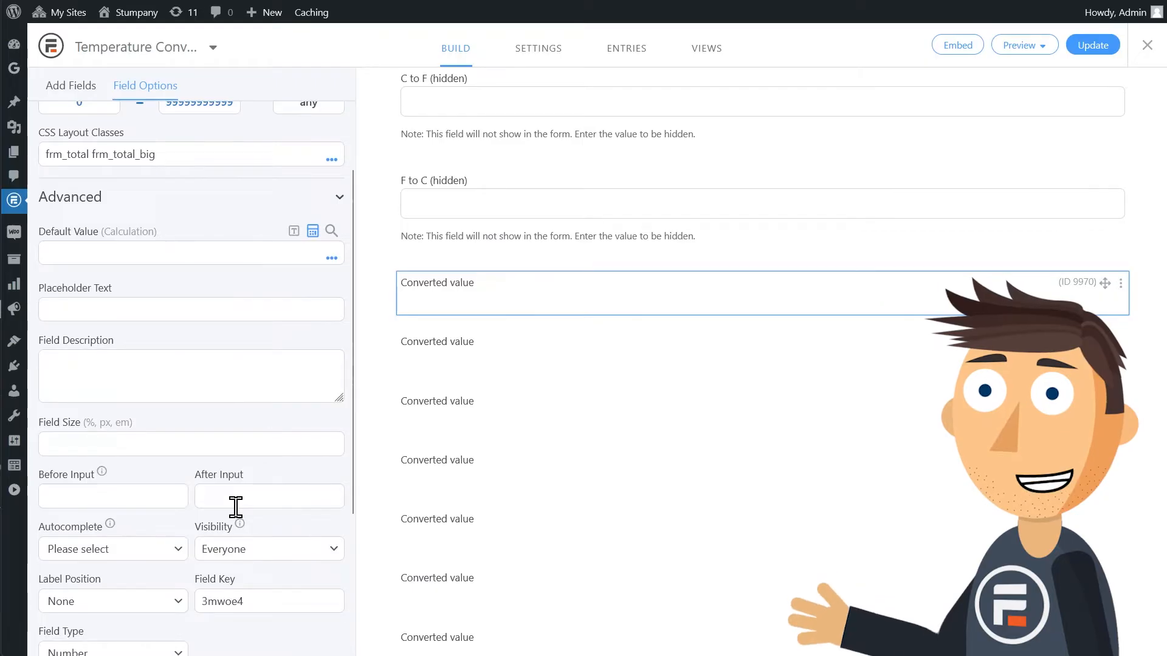
pyautogui.scroll(-3)
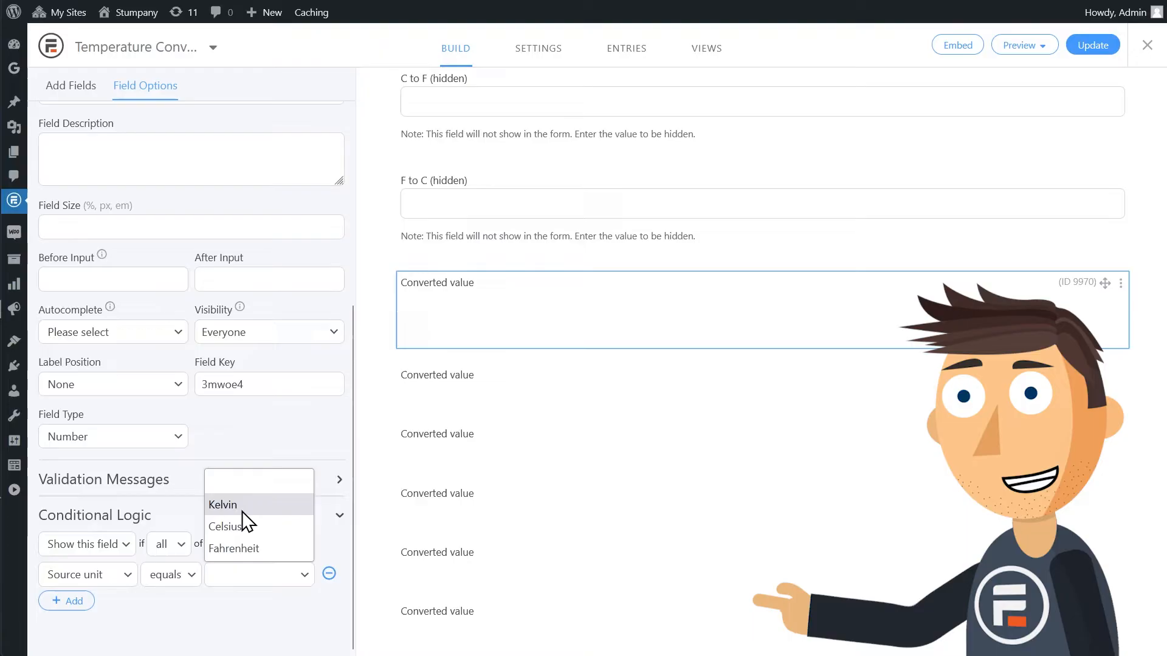
# Add conditions Source unit equals Kelvin and Target unit equals Fahrenheit
pyautogui.click(221, 504)
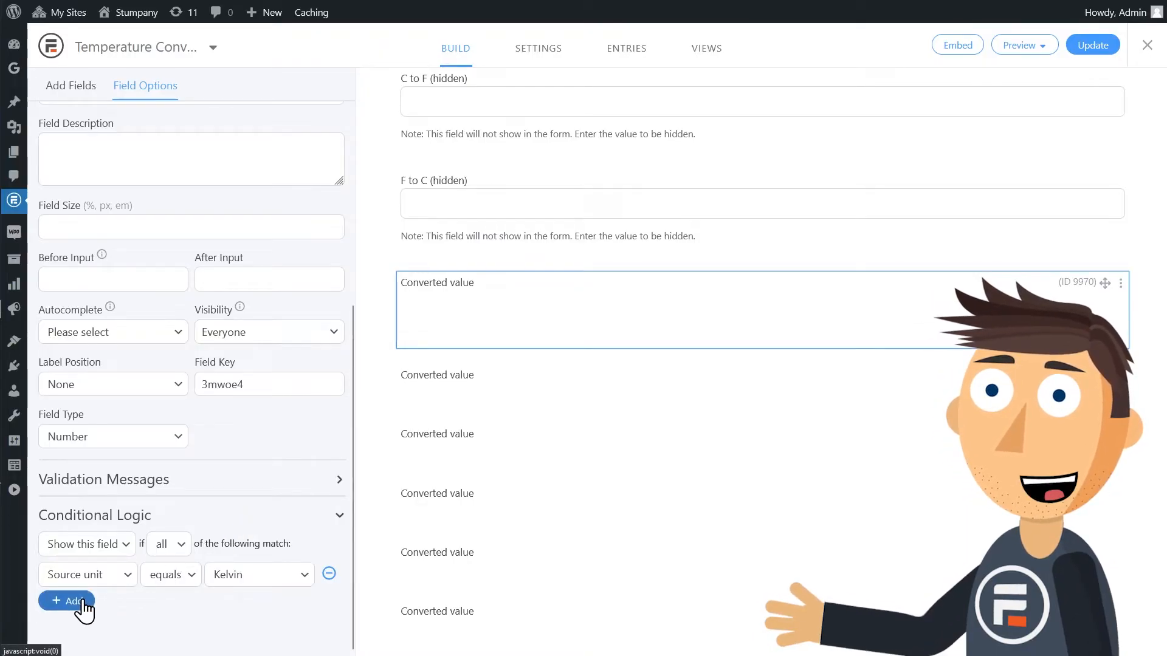
pyautogui.click(66, 601)
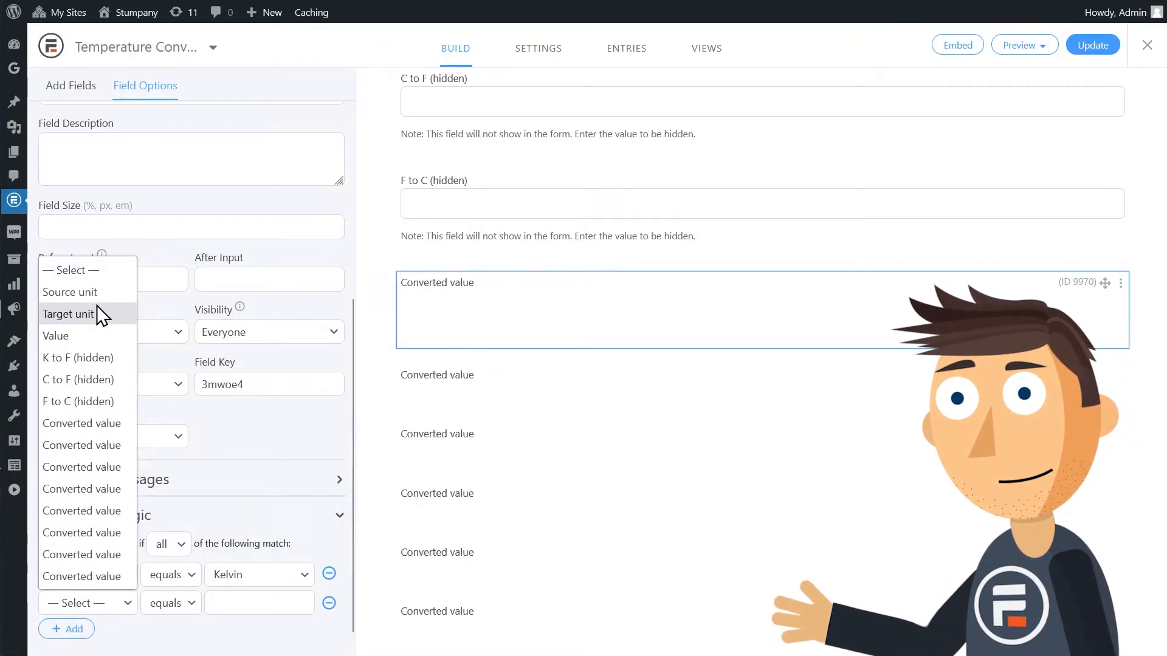
pyautogui.click(66, 314)
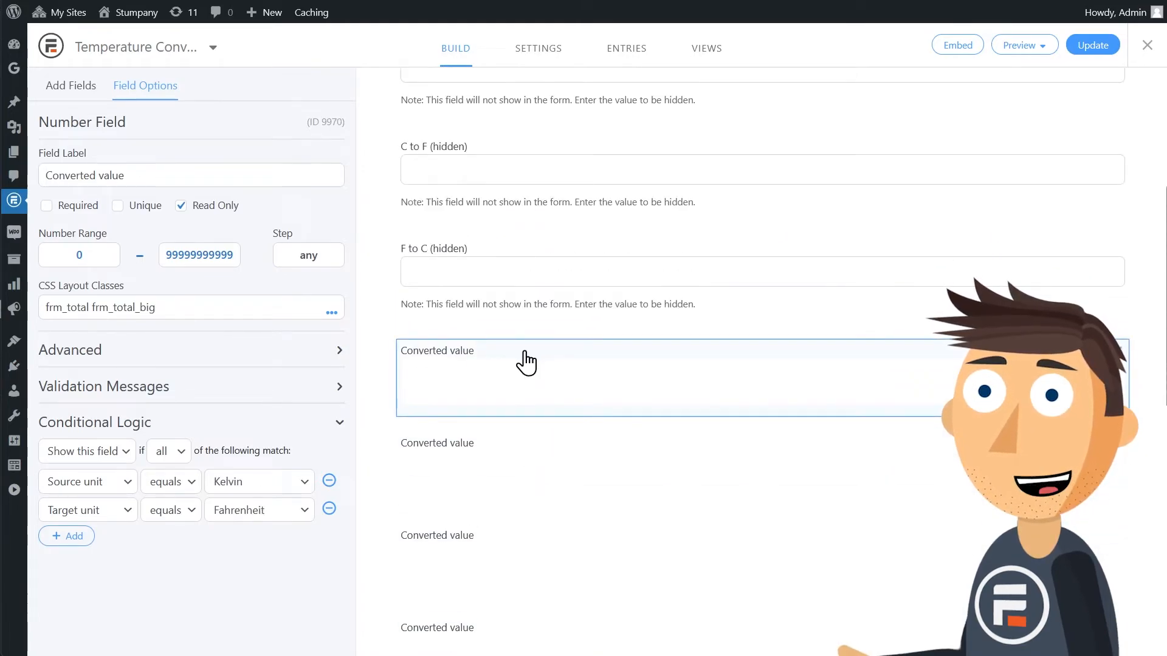
# Build output default-value calculations by inserting the K to F and C to F hidden fields
pyautogui.click(191, 350)
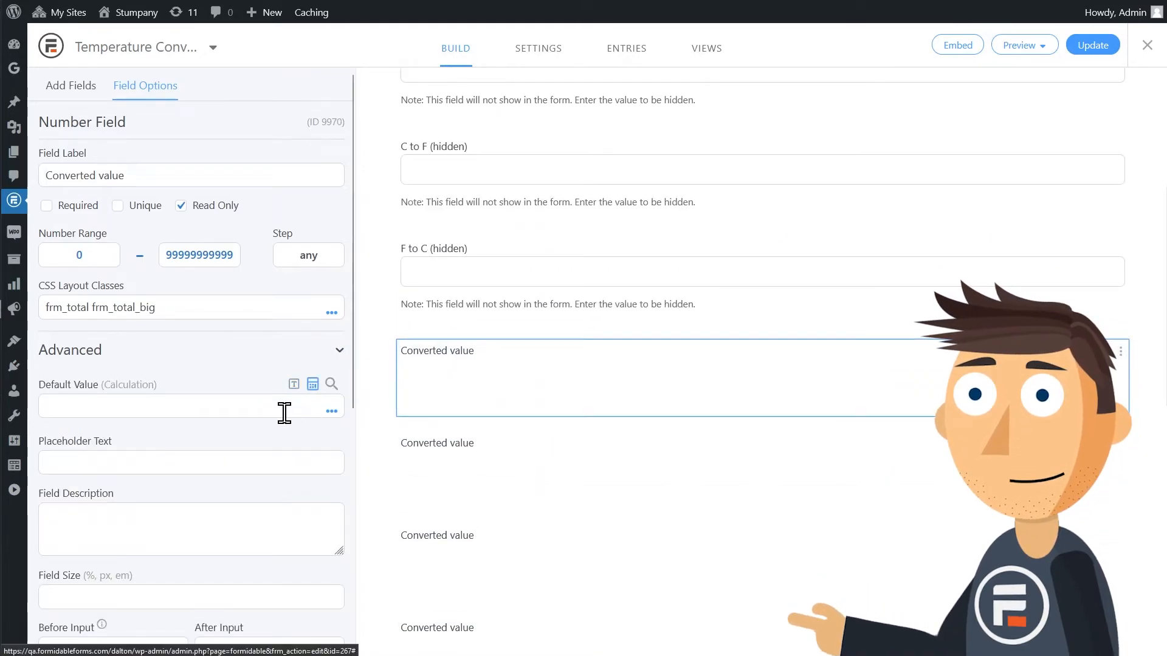
pyautogui.click(311, 385)
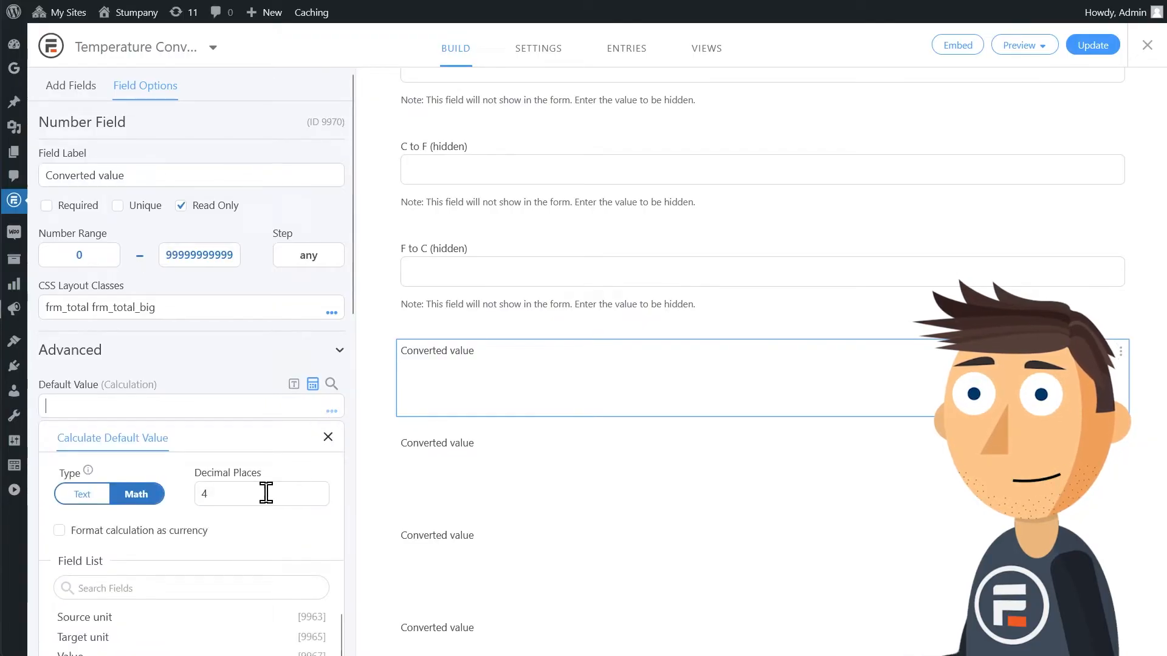
pyautogui.scroll(-3)
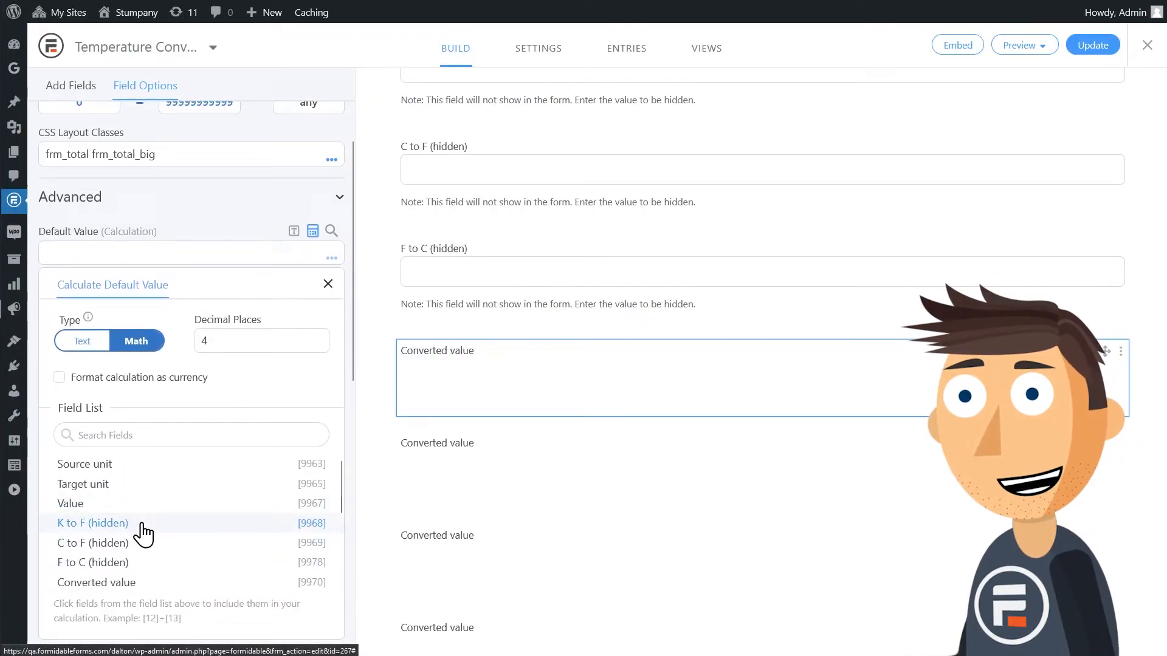
pyautogui.click(92, 523)
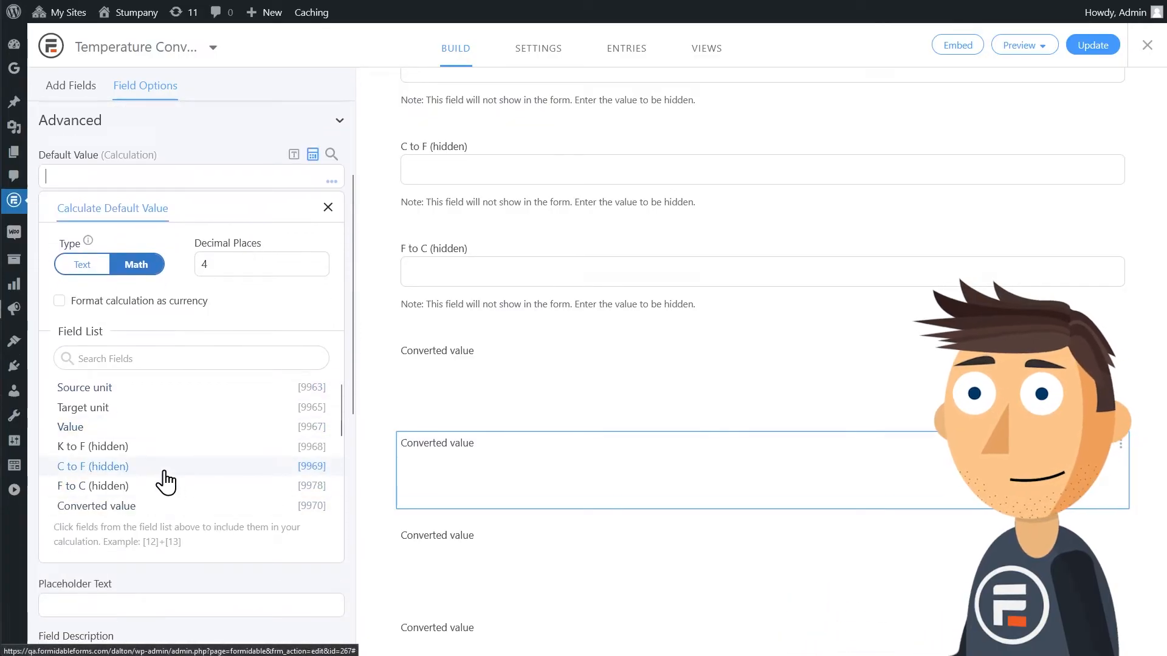
pyautogui.click(93, 466)
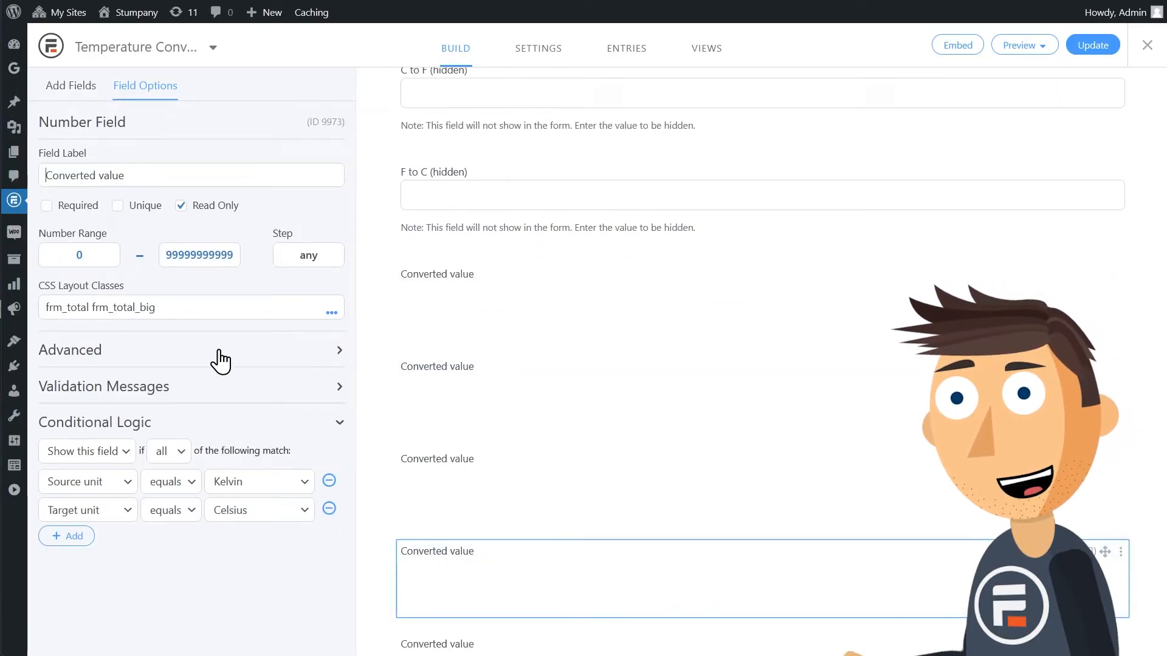
# Make the Kelvin-to-Celsius output calculate Value minus 273.15
pyautogui.click(190, 350)
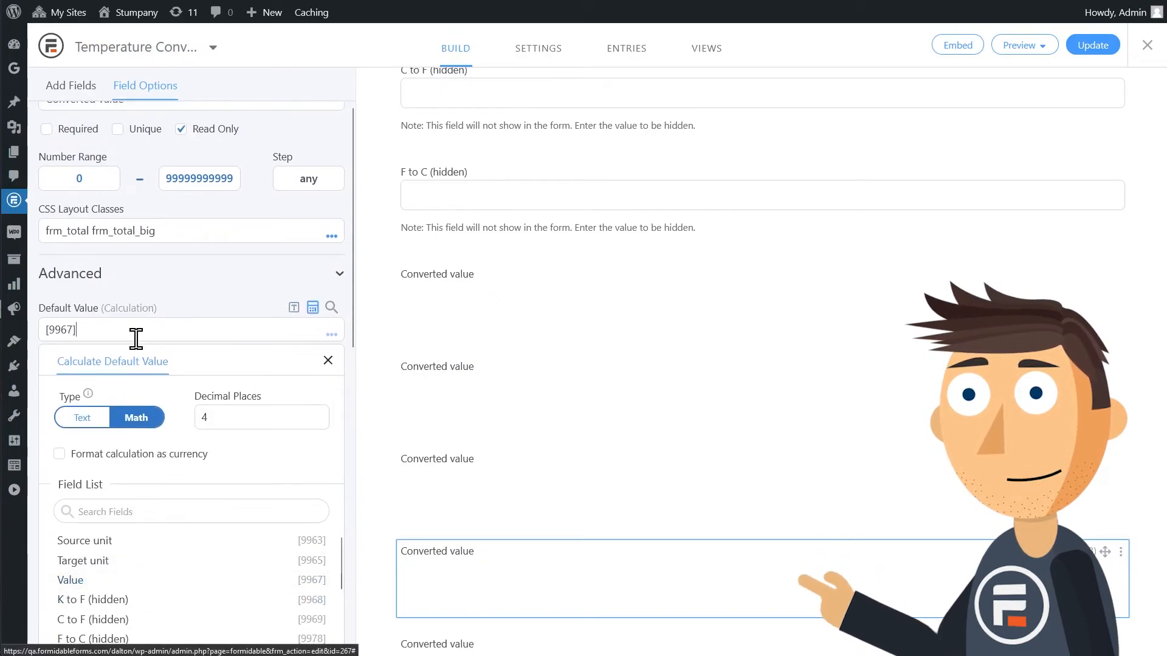
pyautogui.write('- 2')
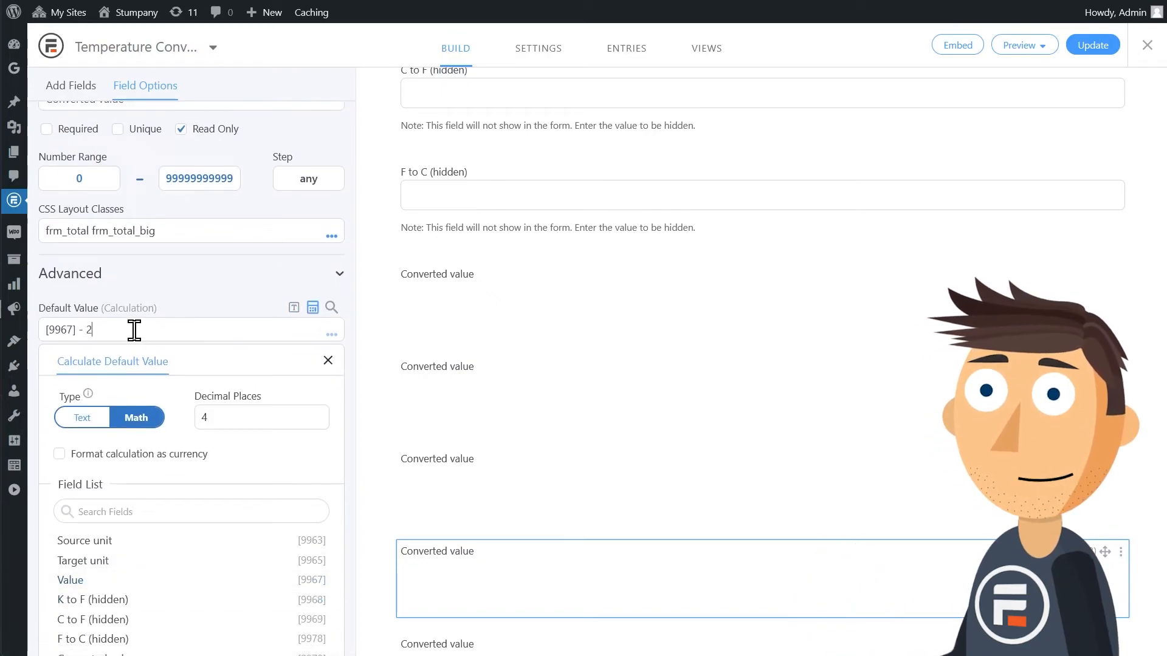
pyautogui.write('73.15')
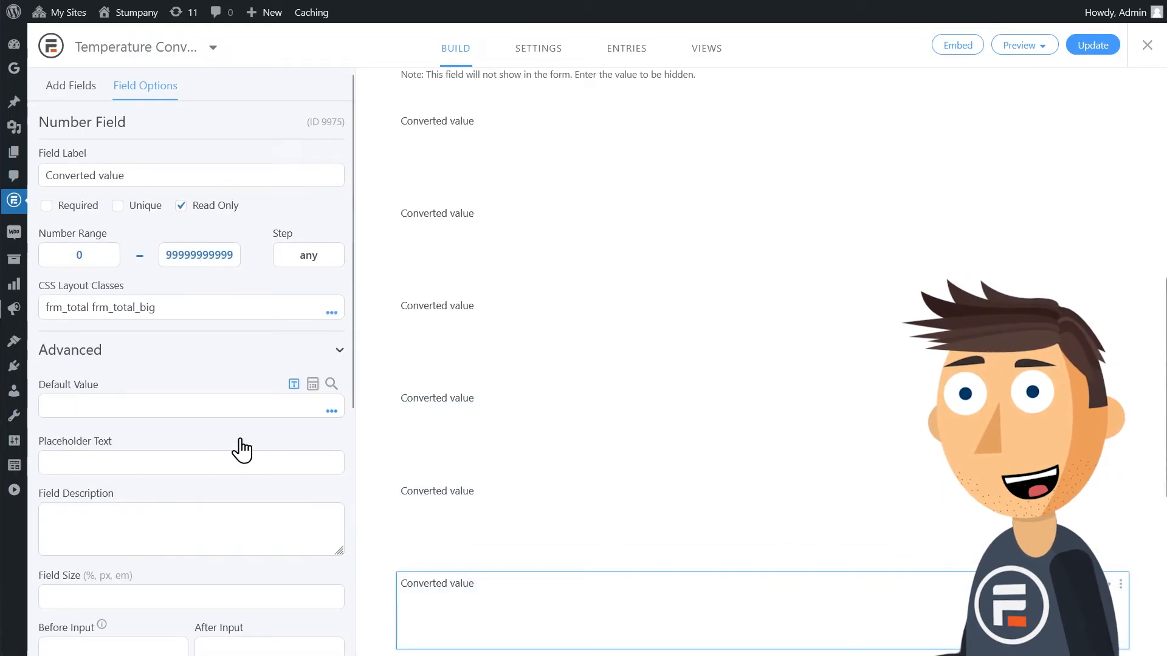
# Insert C to F (hidden) into an output's calculation and set the Kelvin-to-Kelvin output's calculation
pyautogui.click(312, 383)
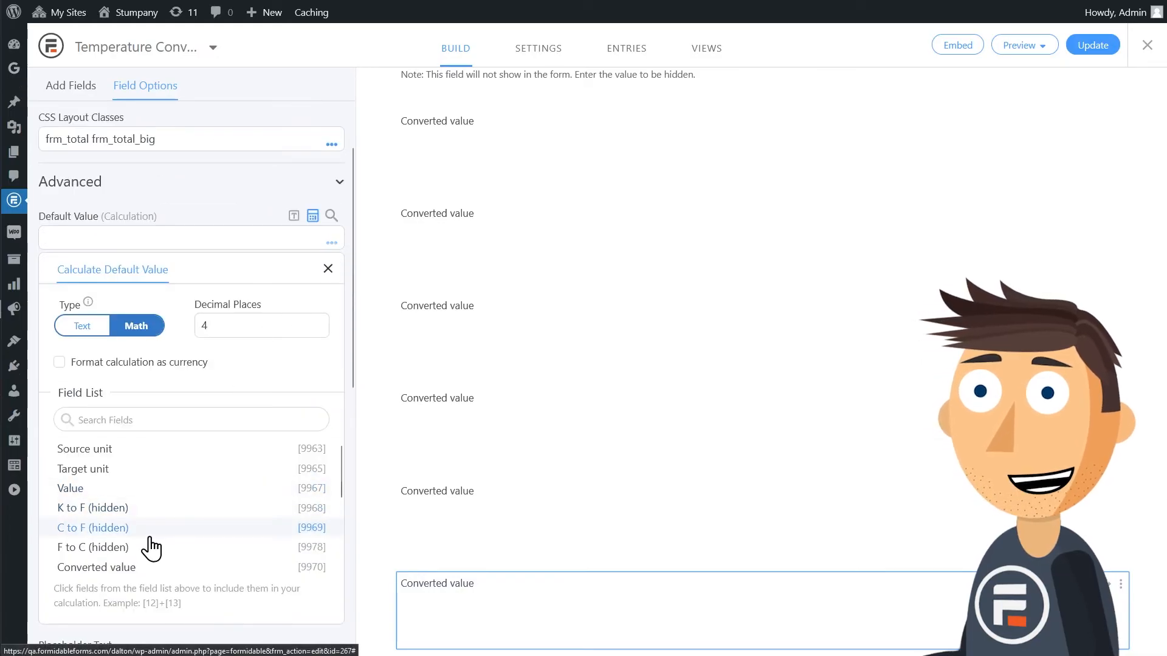
pyautogui.click(93, 547)
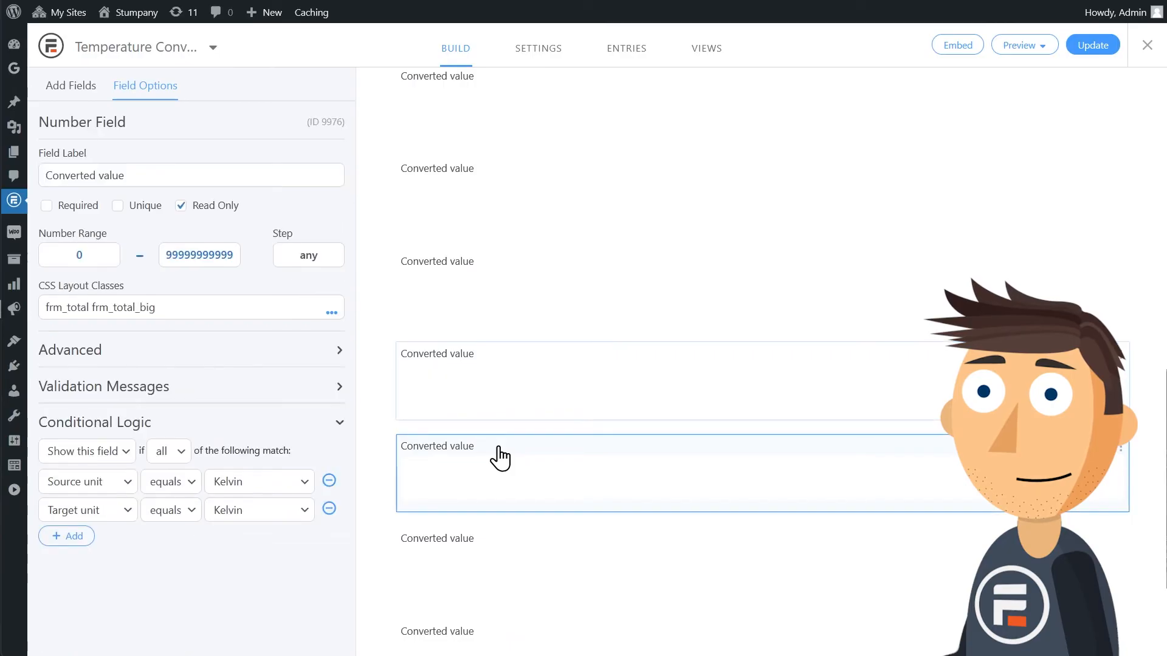
pyautogui.click(190, 350)
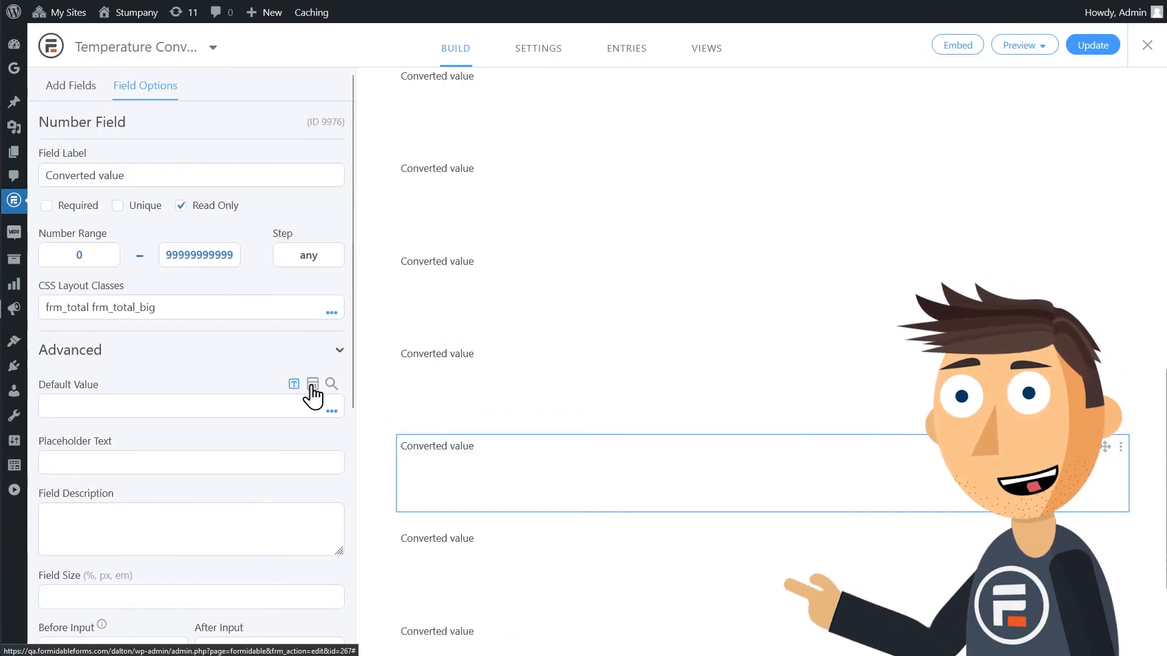
pyautogui.click(312, 385)
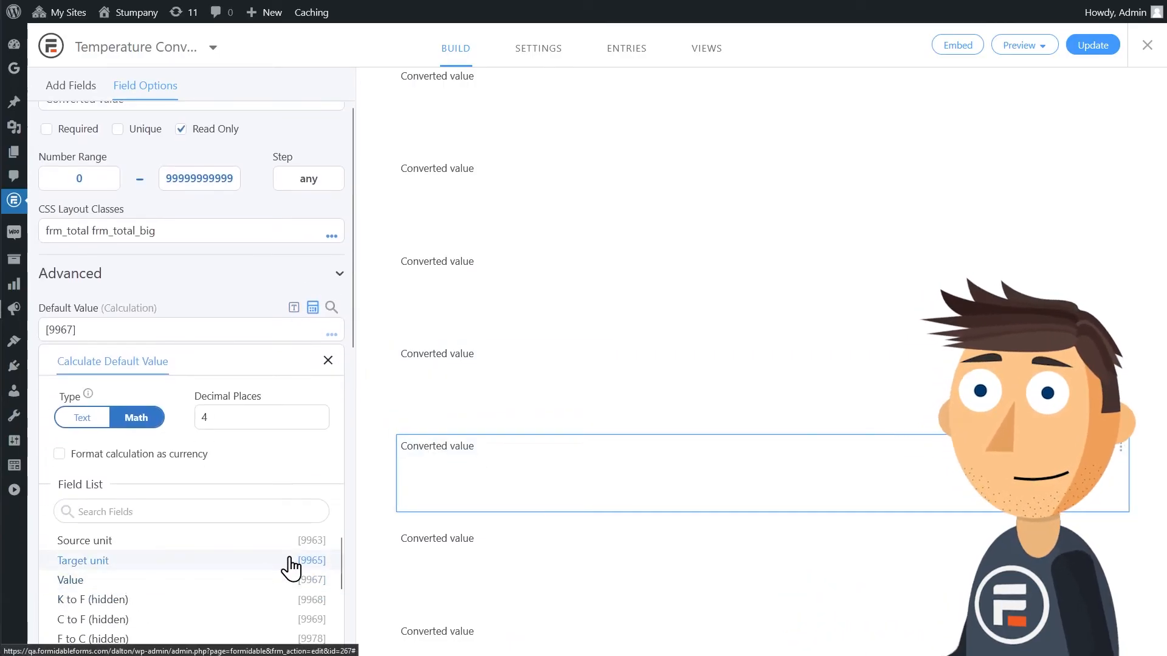
pyautogui.click(327, 361)
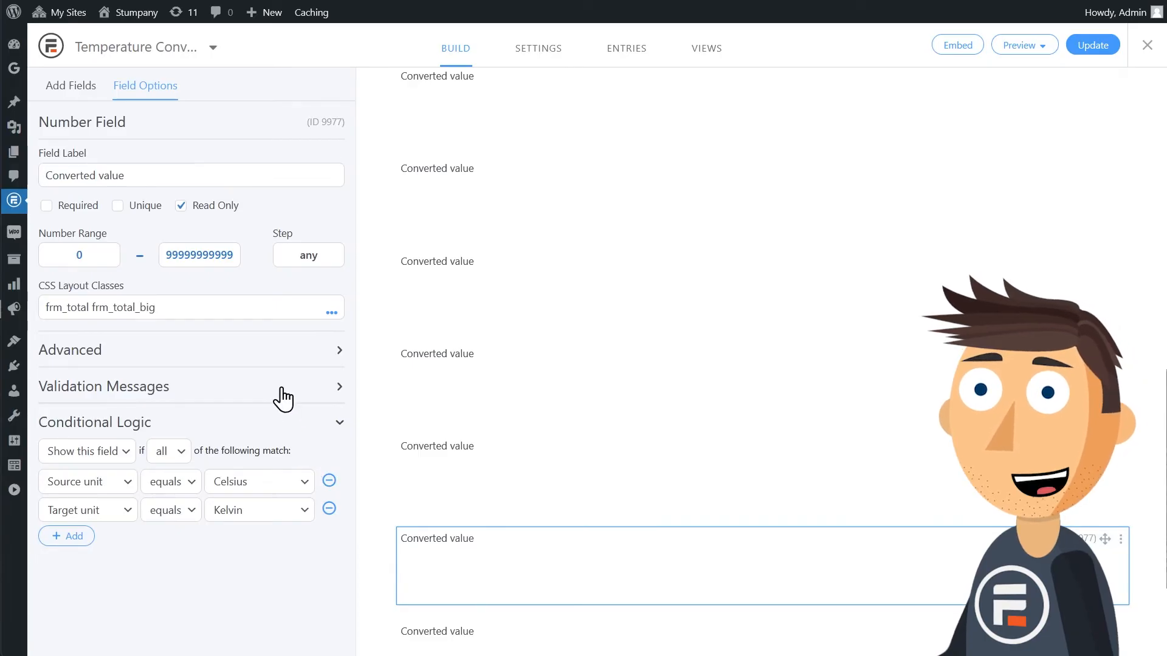
# Make the Celsius-to-Kelvin output calculate Value plus 273.15
pyautogui.click(190, 350)
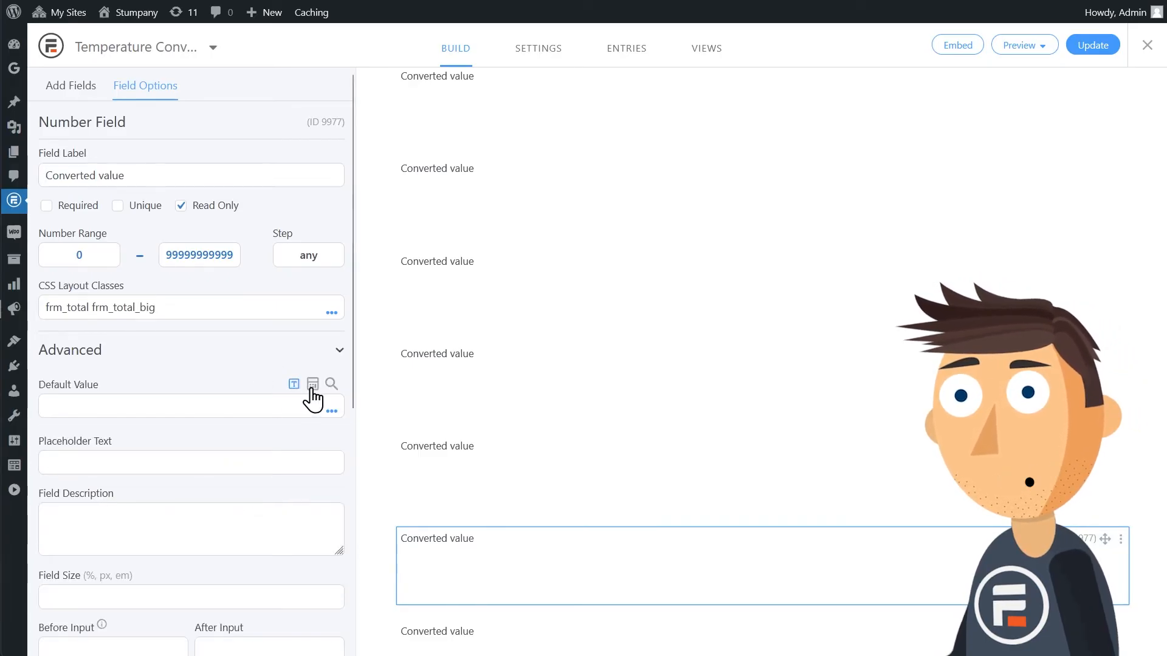
pyautogui.click(311, 384)
pyautogui.write('[9967')
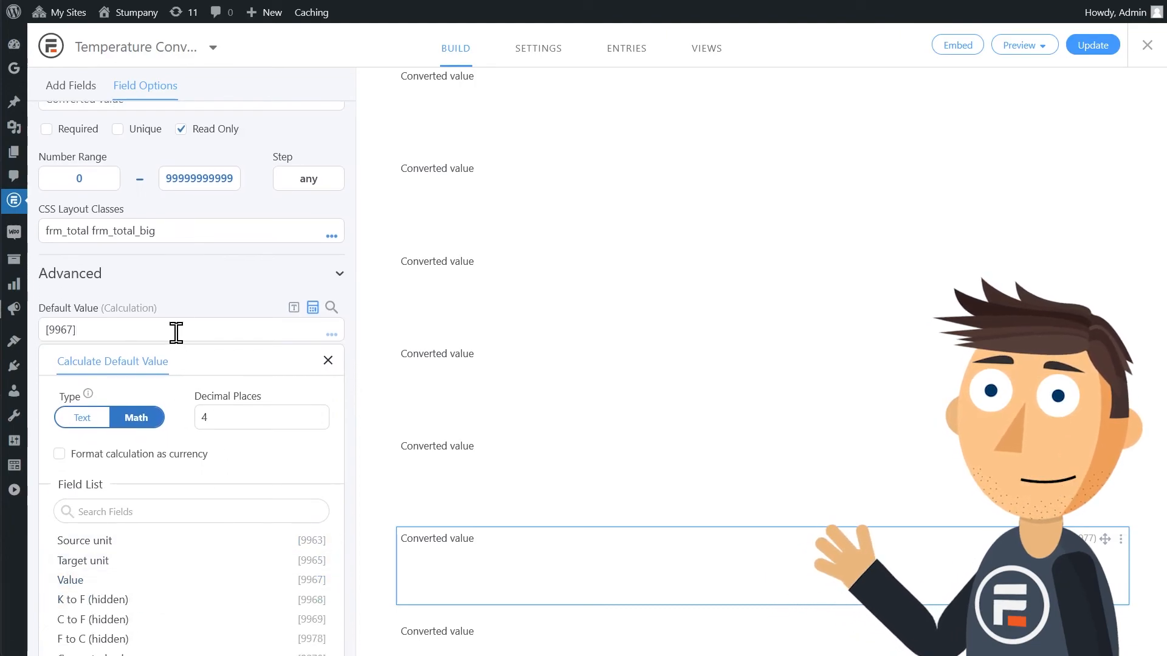
pyautogui.write('+ 273.15')
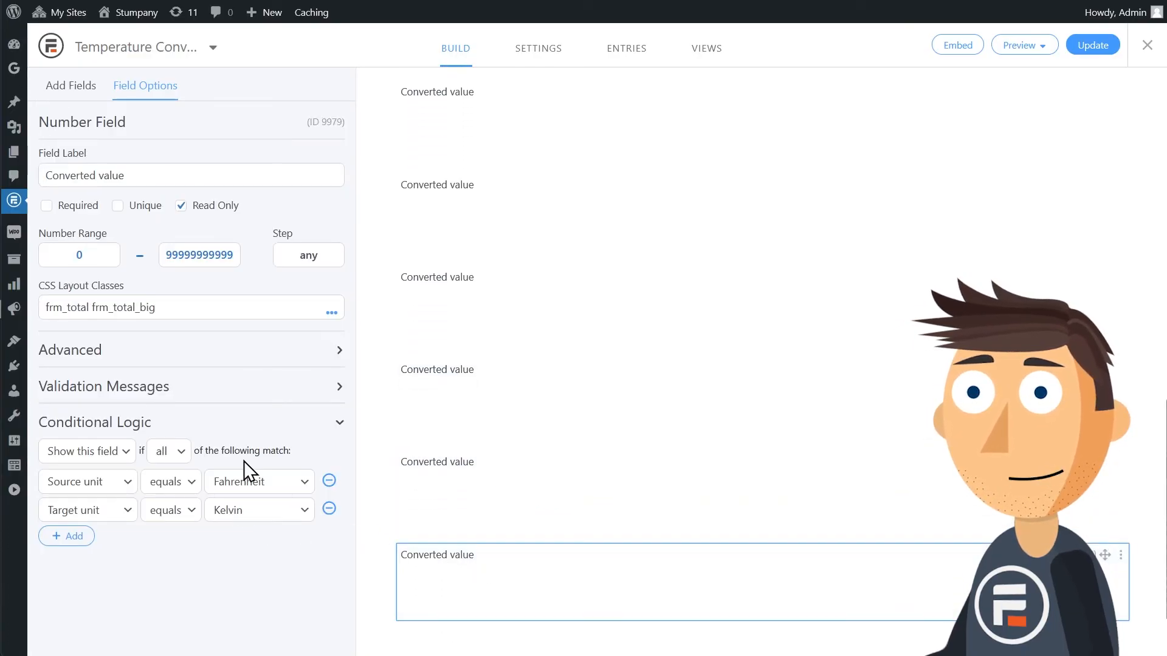
# Set Fahrenheit-to-Kelvin to F to C (hidden) plus 273.15, then update the form
pyautogui.click(190, 350)
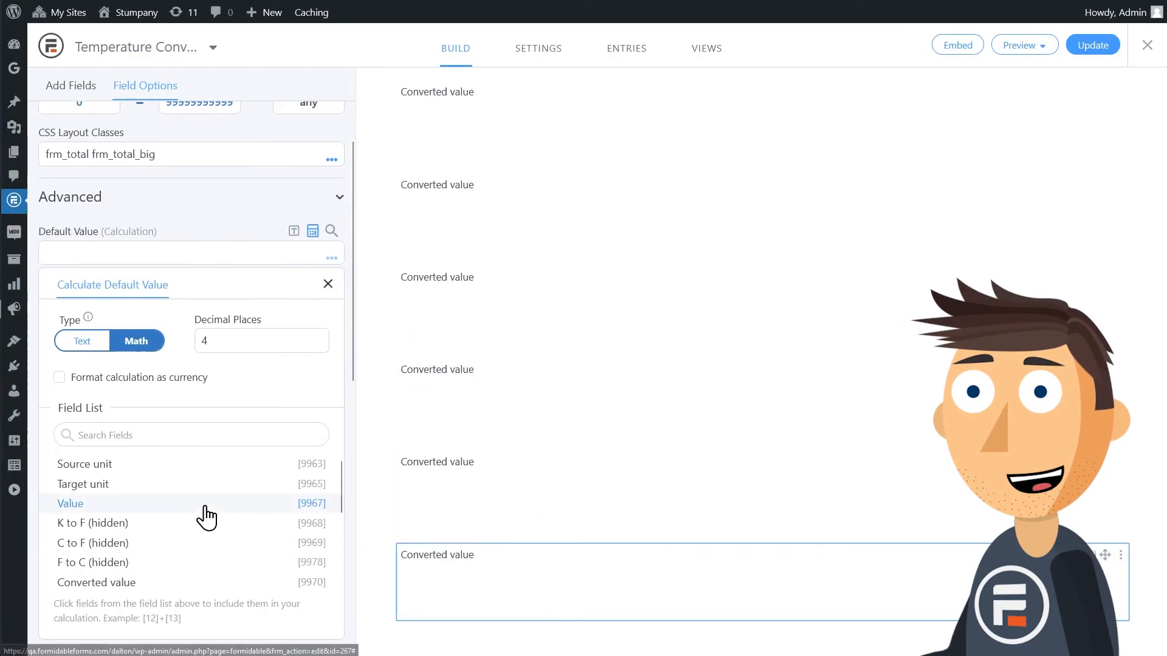
pyautogui.click(93, 562)
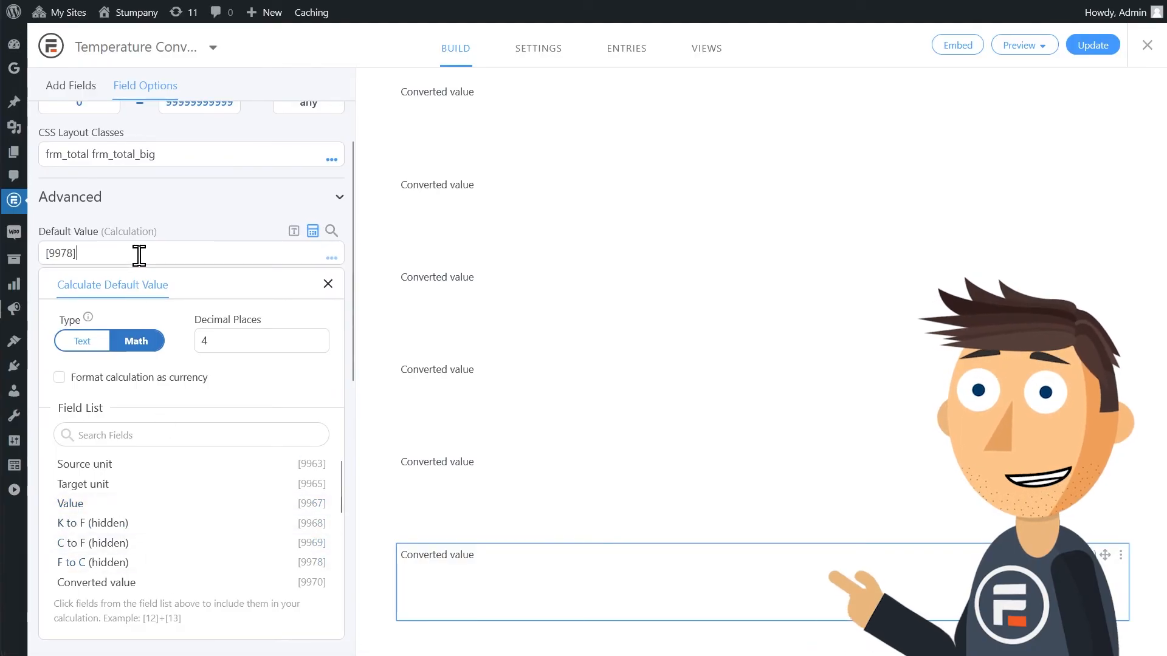
pyautogui.write('+ 273')
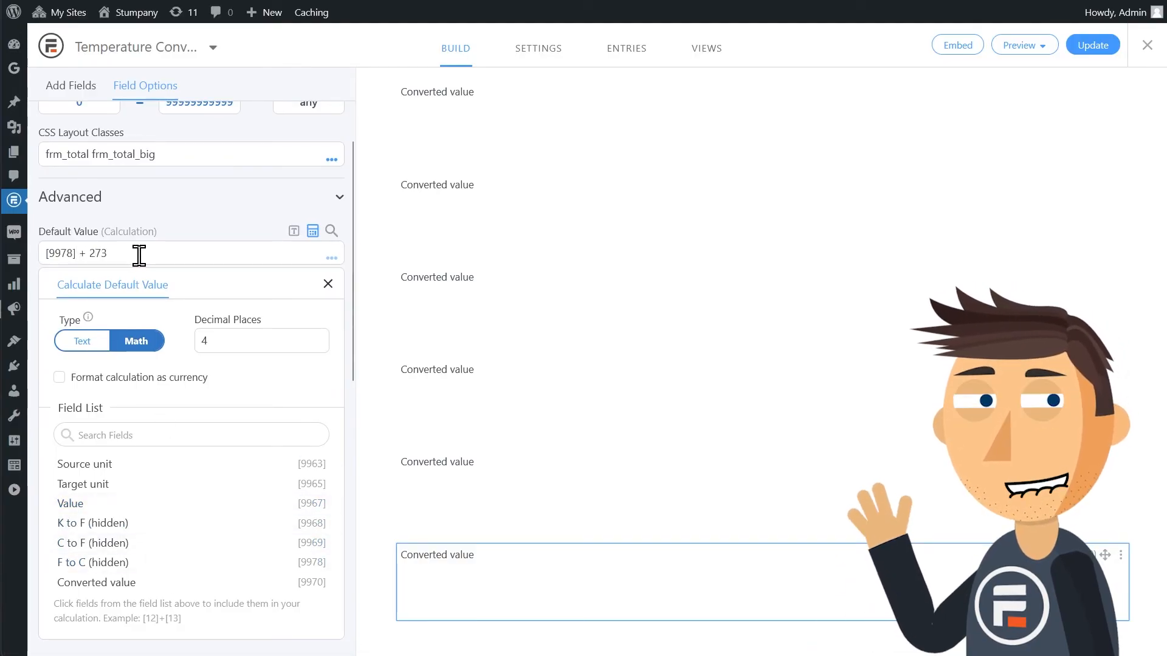
pyautogui.write('.15')
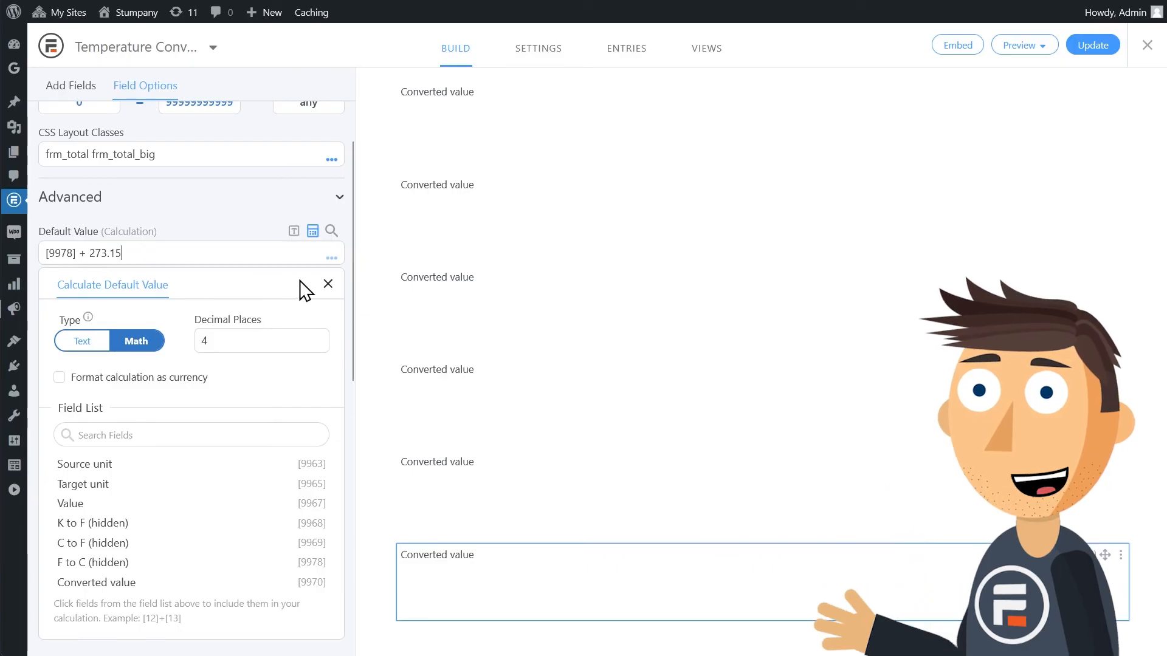
pyautogui.click(327, 285)
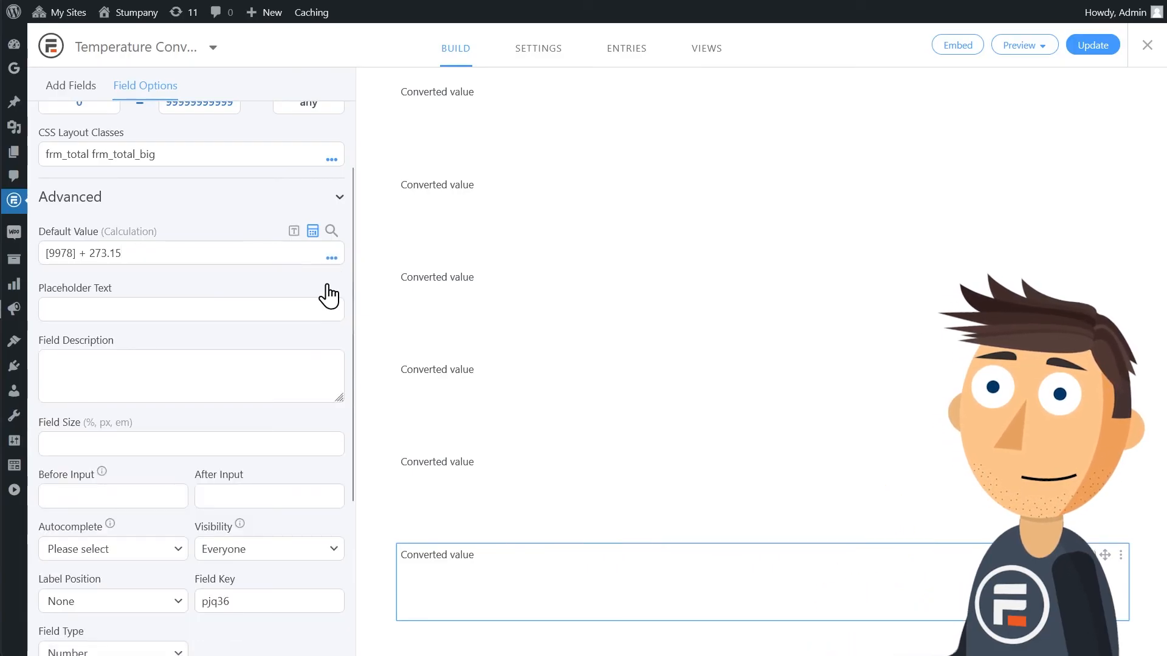
pyautogui.click(1092, 44)
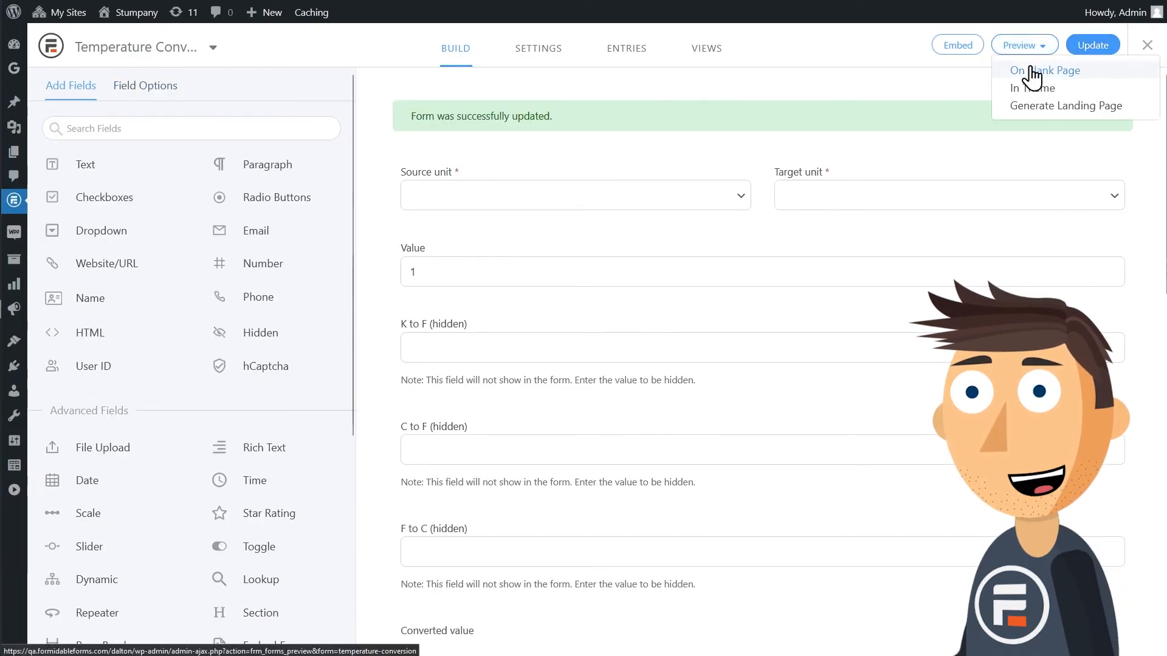
# Preview the form on a blank page and choose Celsius as the target unit
pyautogui.click(1045, 70)
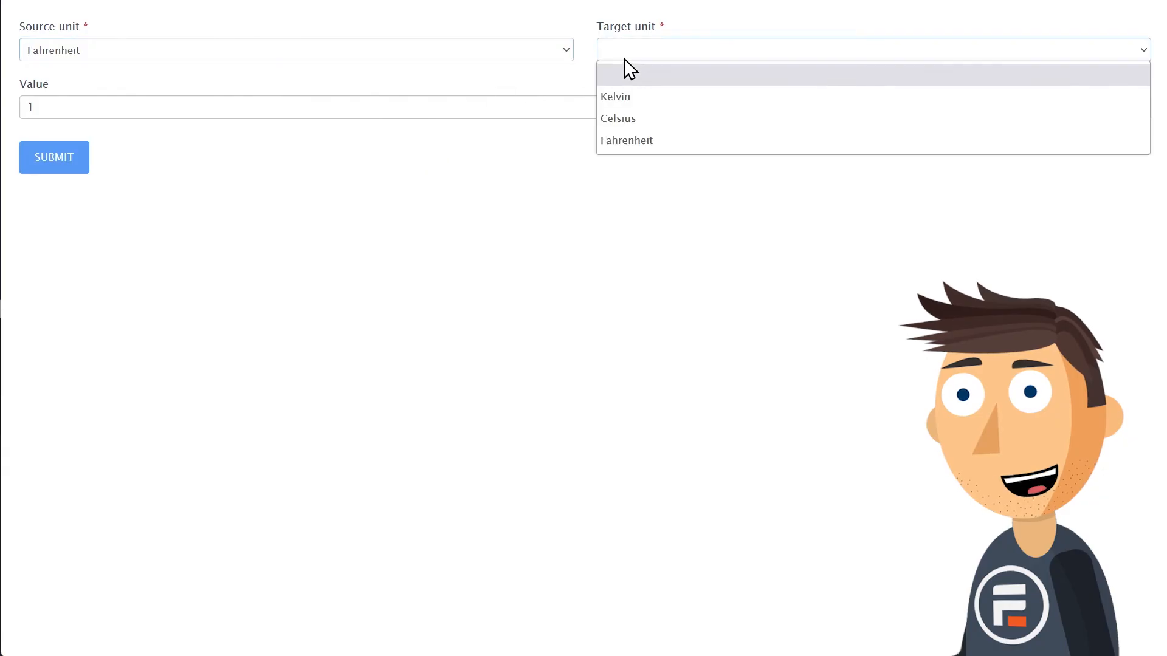
pyautogui.click(617, 118)
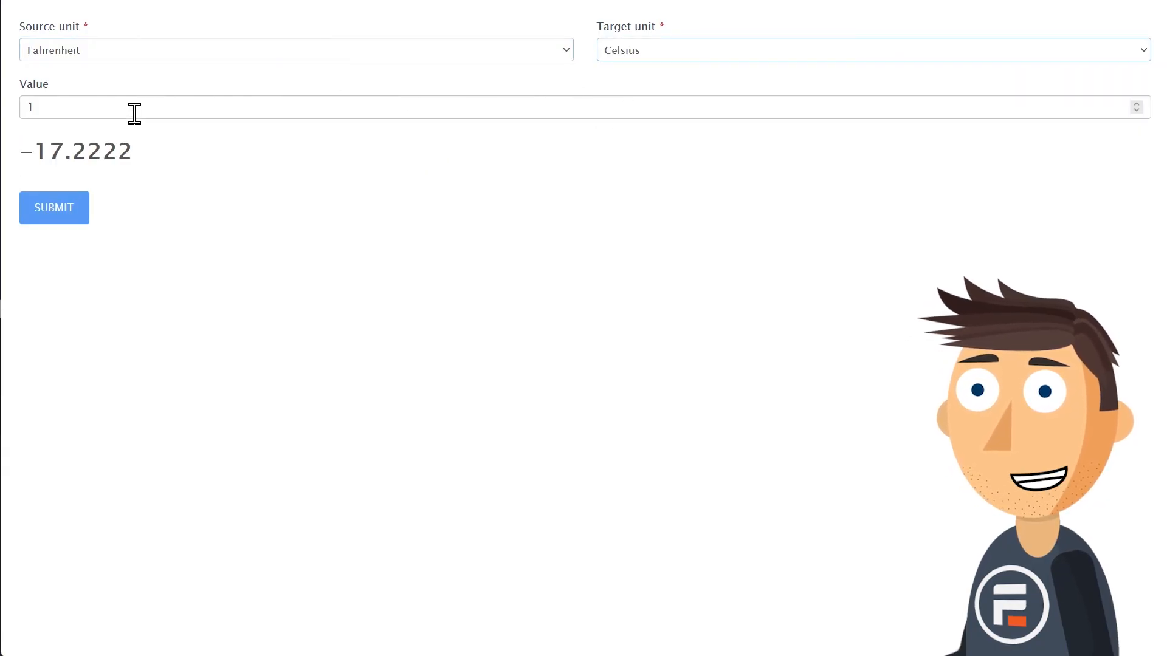